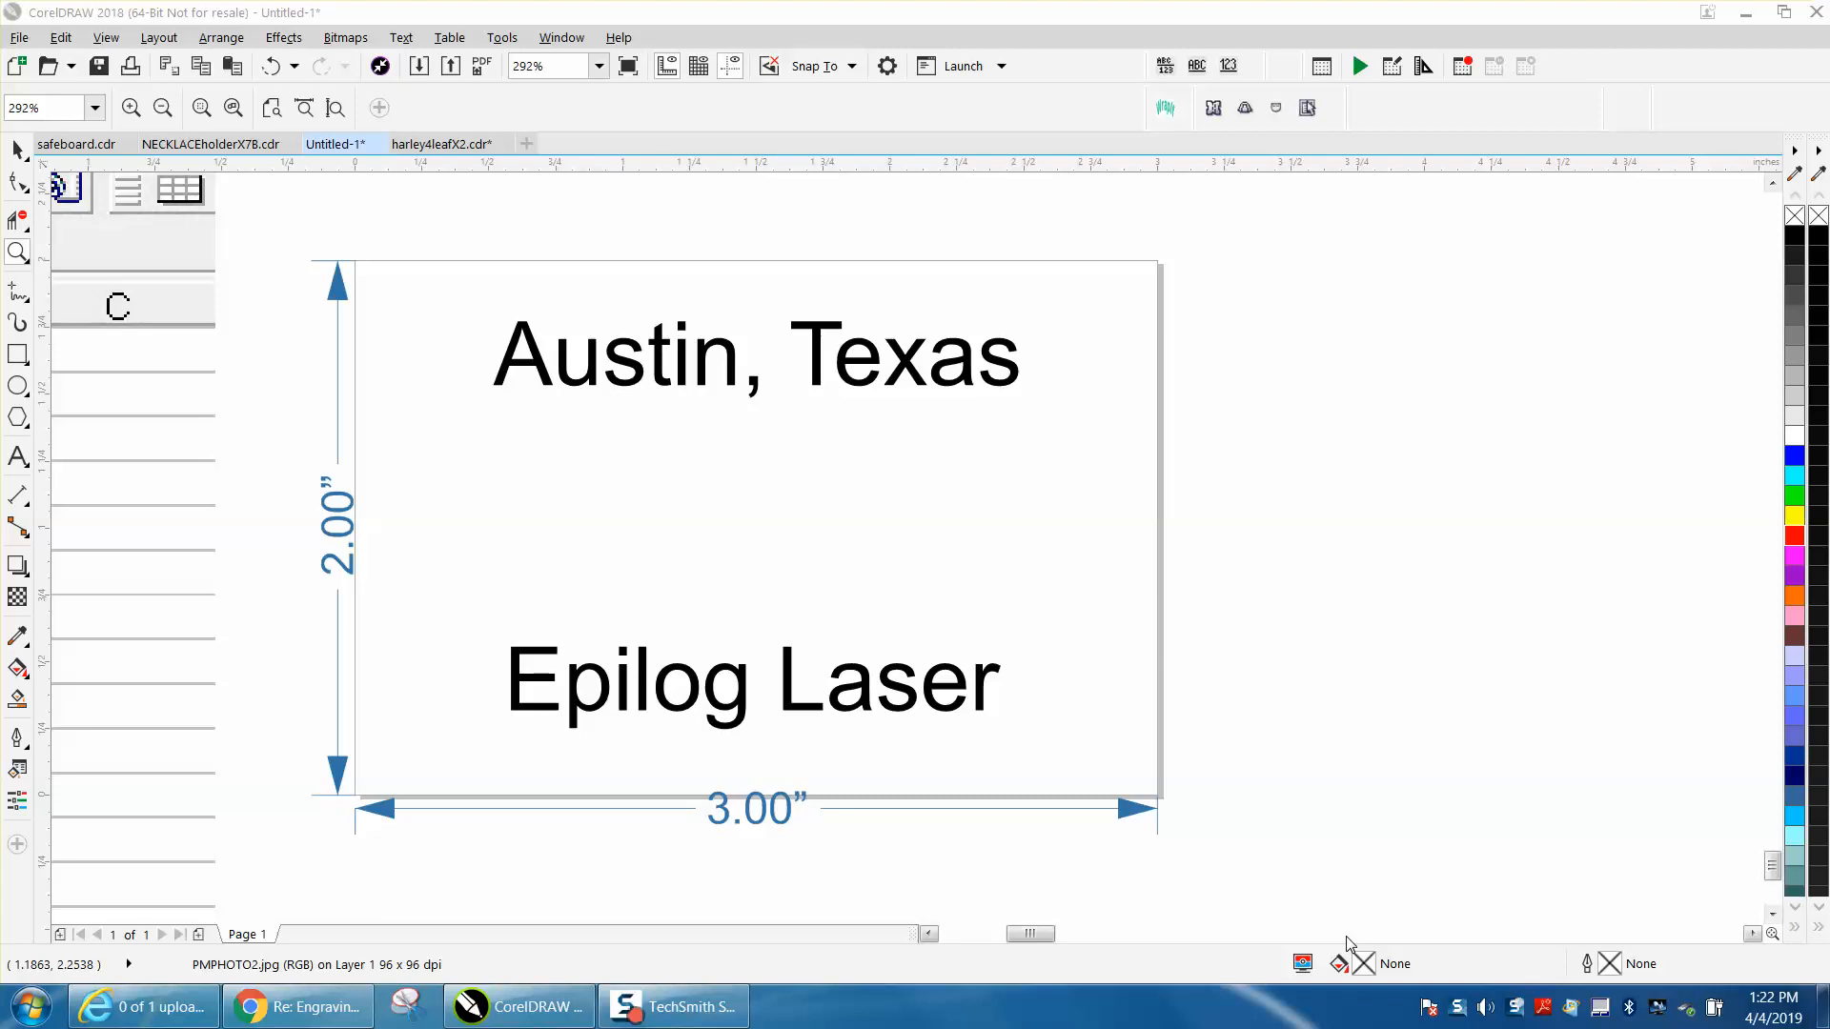
mouse_move(1175, 649)
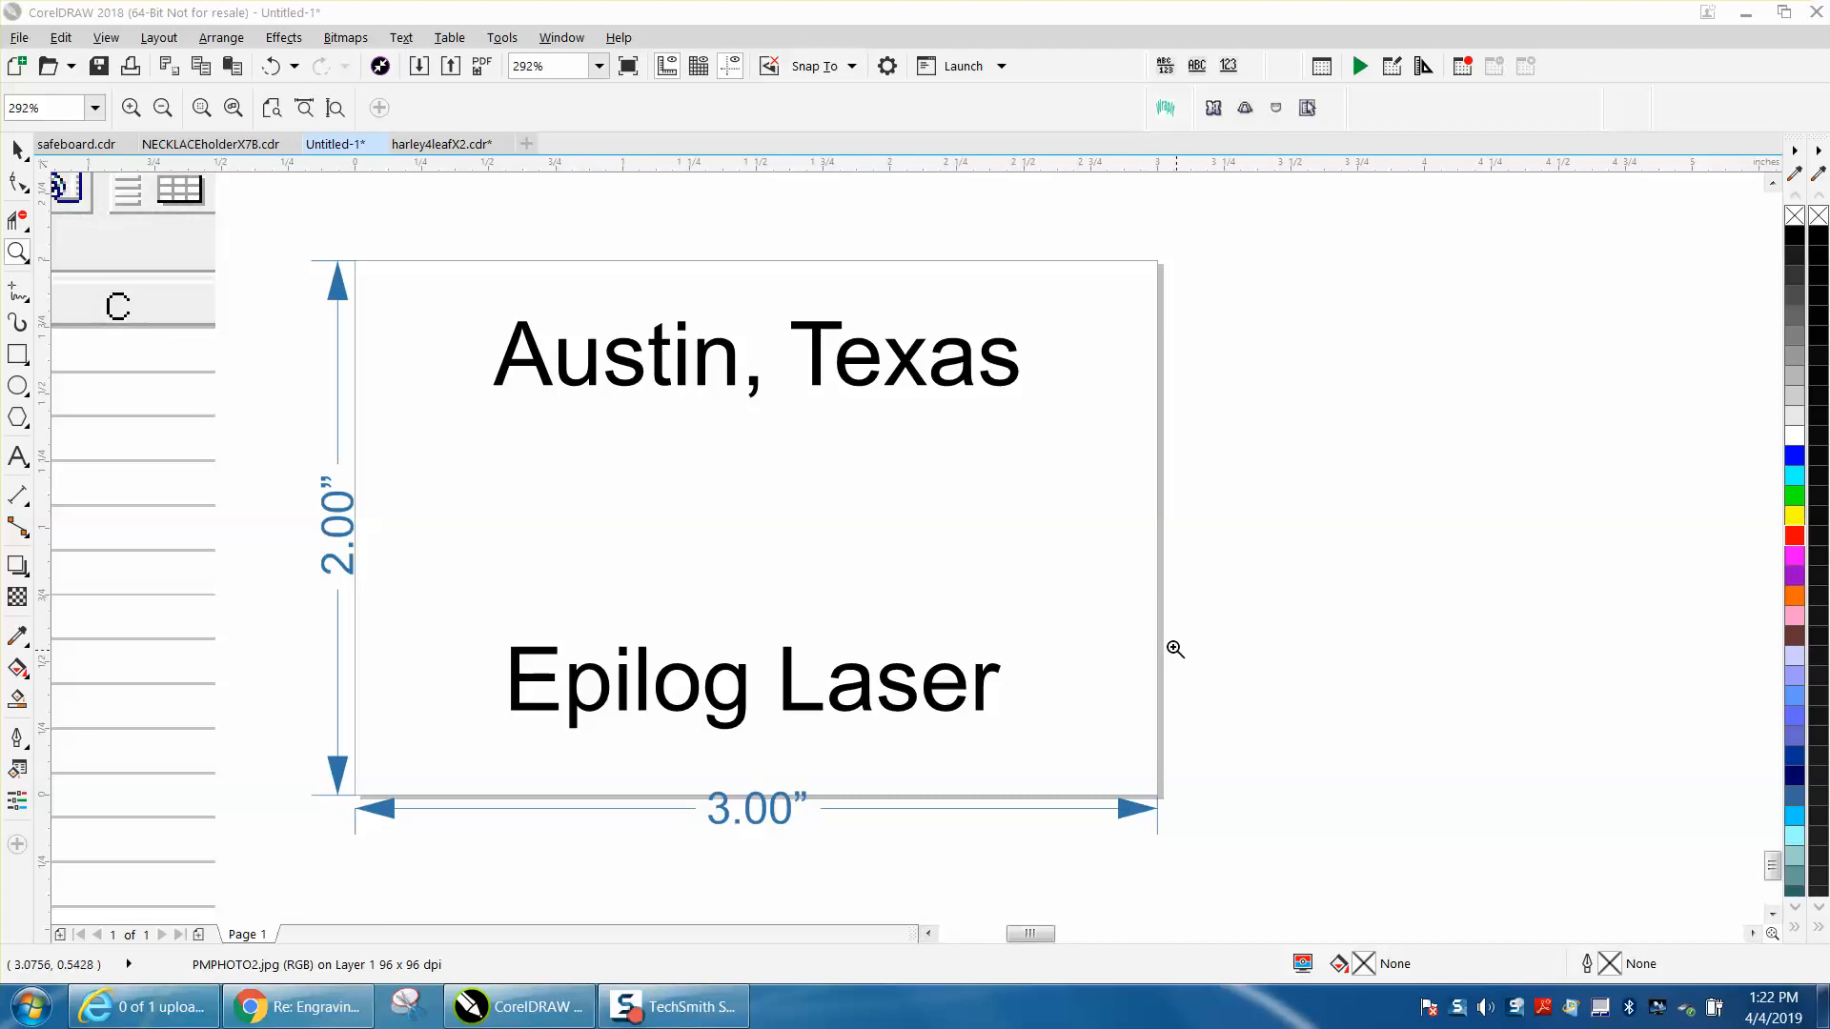
mouse_move(987, 617)
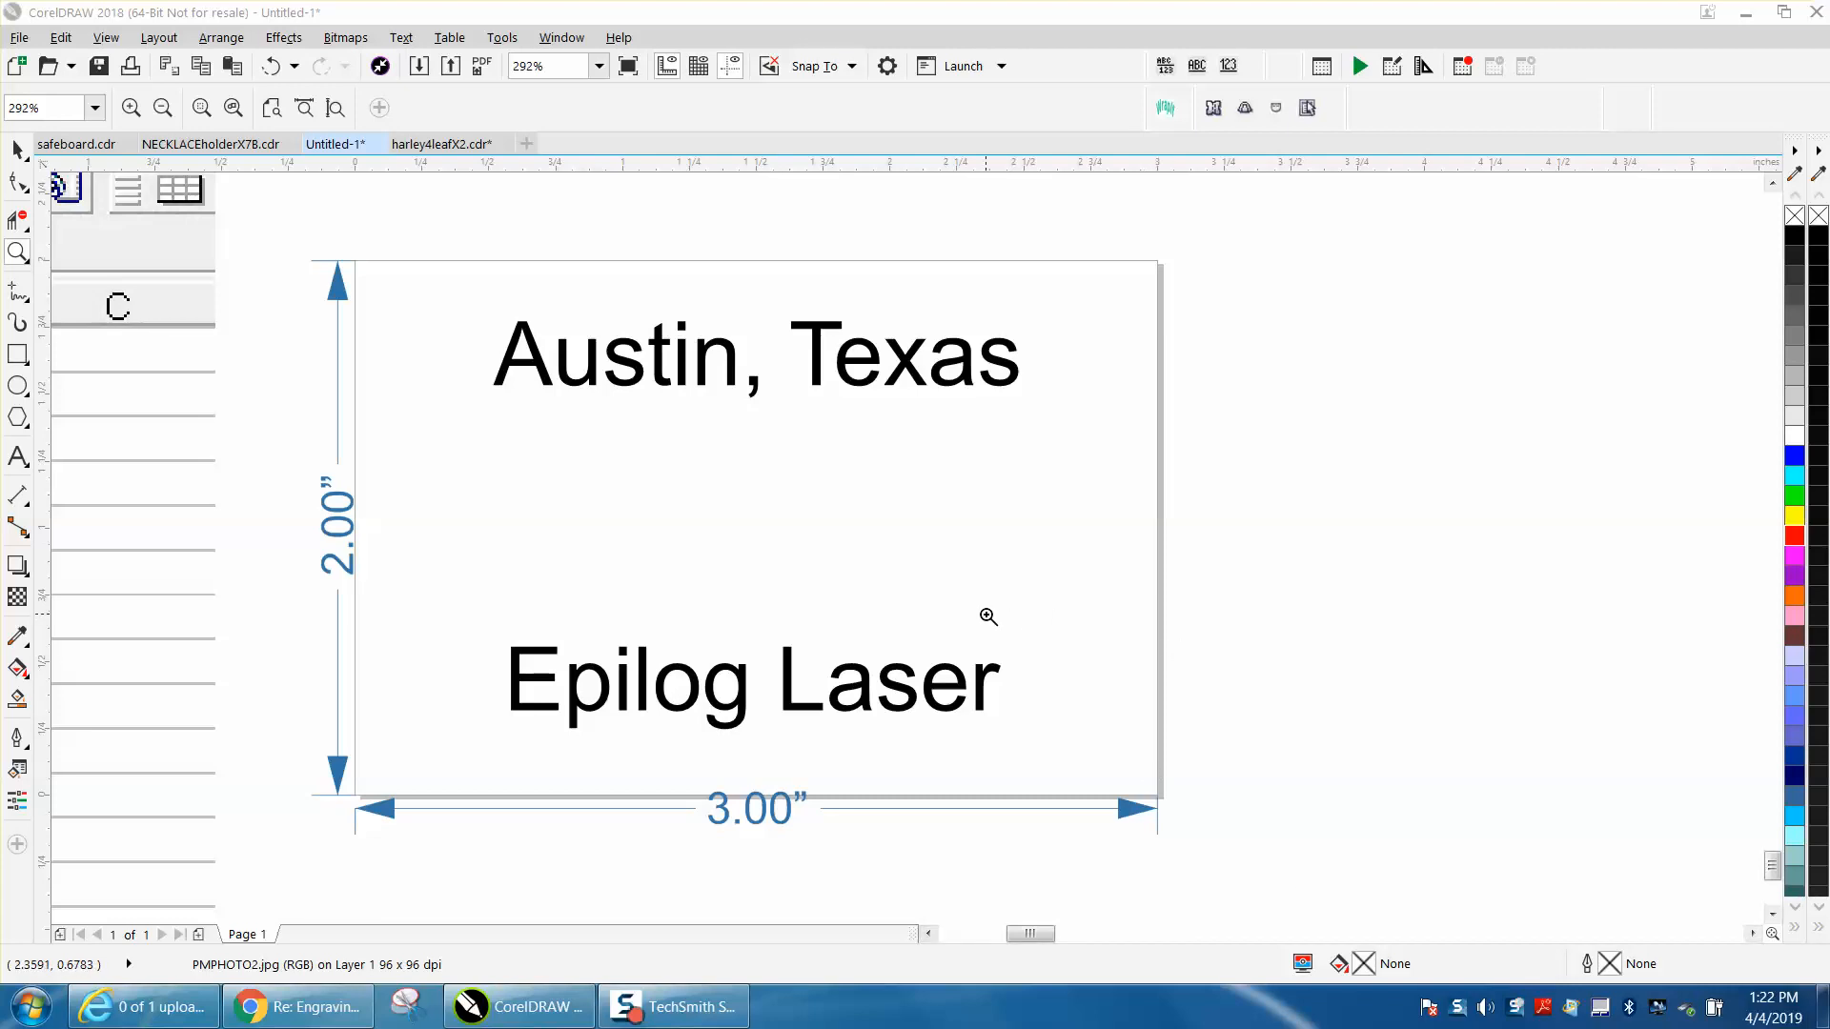
mouse_move(763, 482)
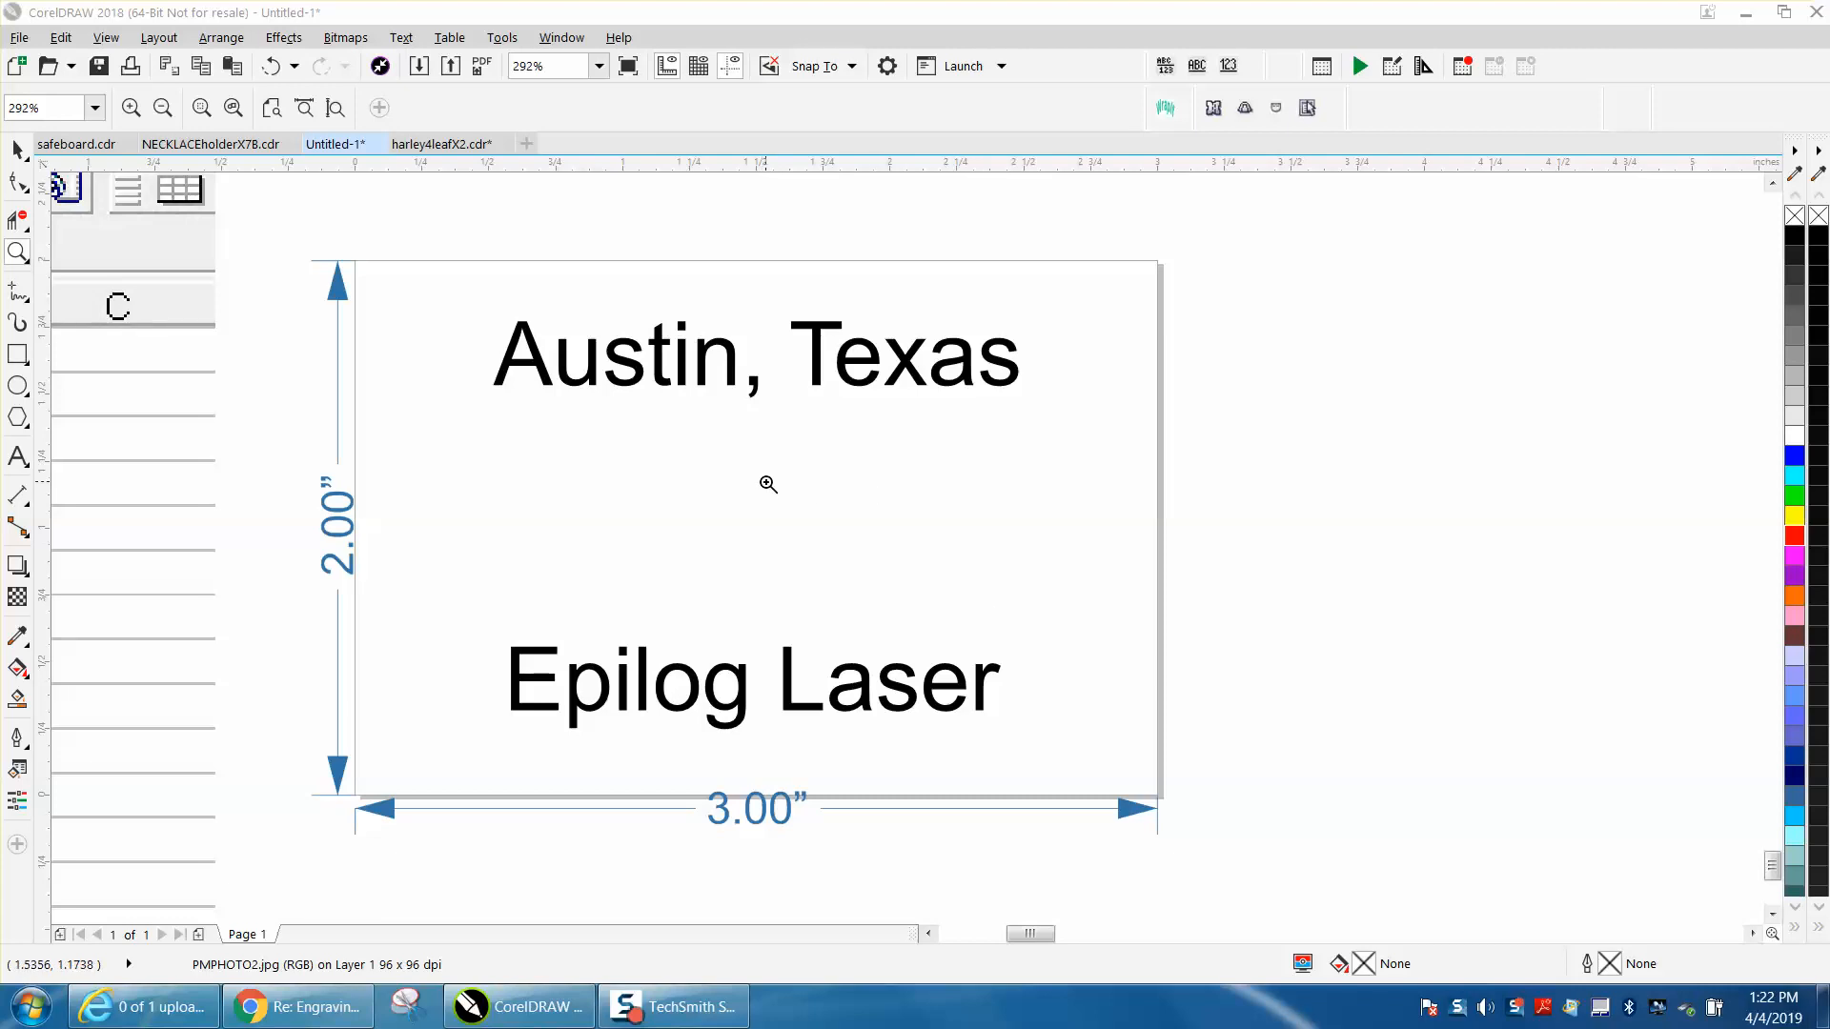
mouse_move(552, 259)
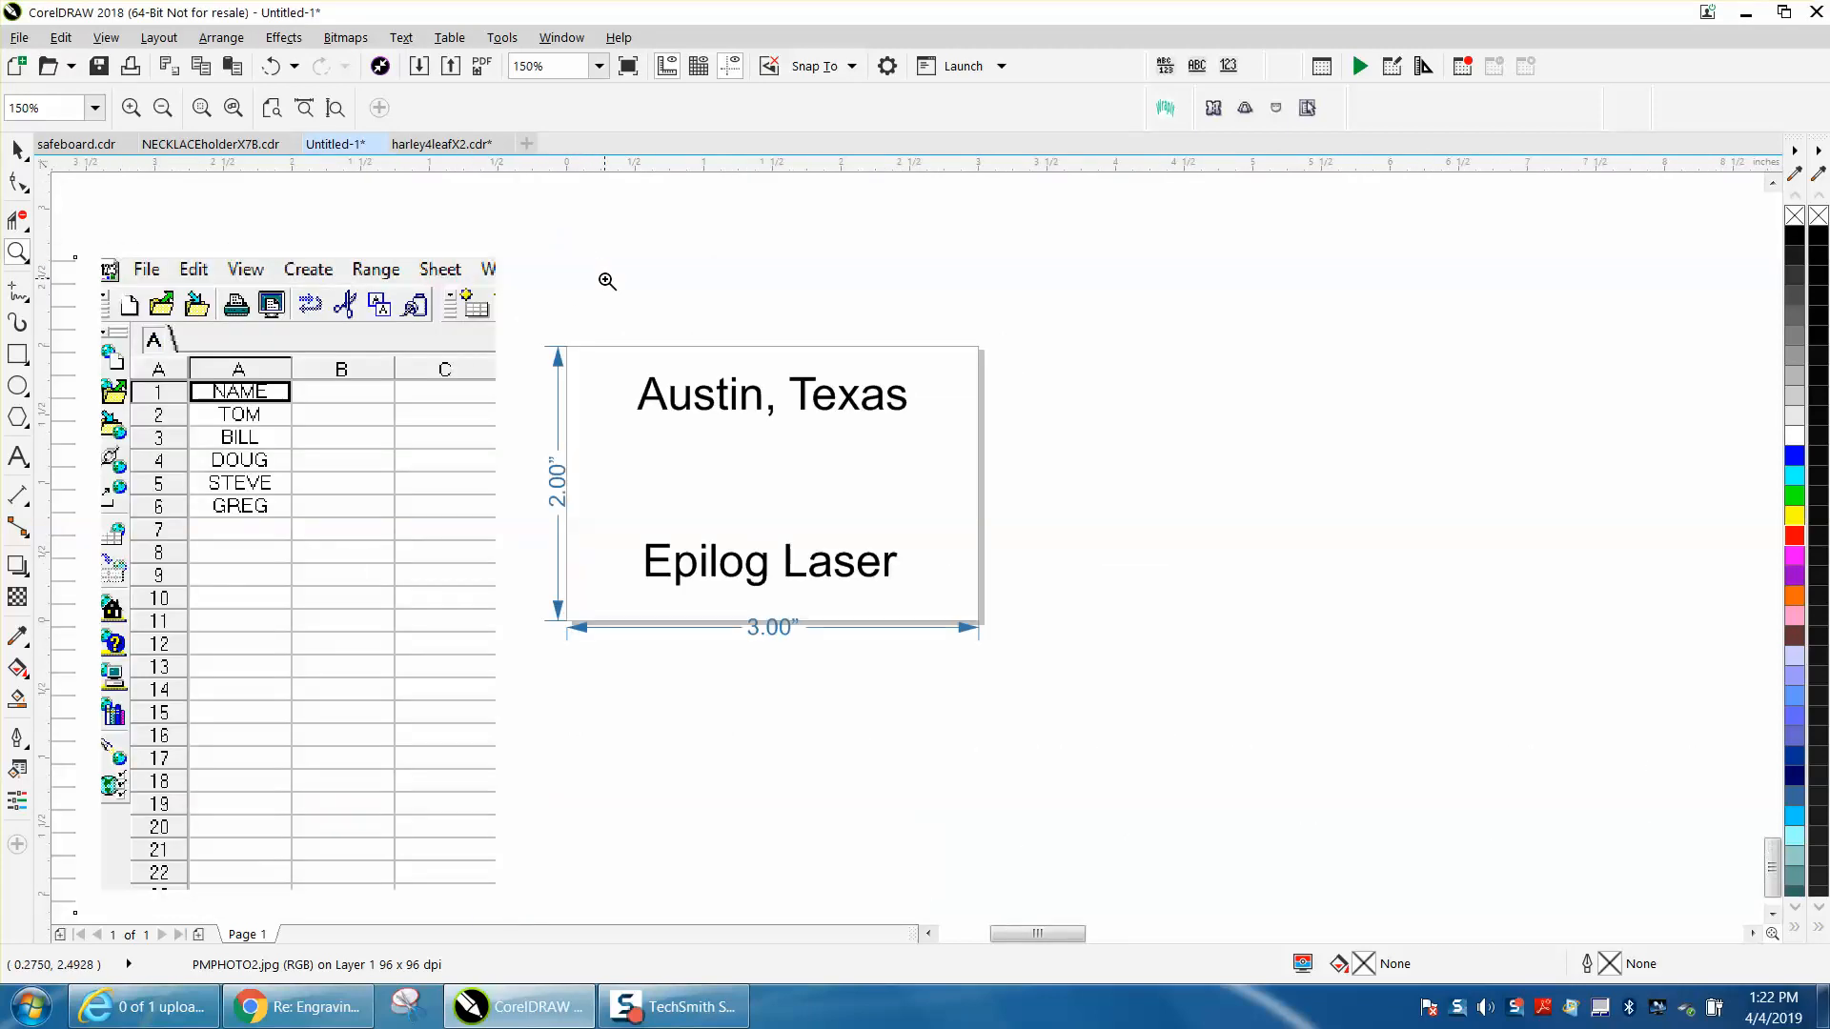
mouse_move(597, 312)
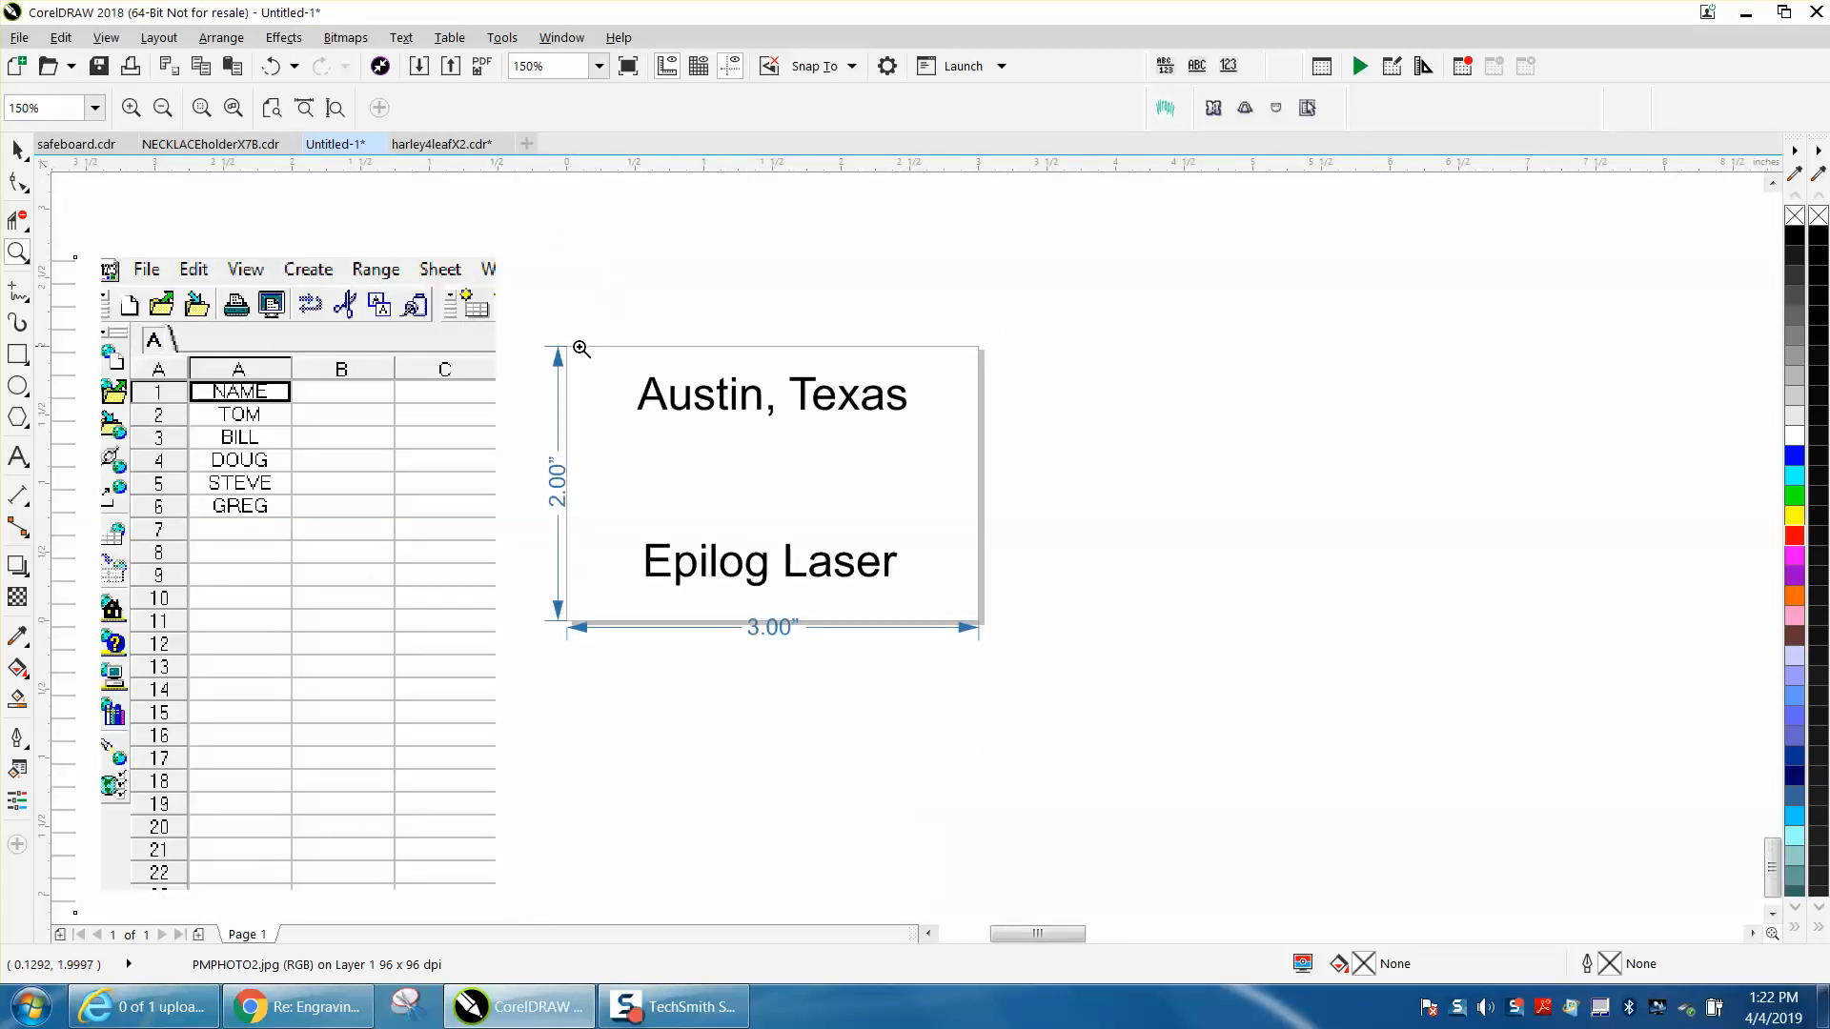
mouse_move(532, 297)
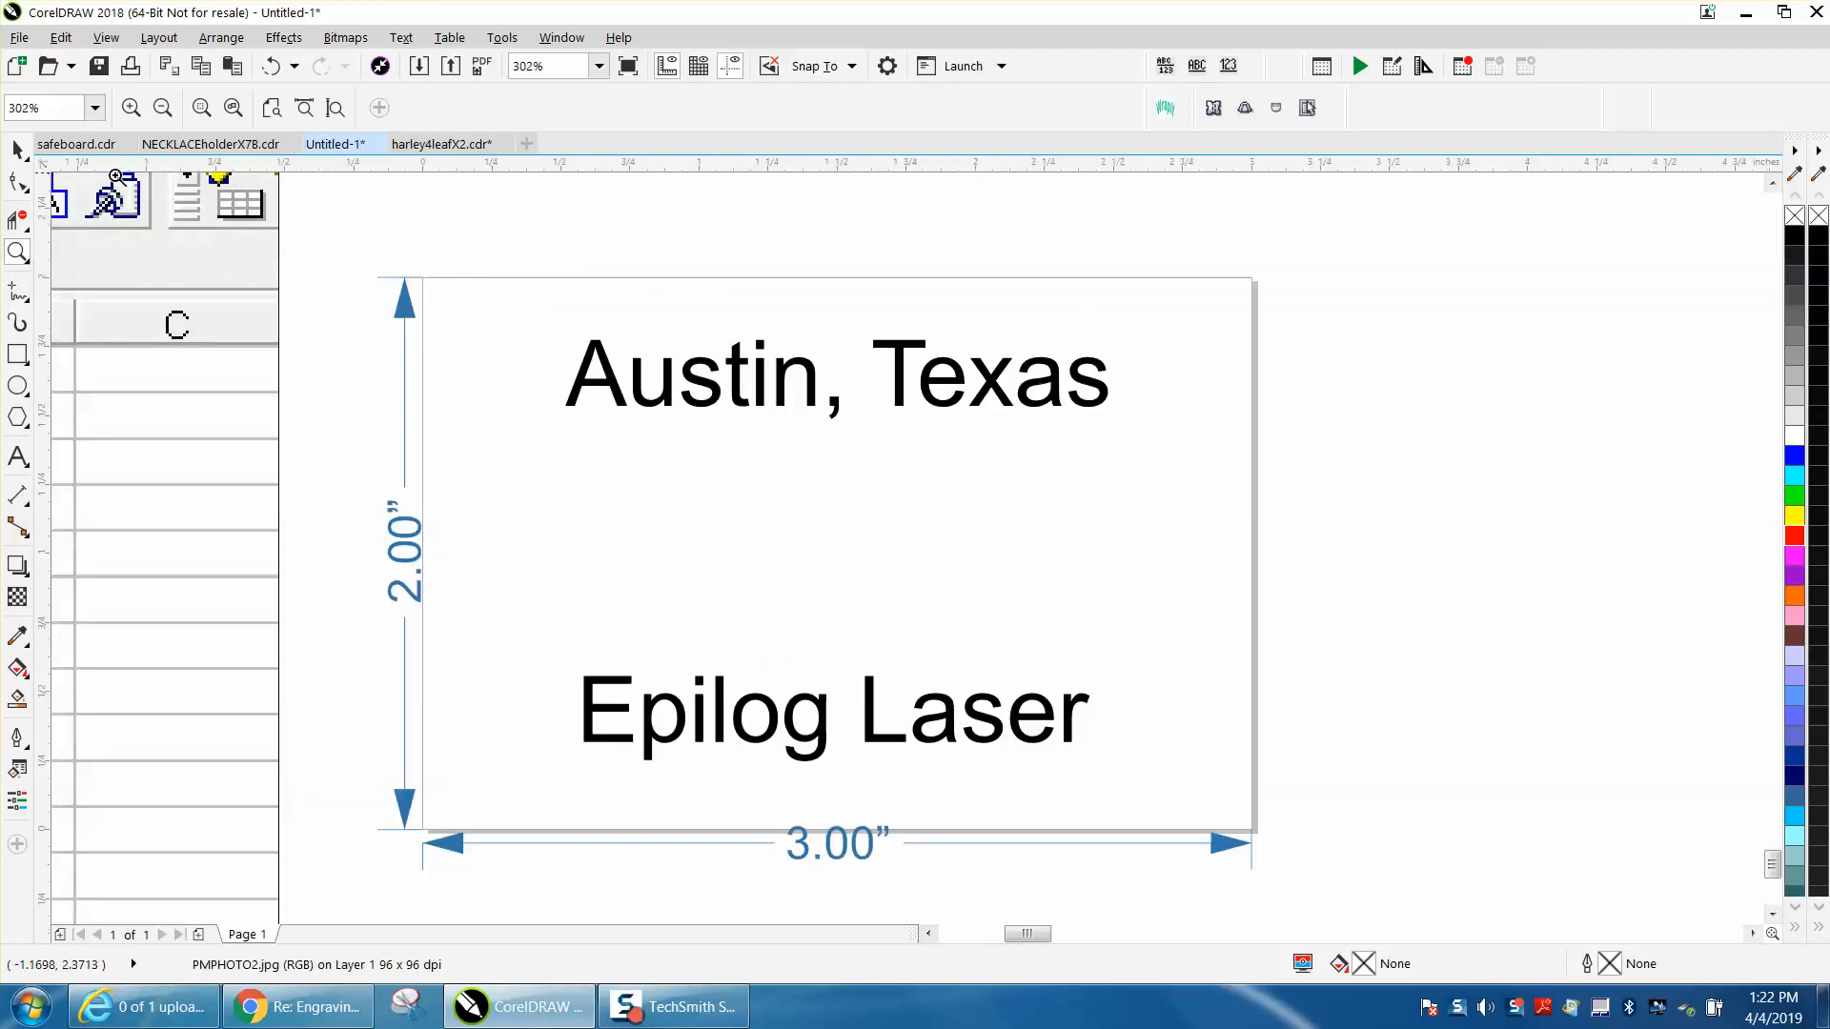
mouse_move(410, 583)
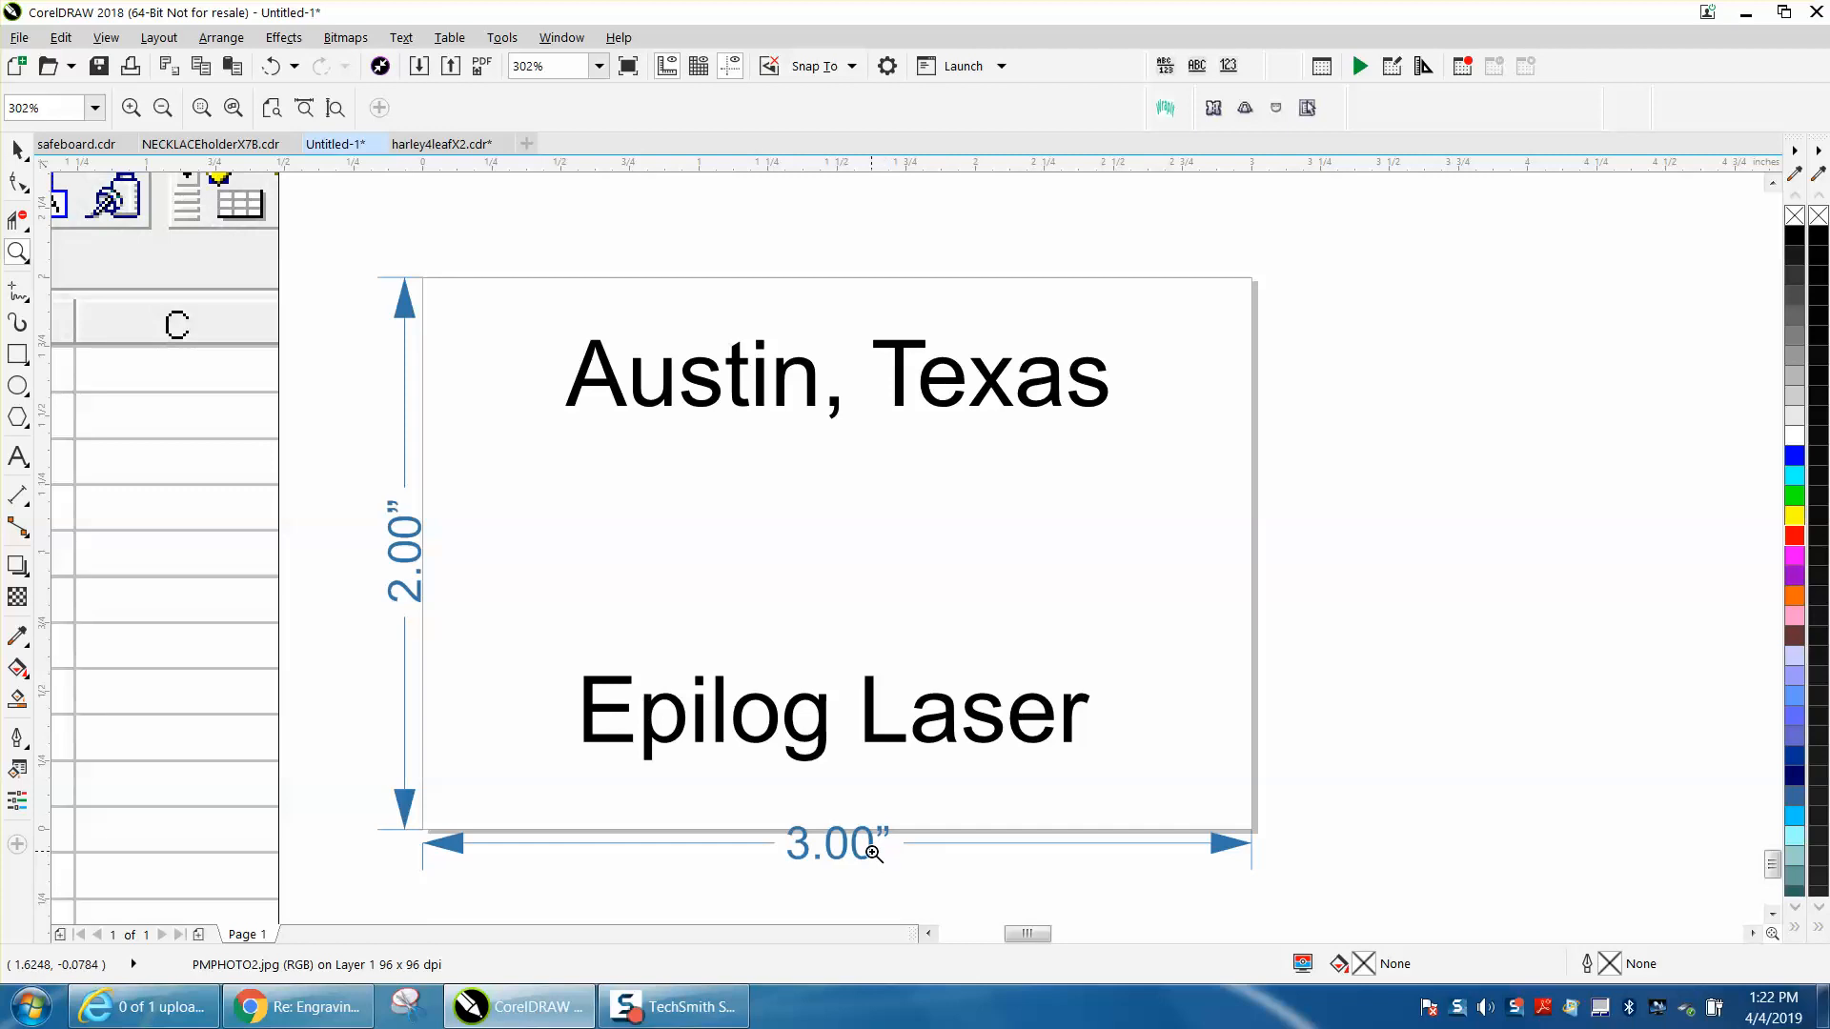
mouse_move(796, 412)
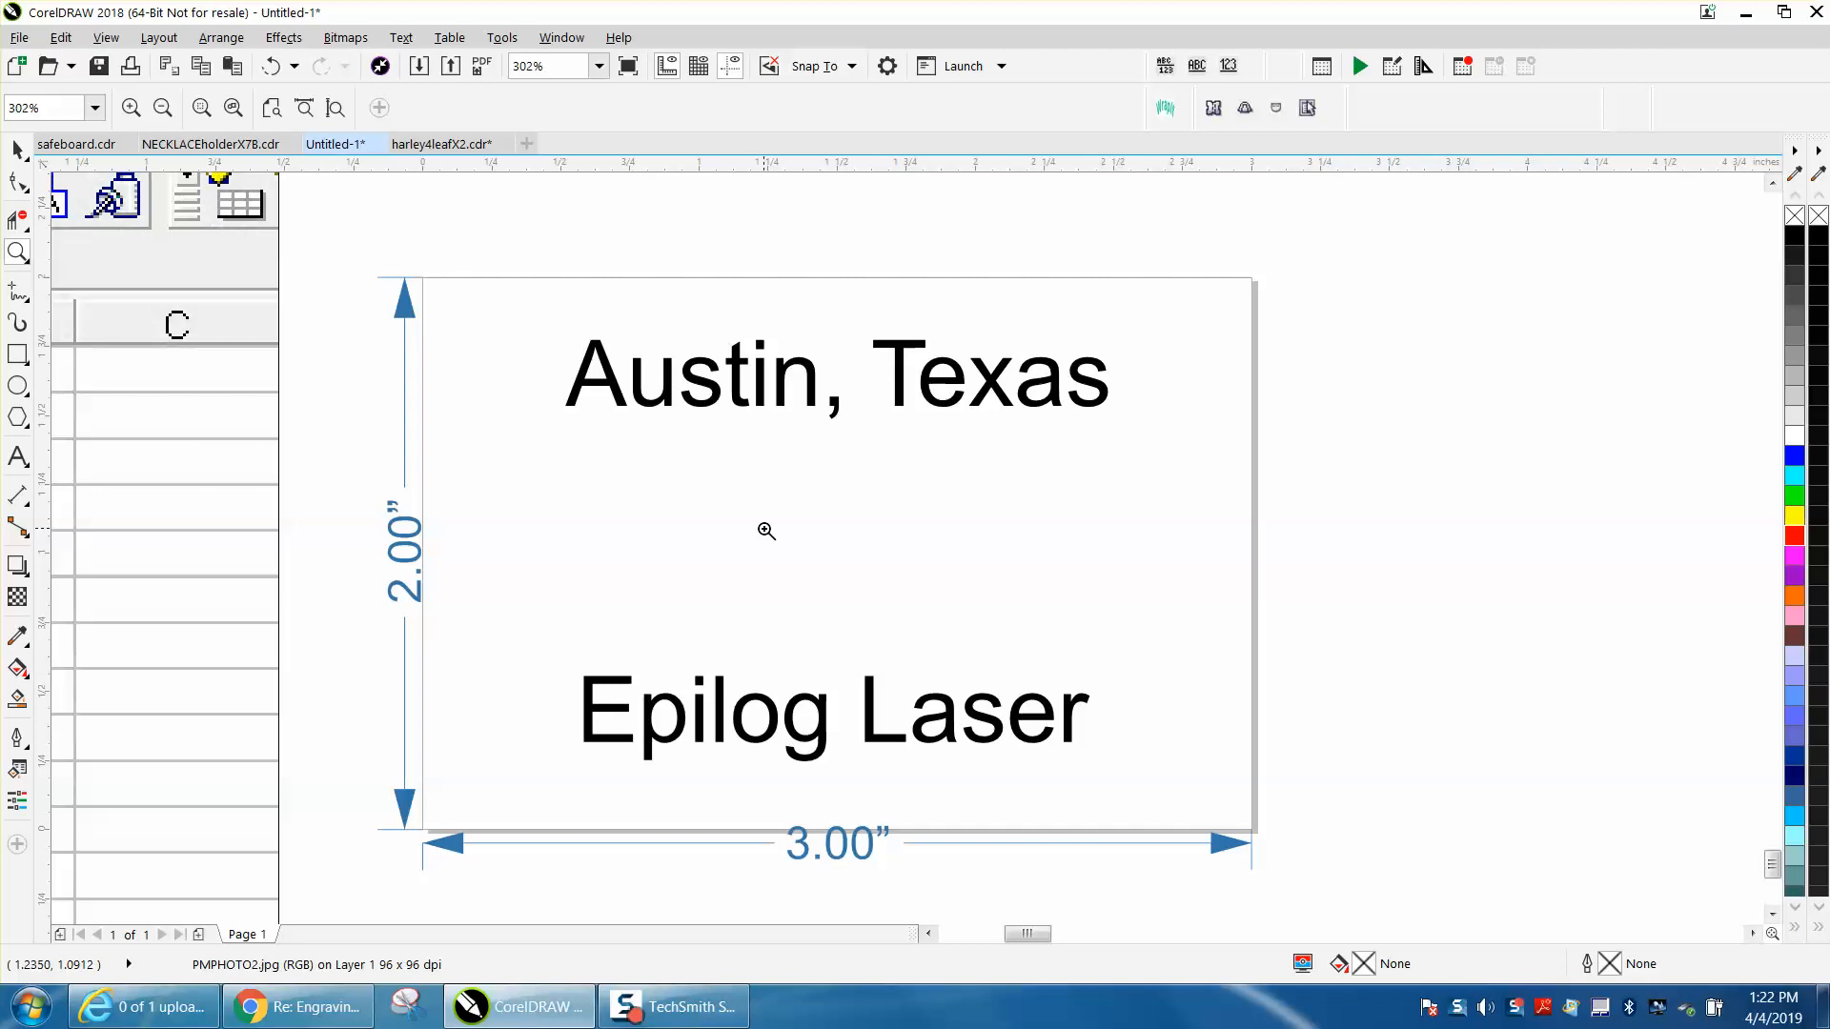
mouse_move(714, 452)
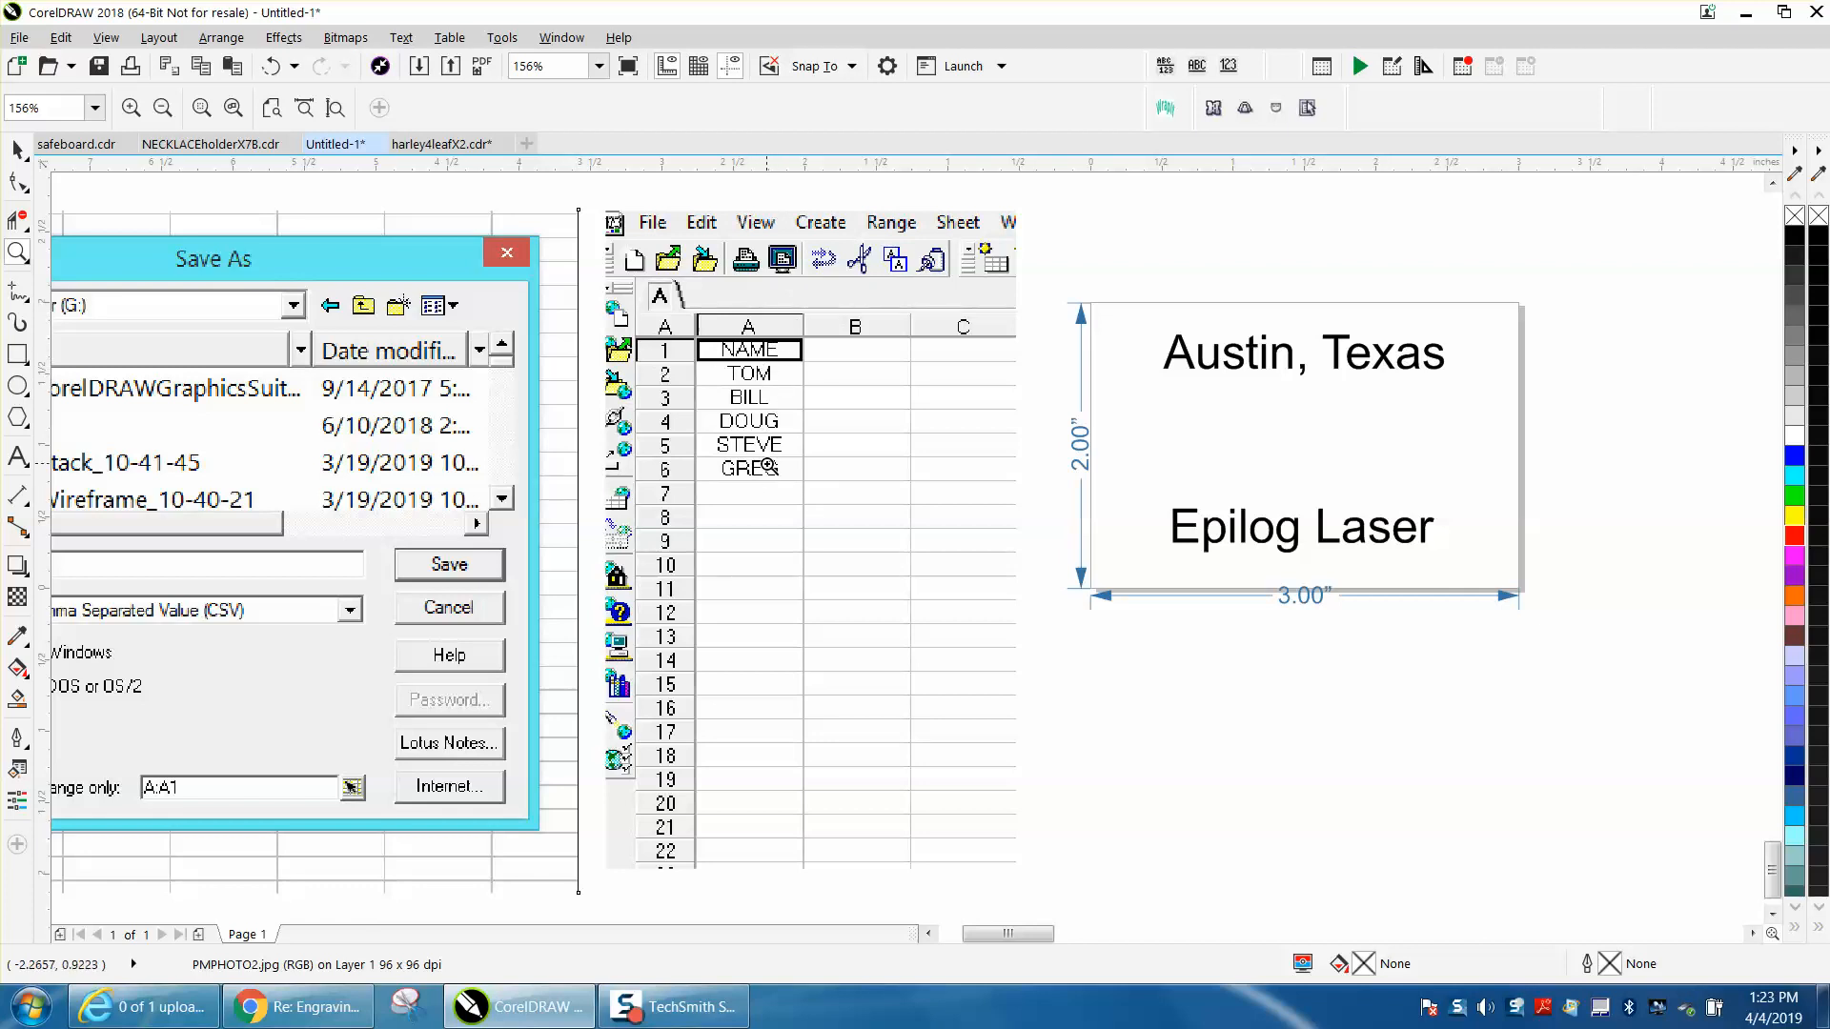
mouse_move(768, 378)
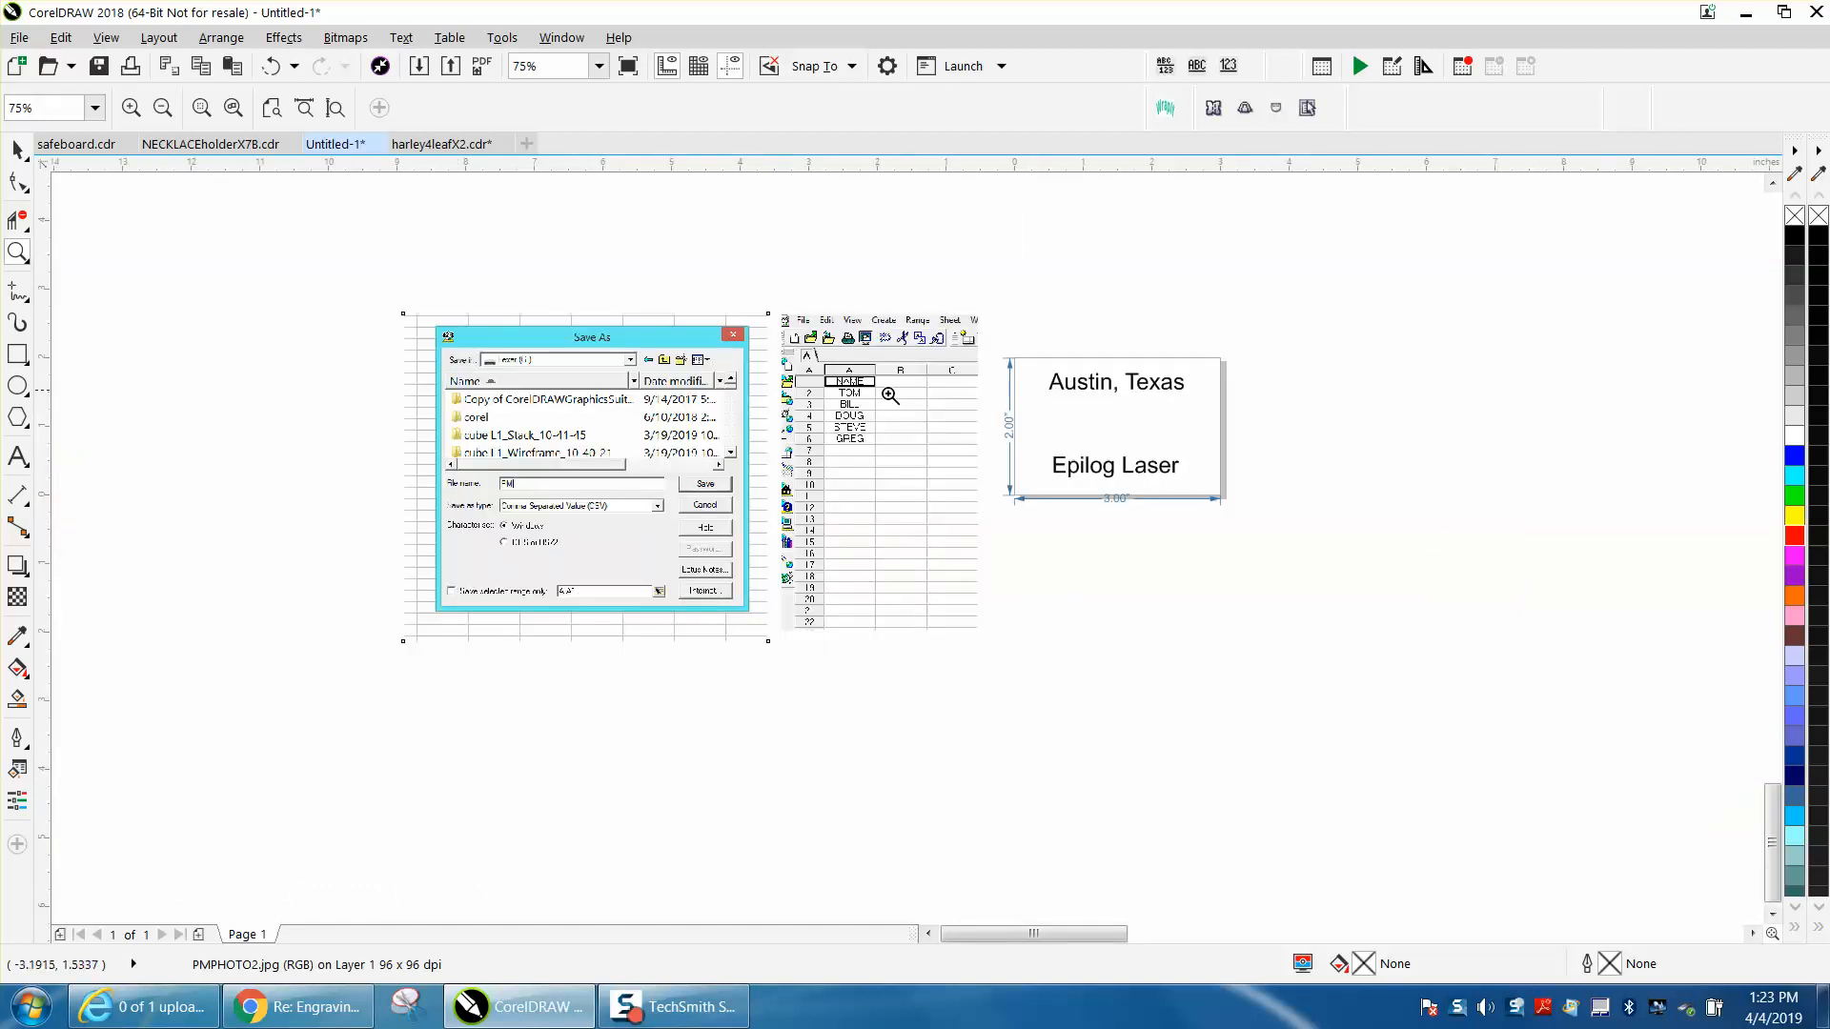
Zoom back in on the badge and bring up the File menu
click(18, 254)
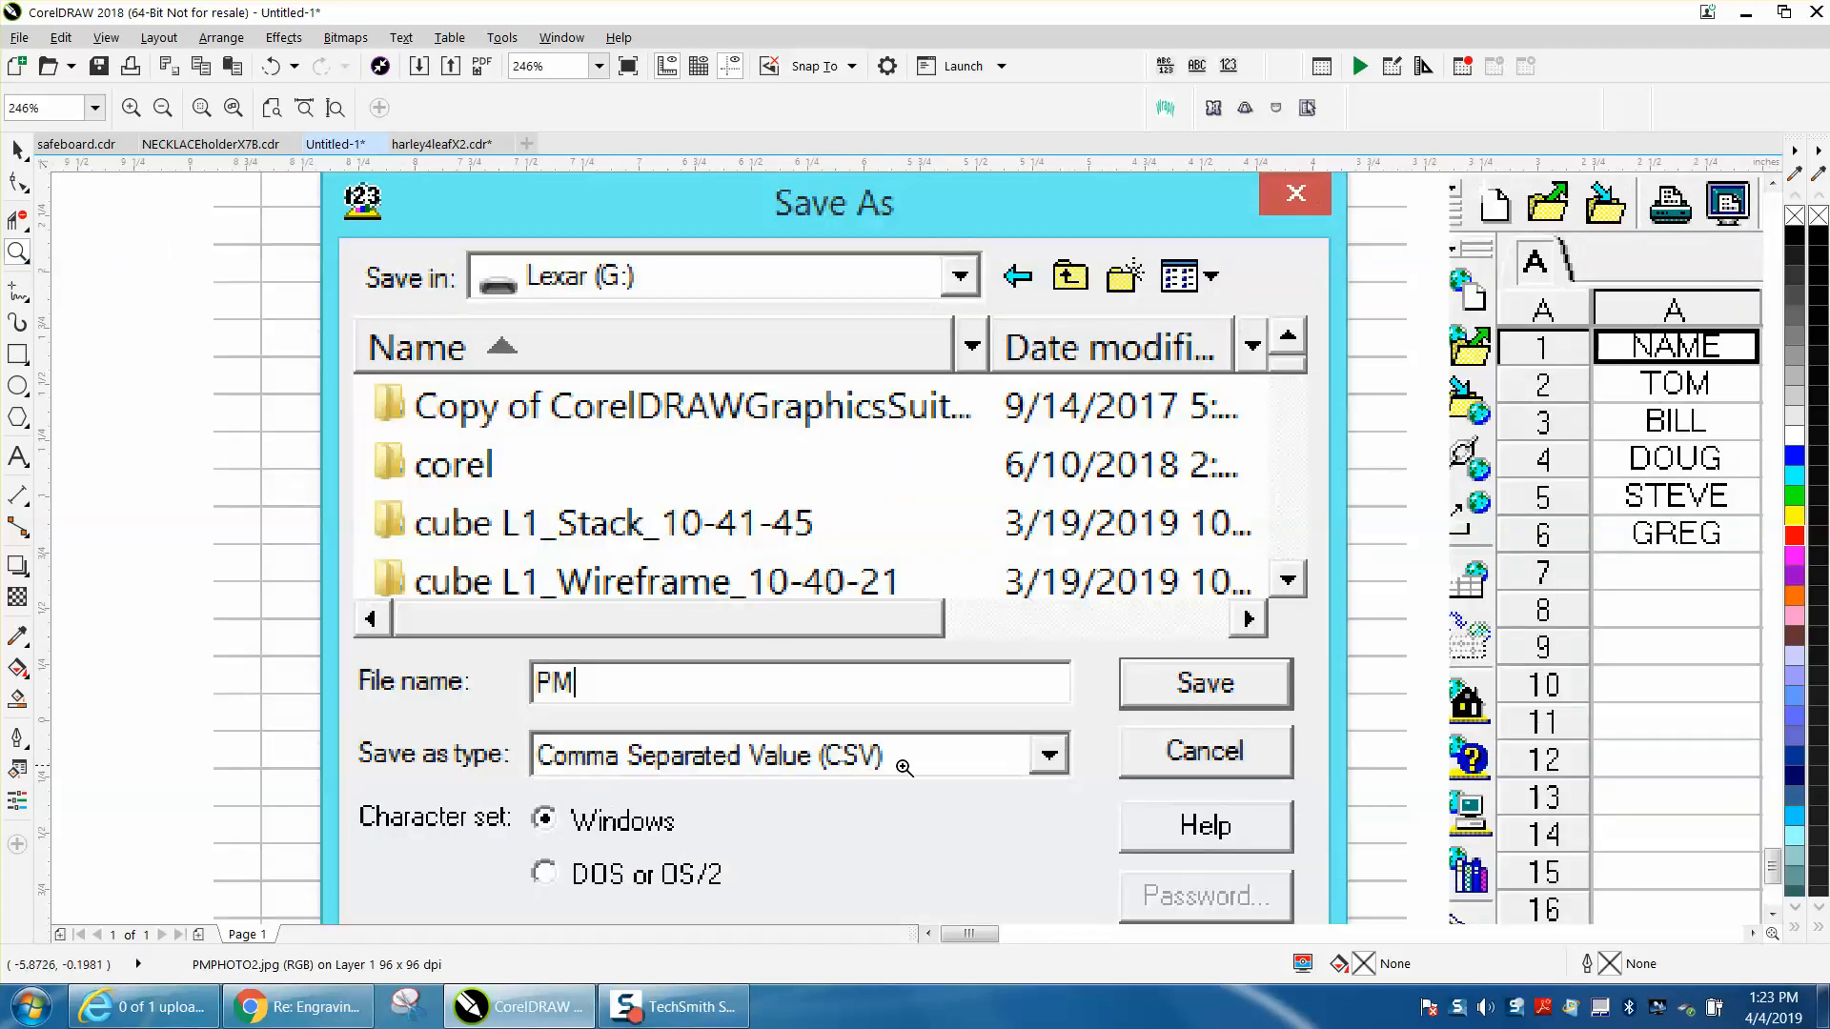
mouse_move(796, 773)
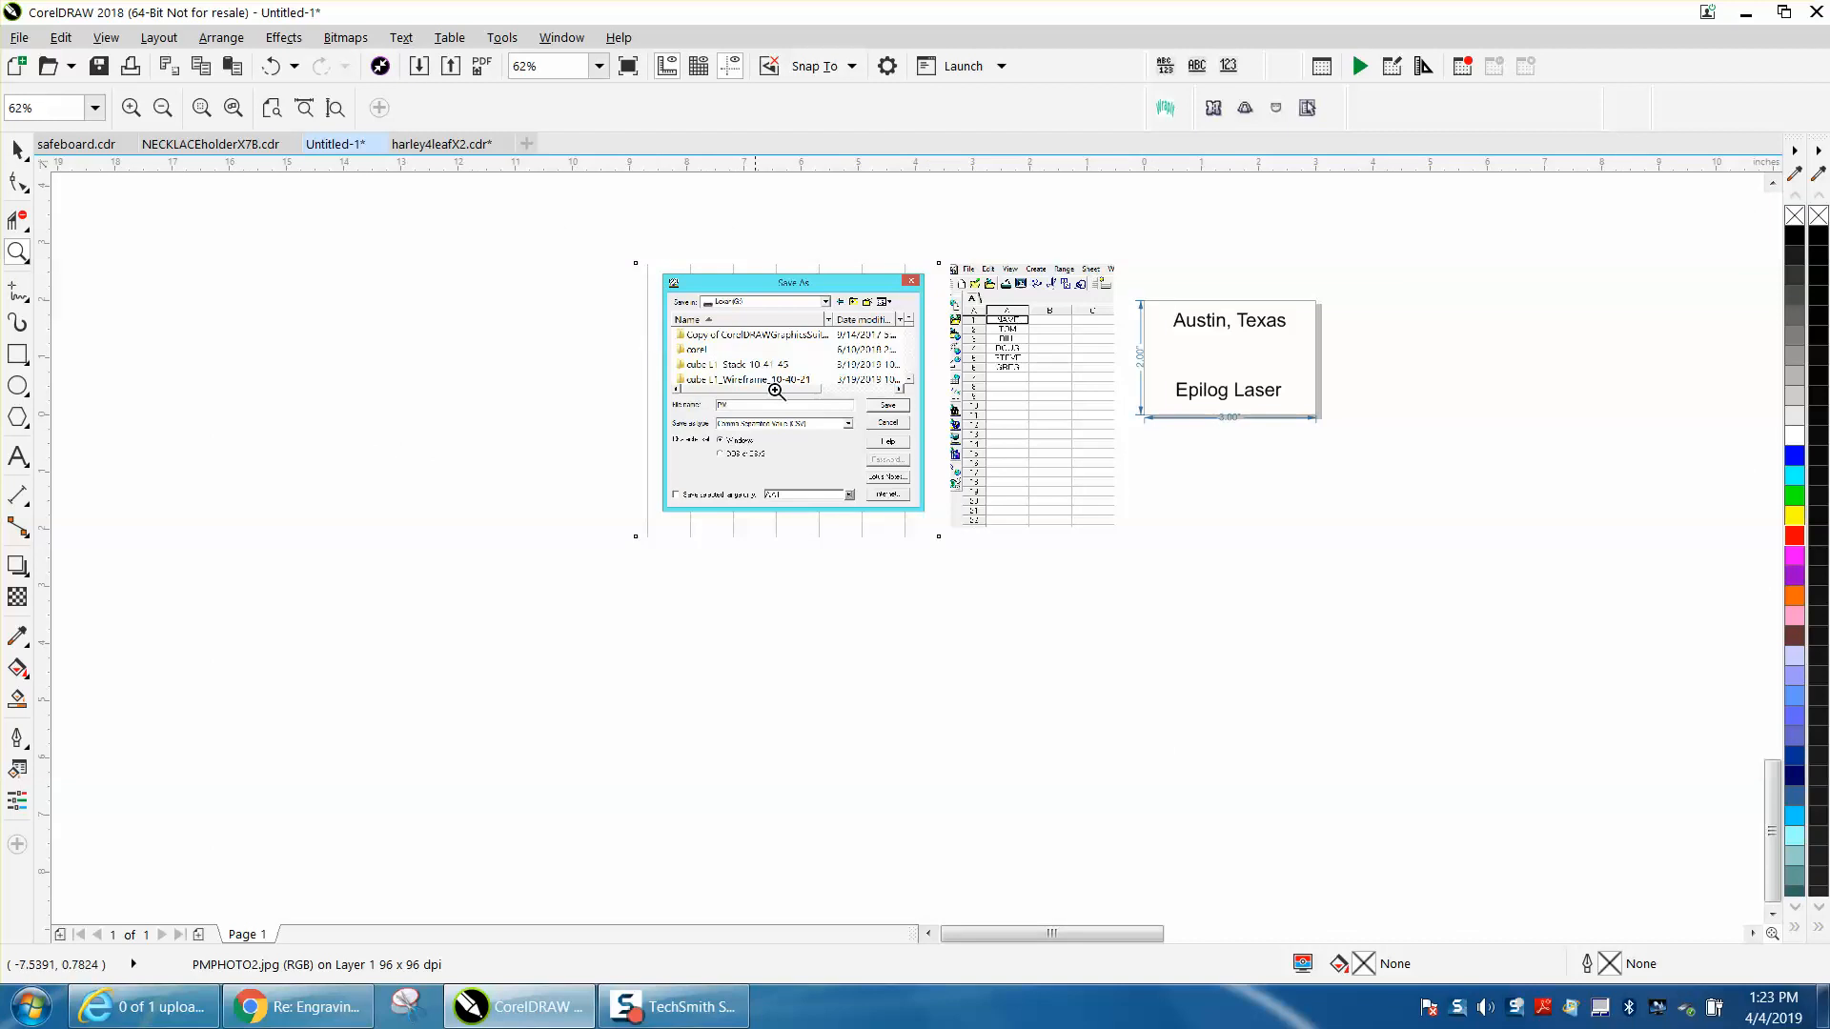
click(18, 252)
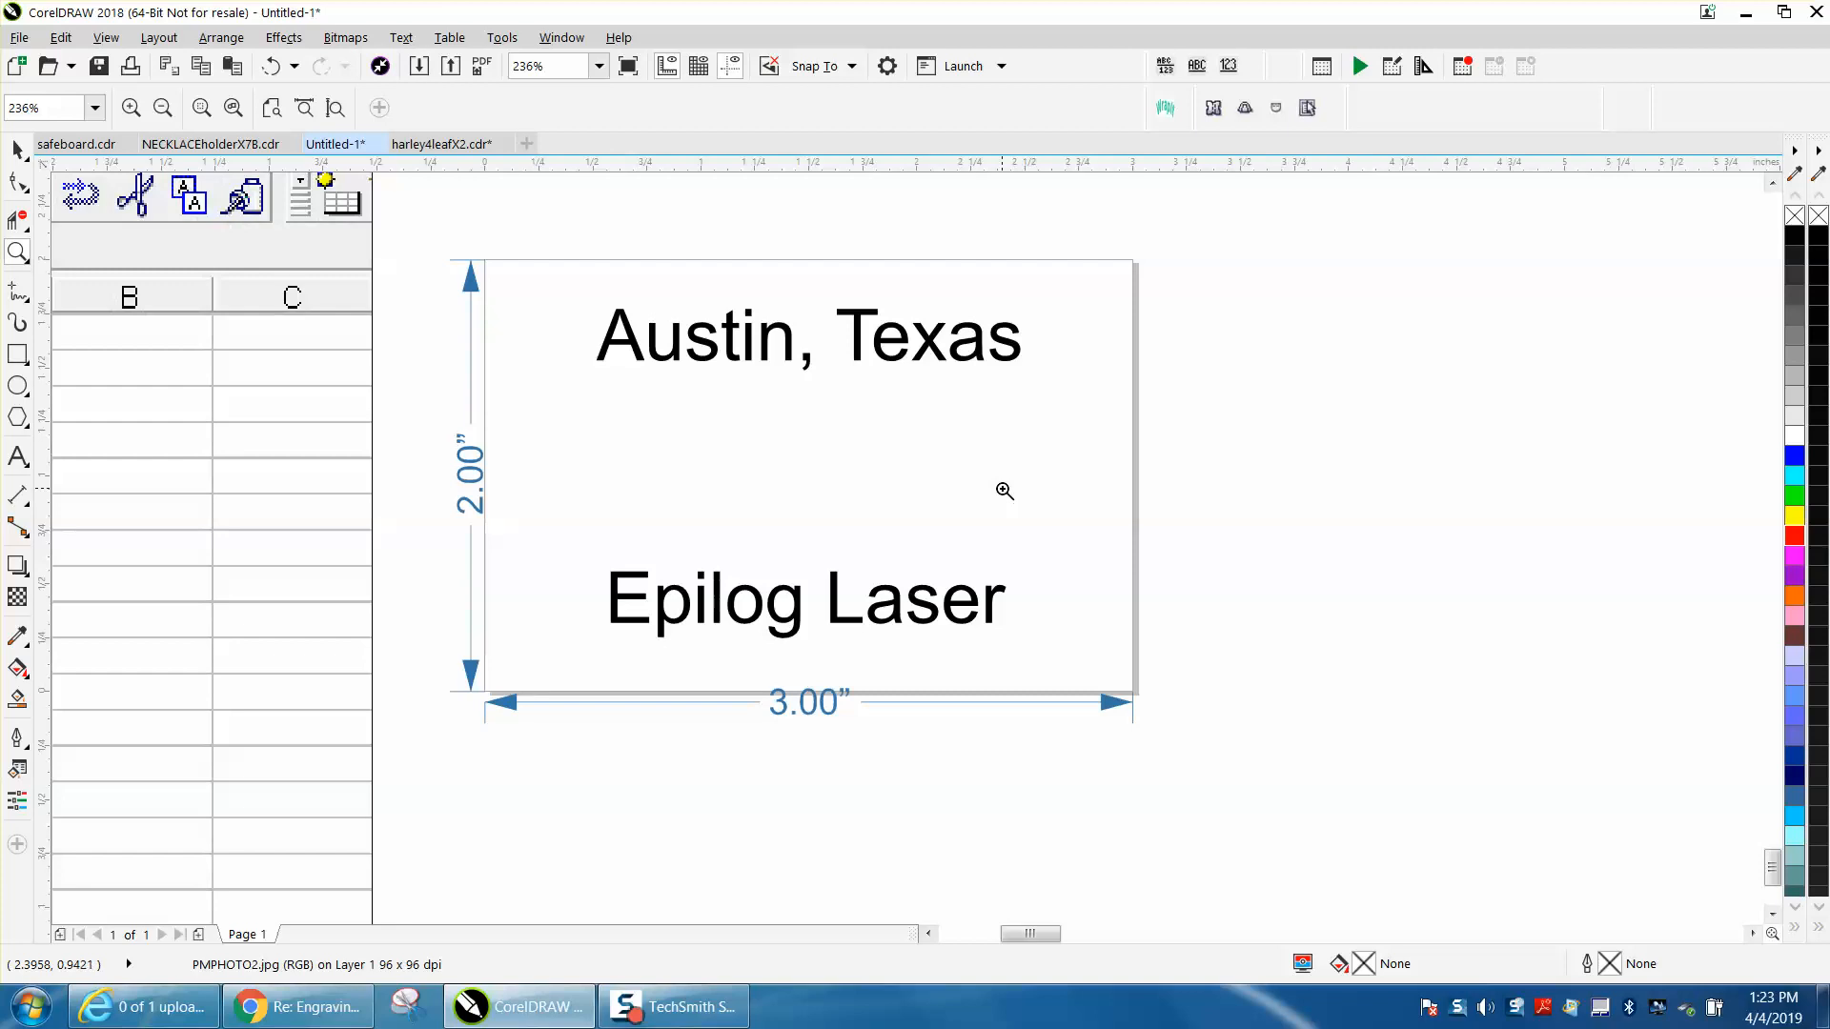
mouse_move(858, 414)
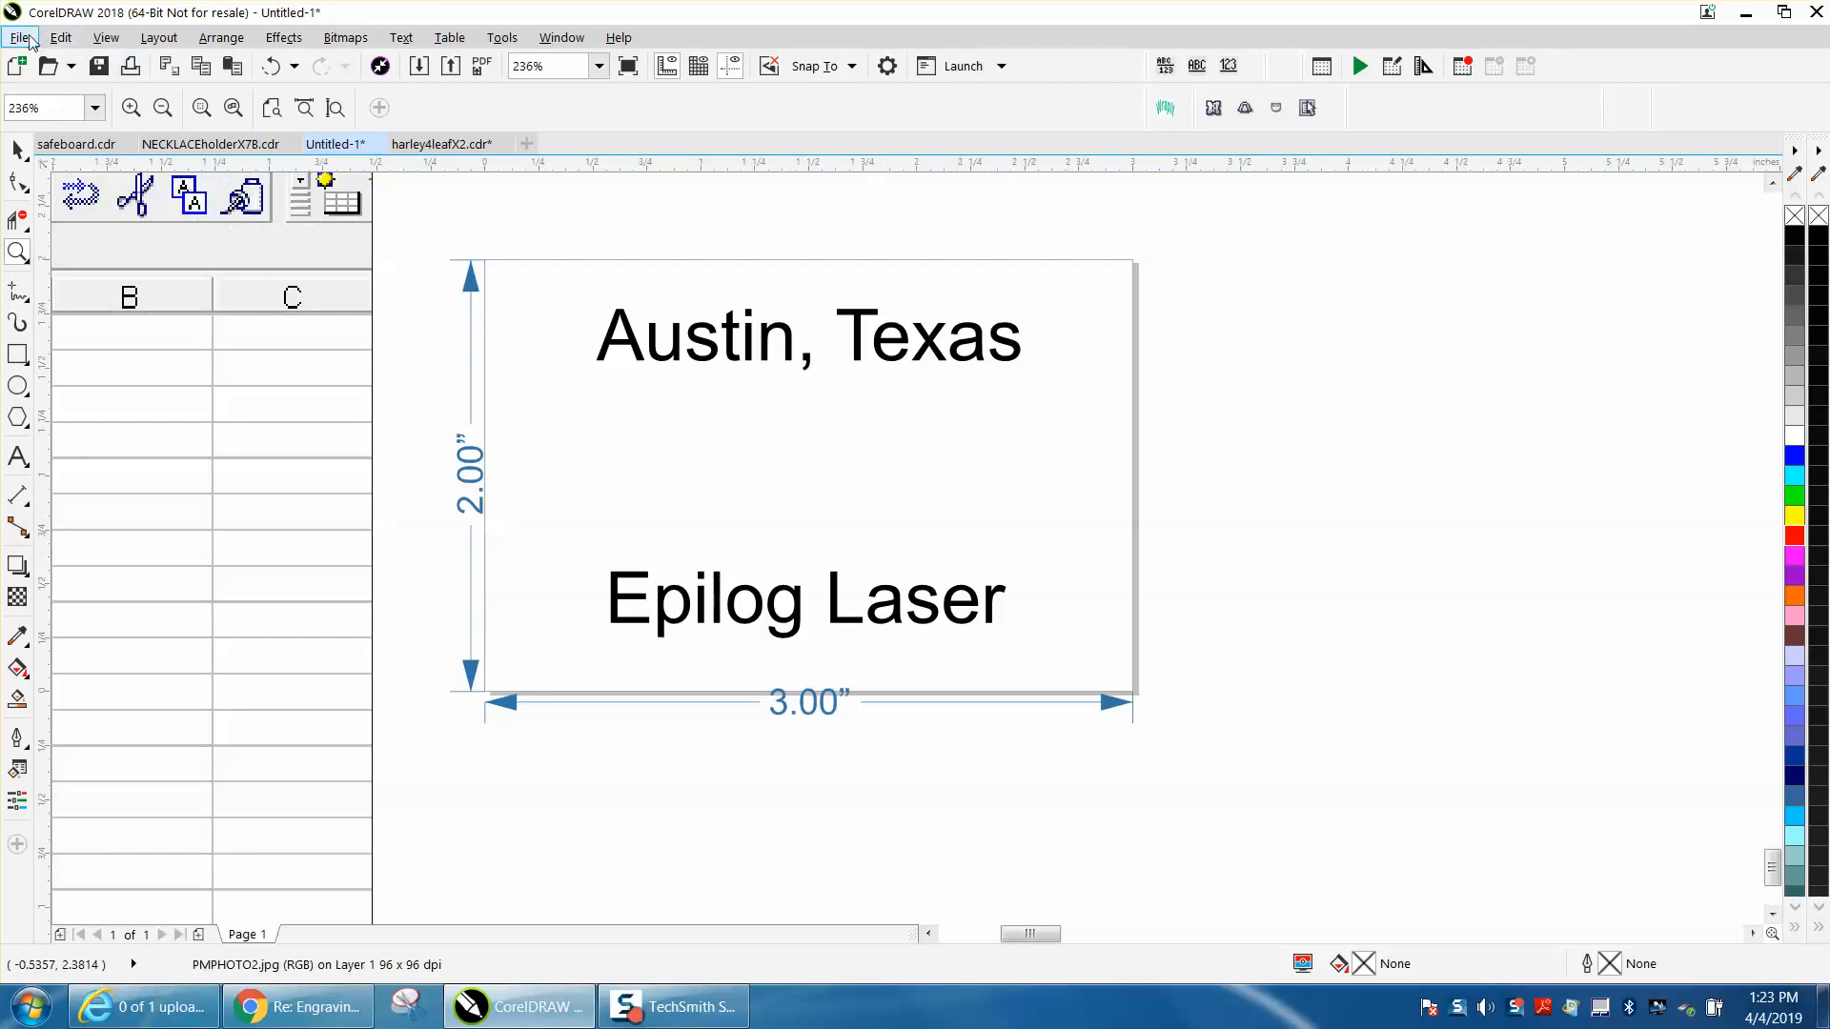
click(19, 36)
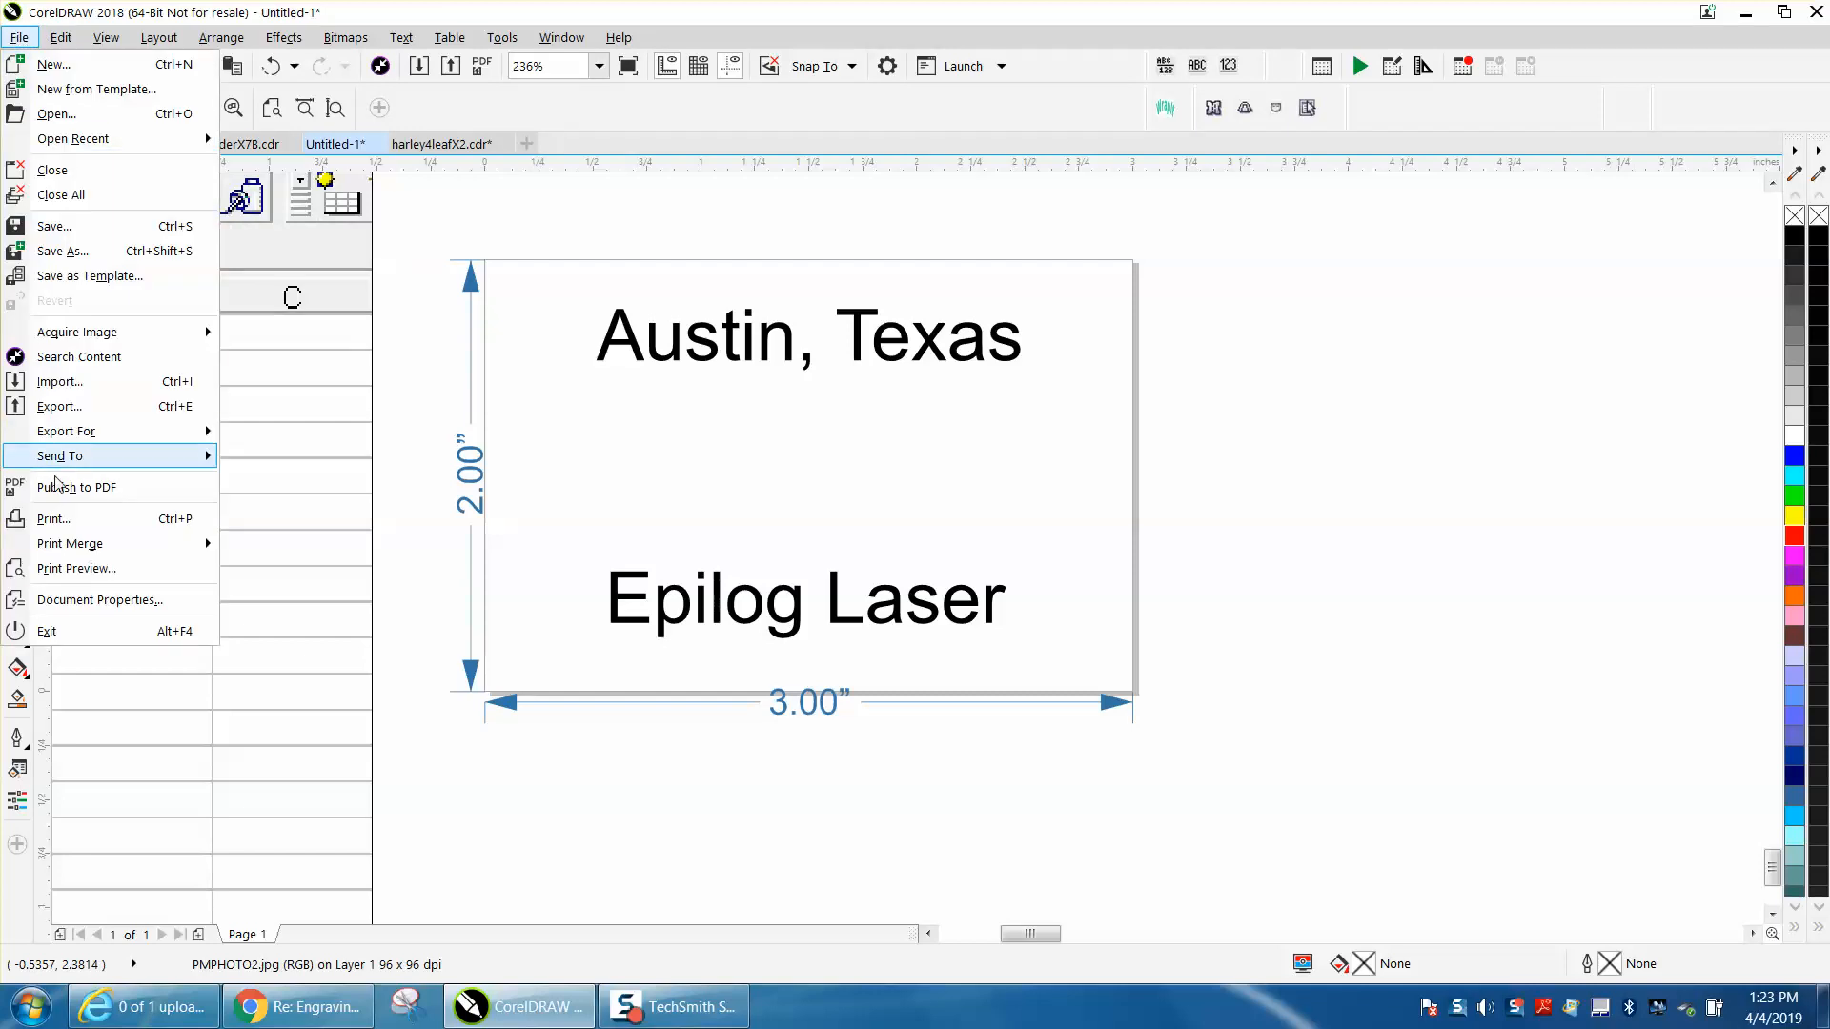
mouse_move(70, 542)
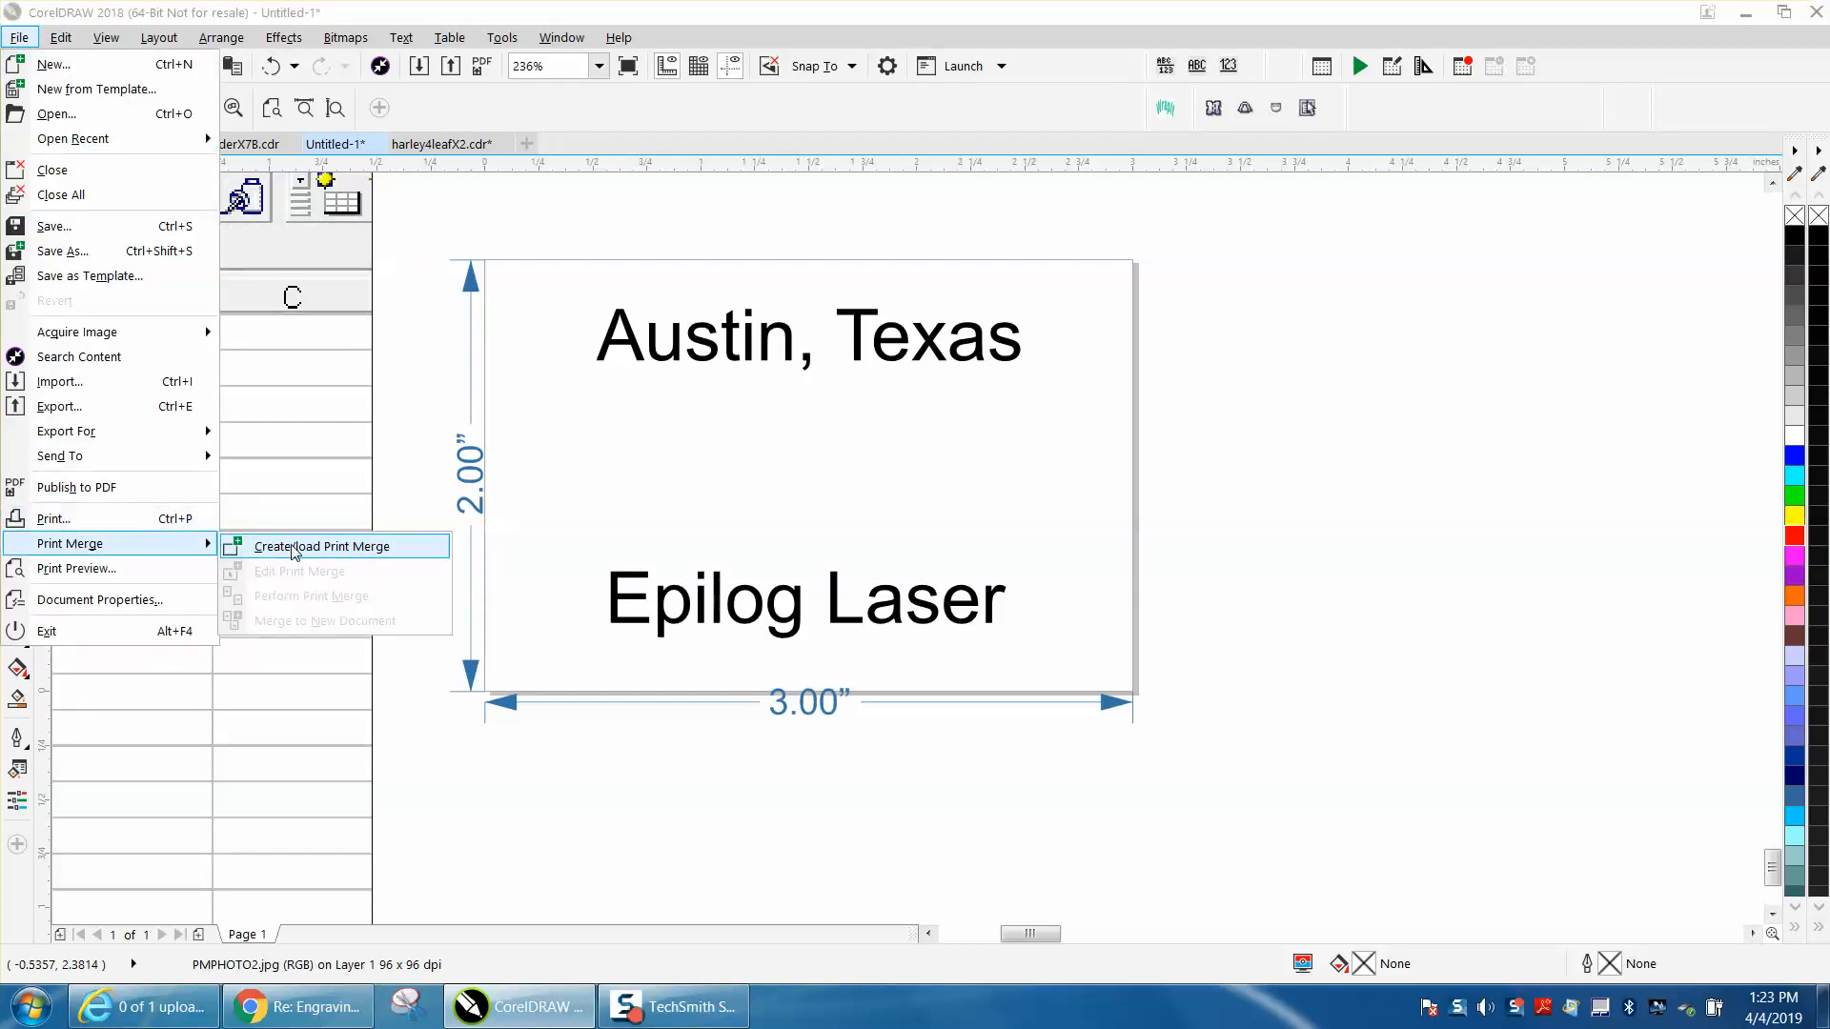
Start a new print merge that imports its text from the PM.CSV data file
click(322, 546)
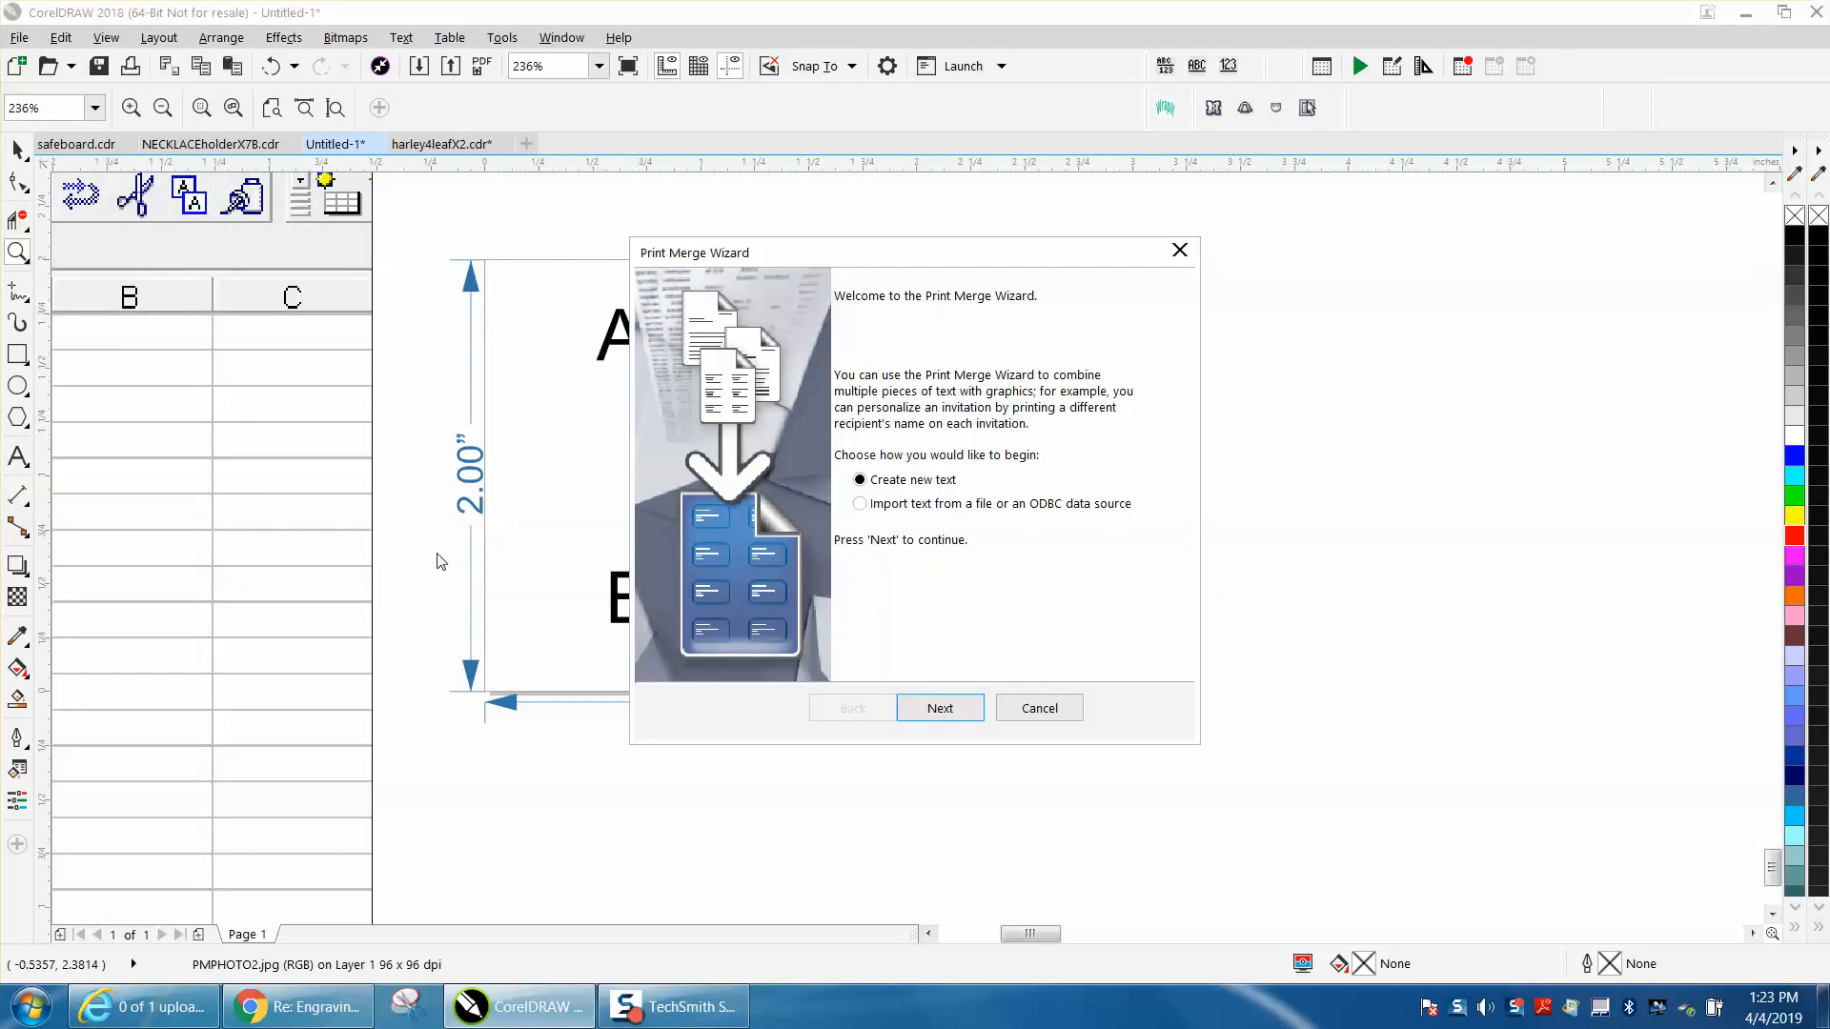
click(859, 503)
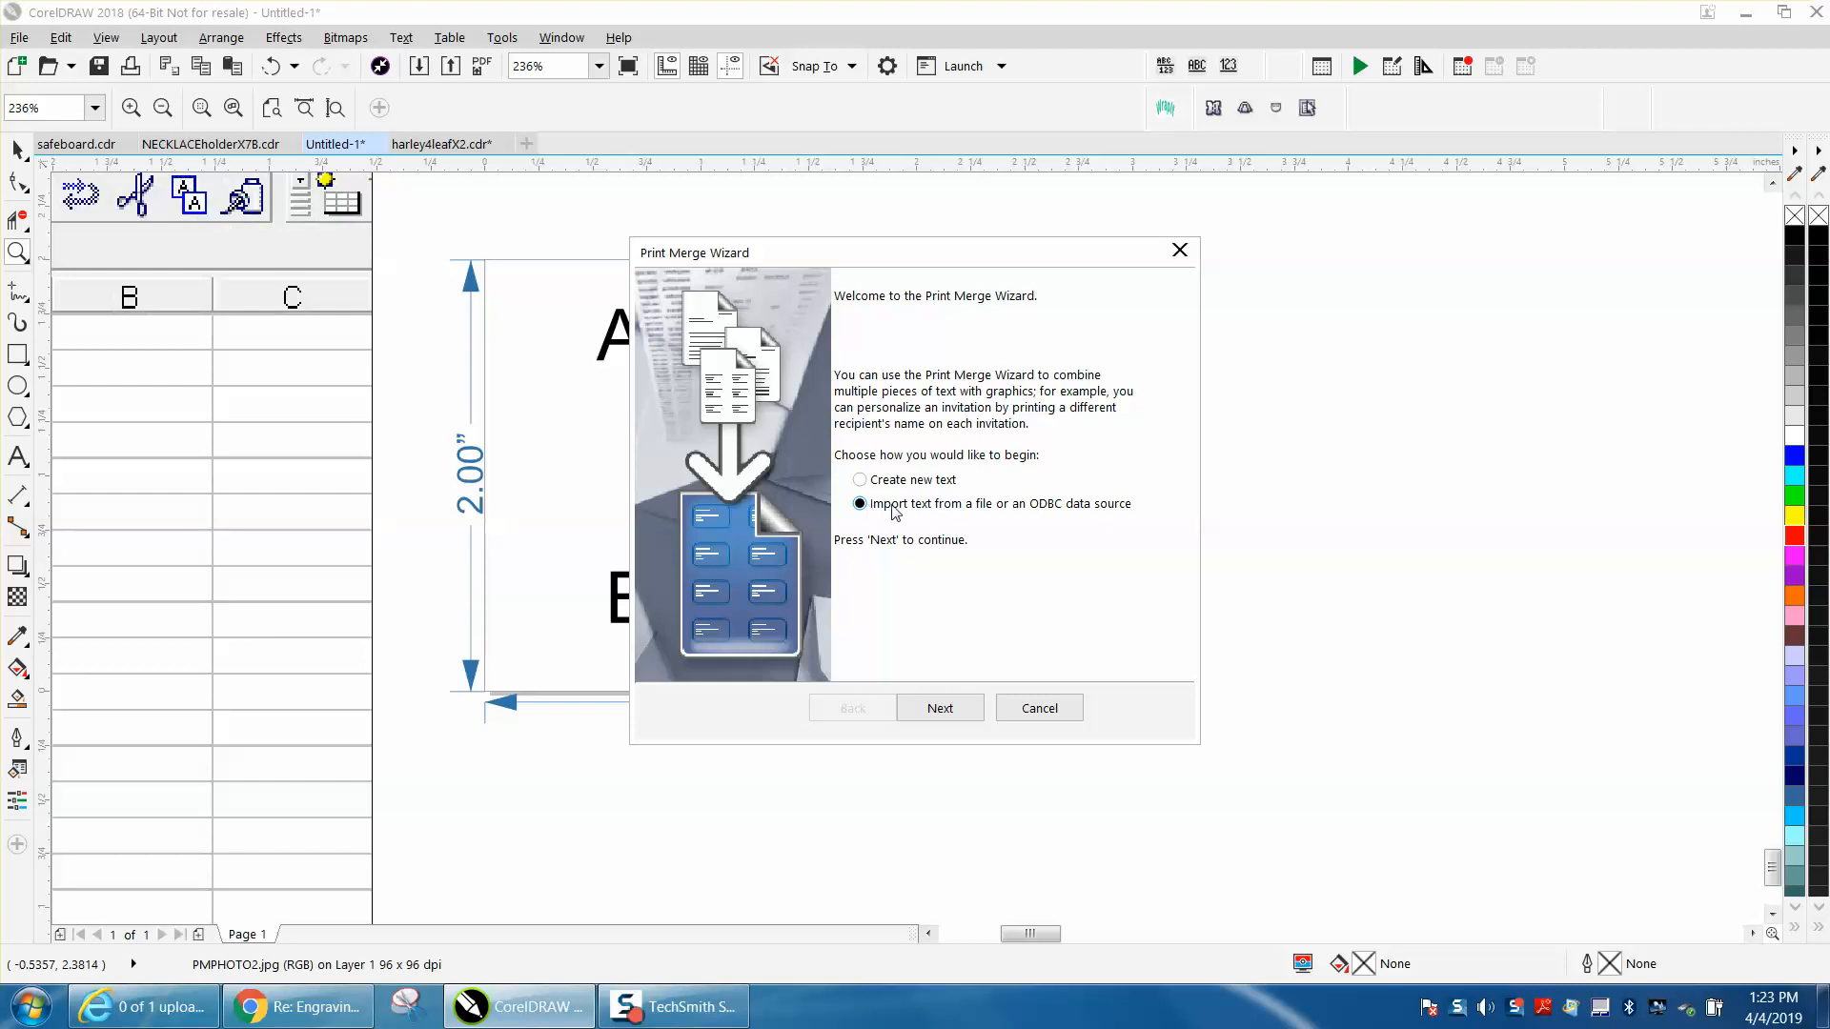
click(940, 707)
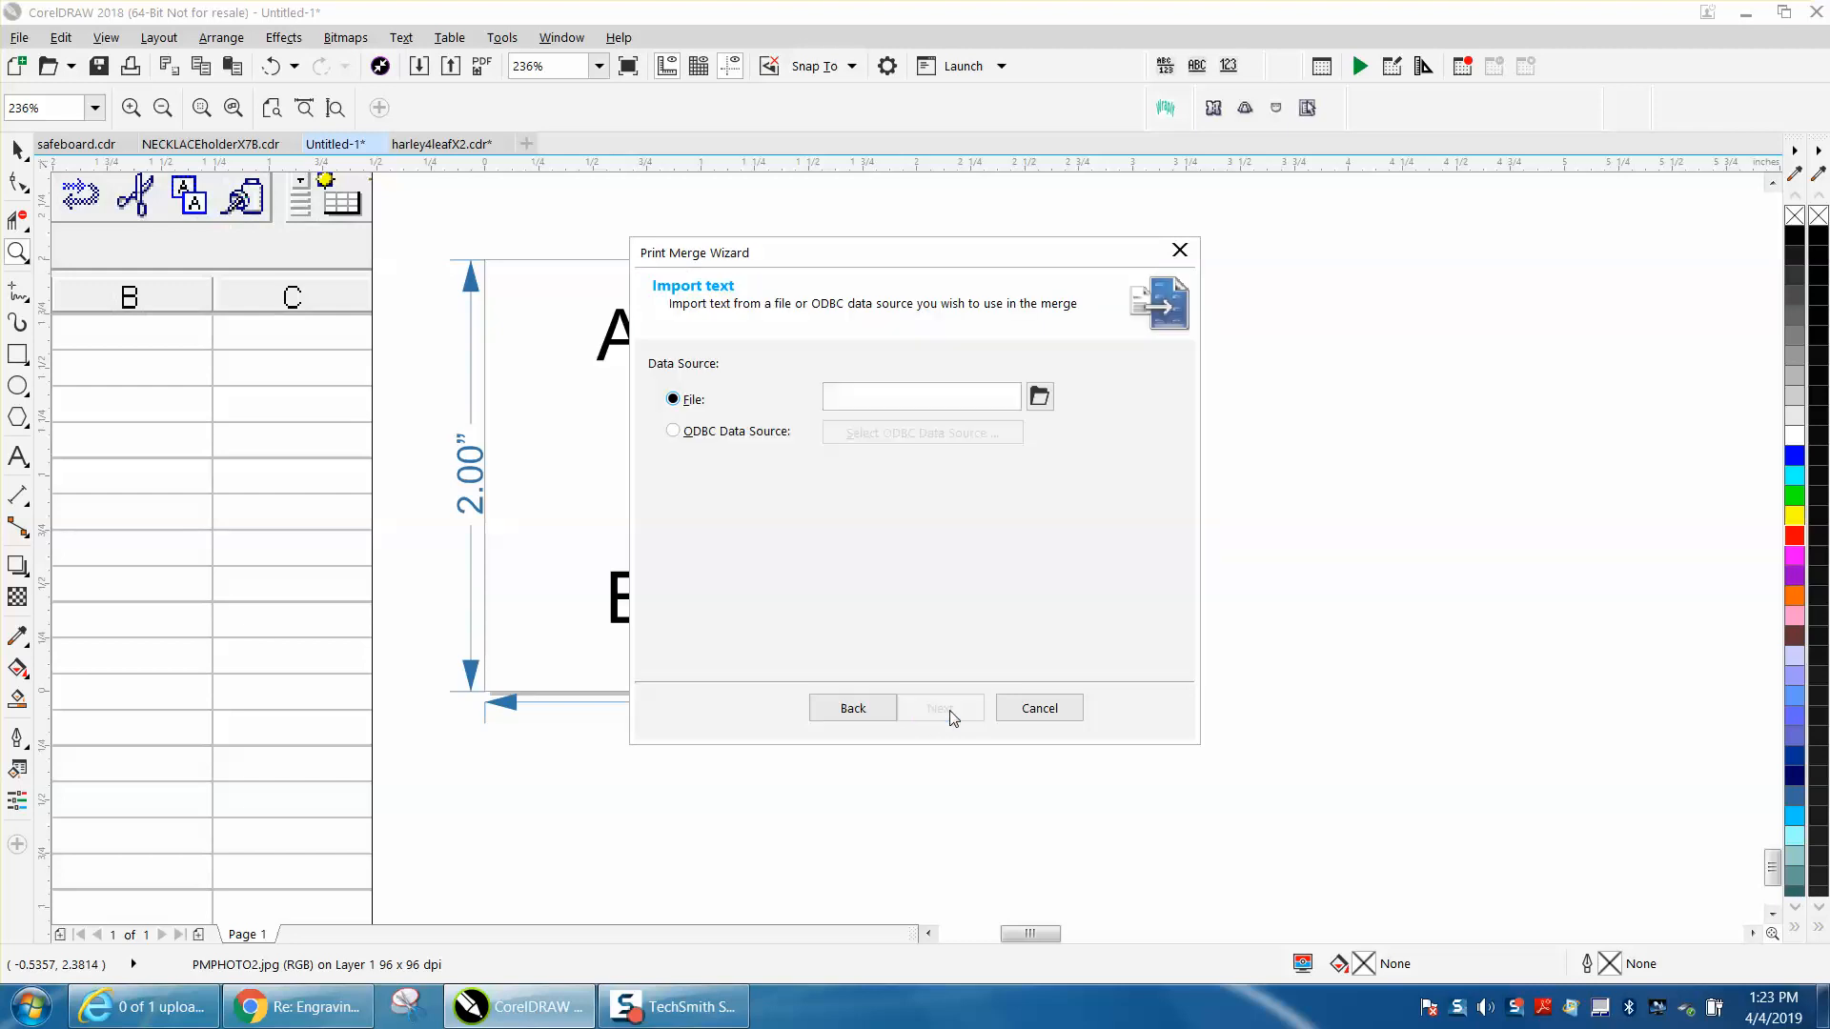
click(1038, 395)
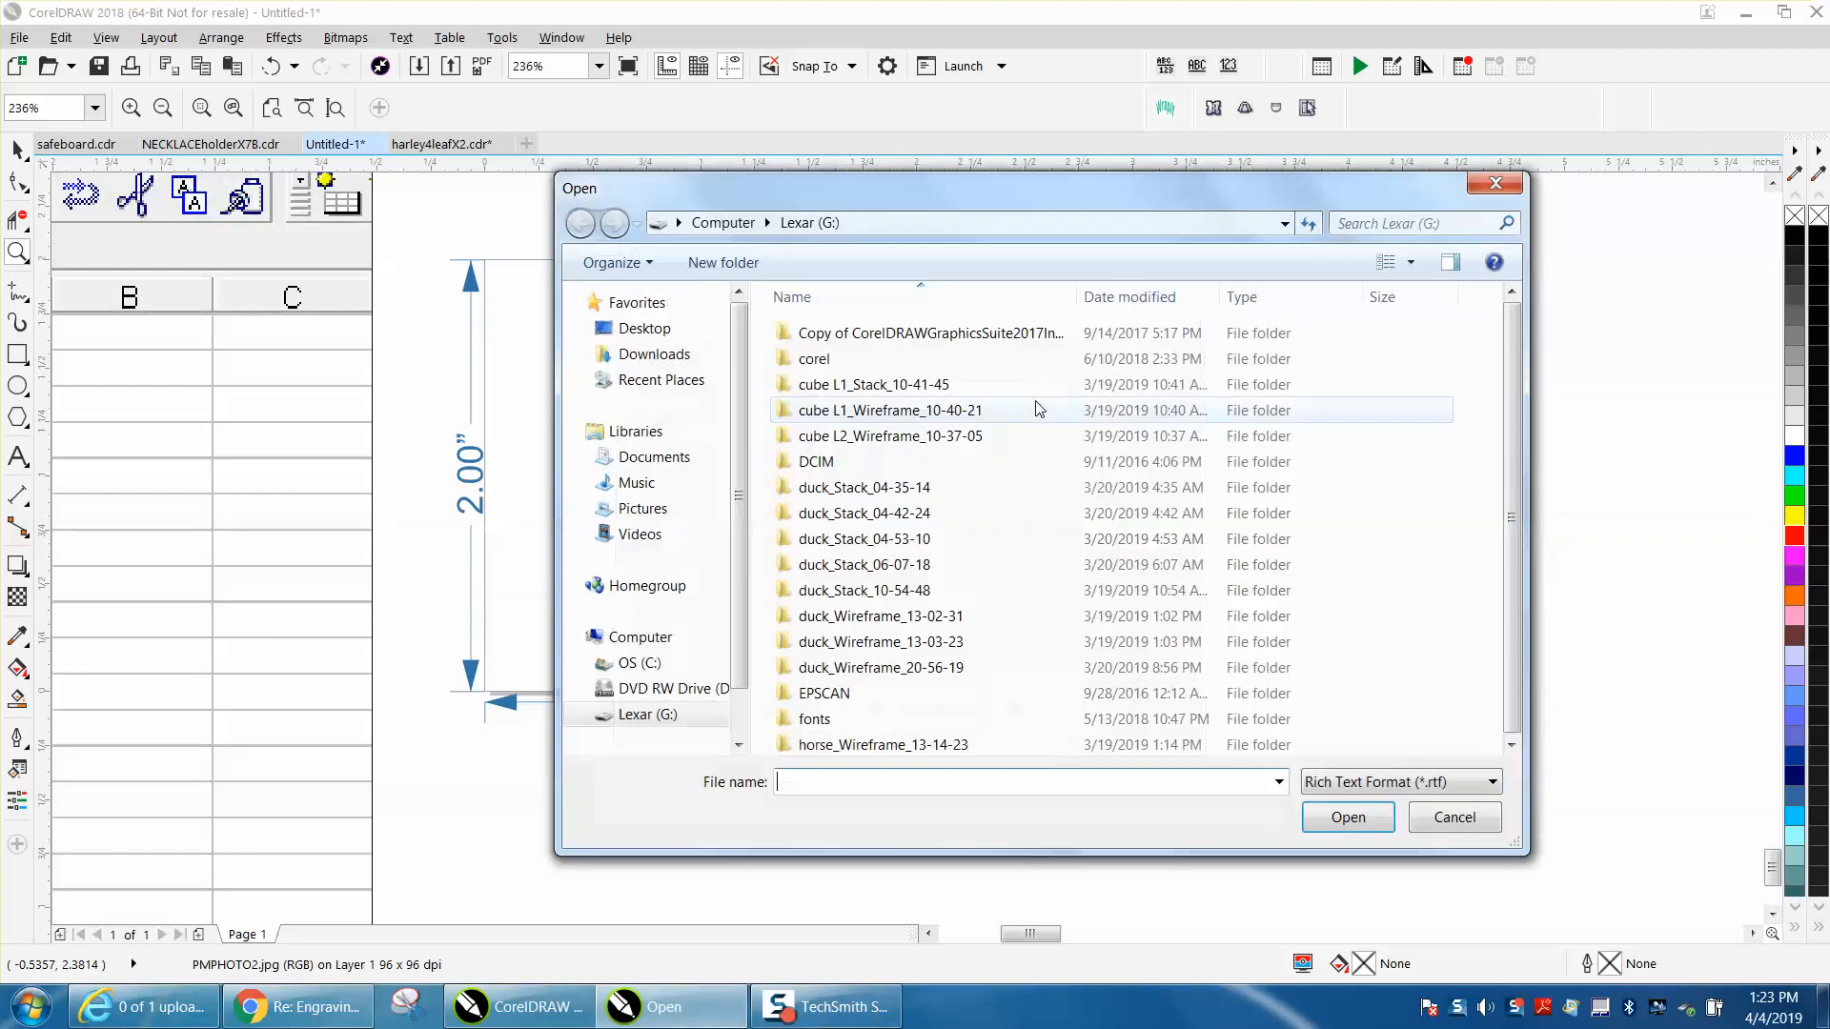
mouse_move(862, 768)
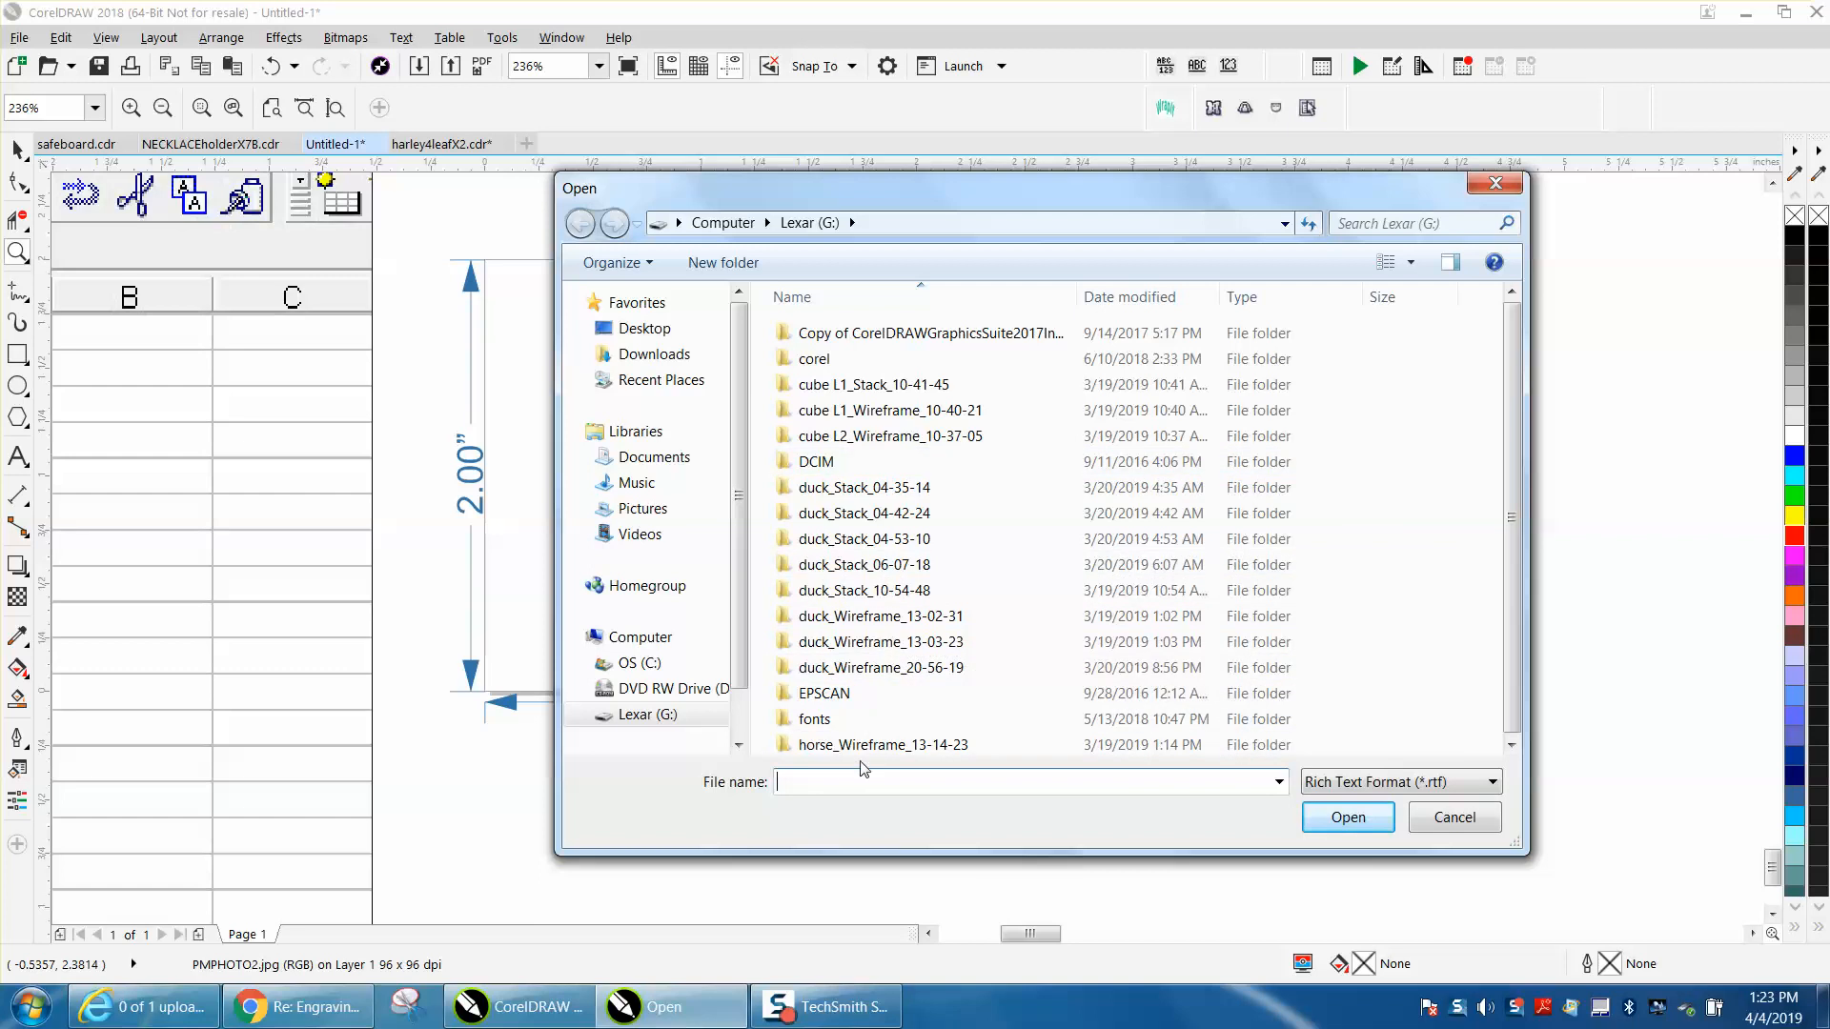
text(pm)
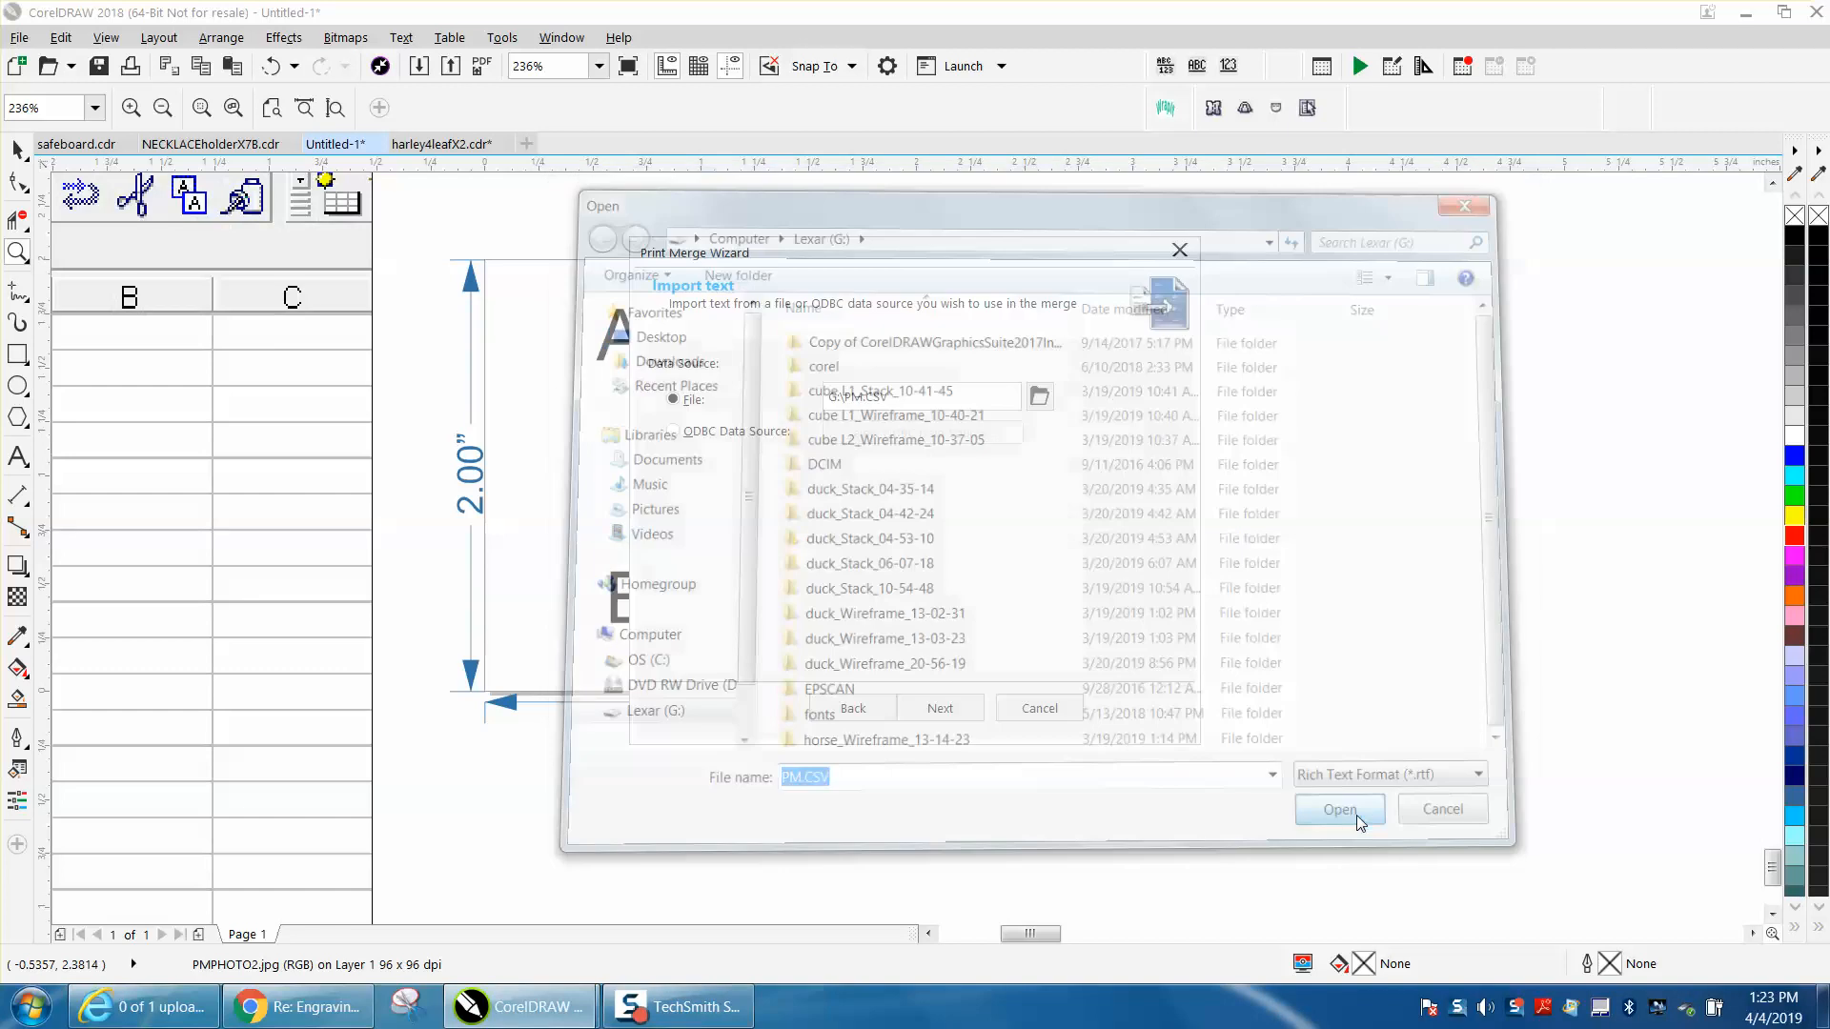
click(1340, 809)
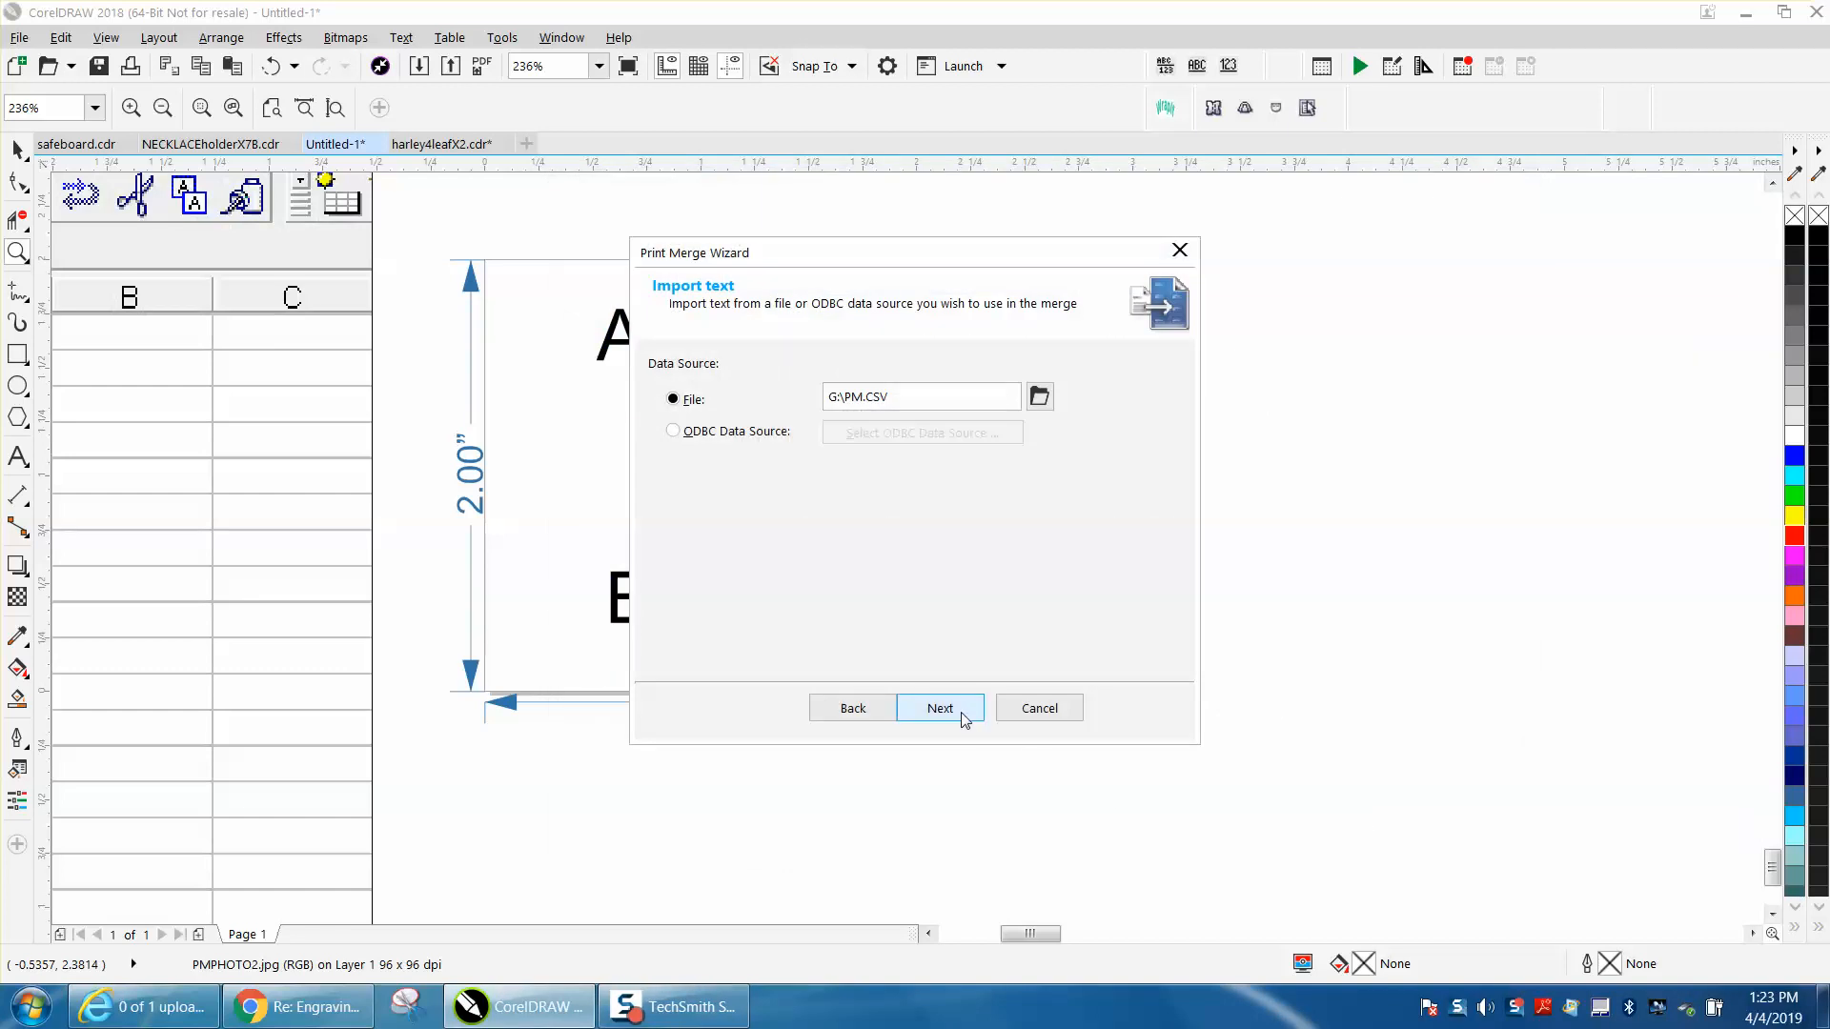
Keep the NAME text field and complete the Print Merge Wizard
click(938, 709)
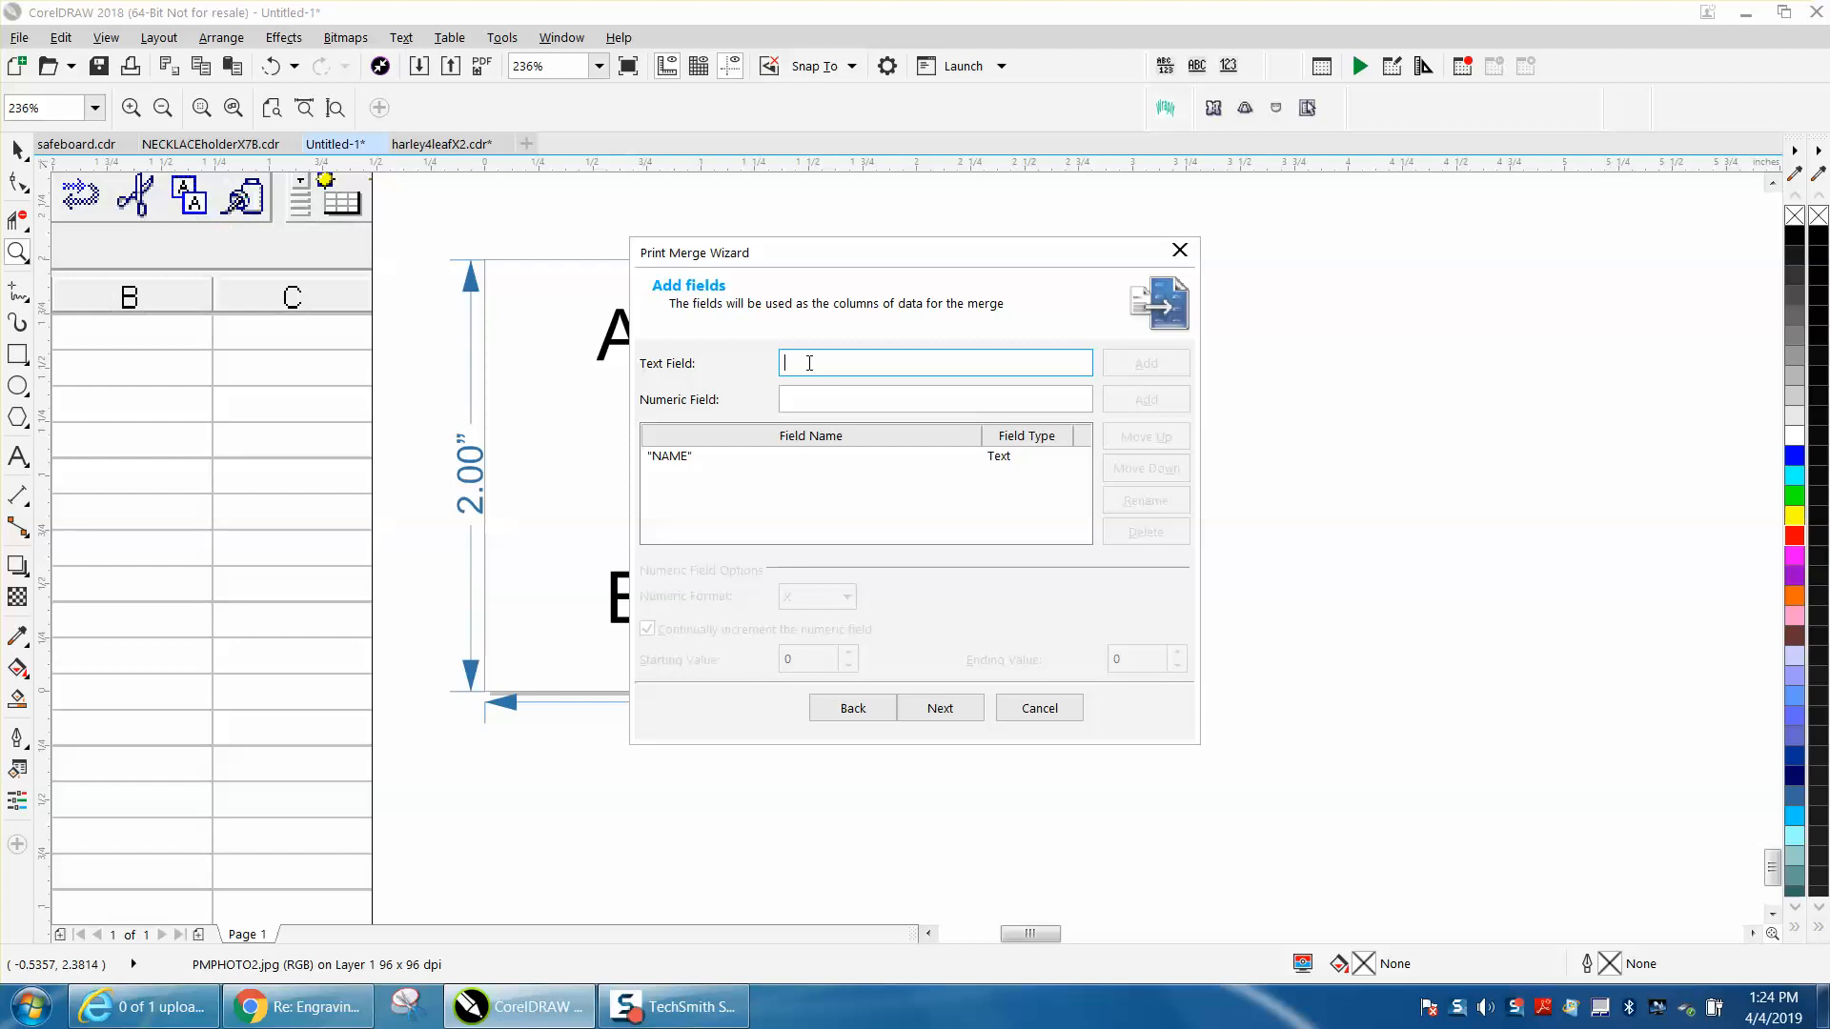
text(name)
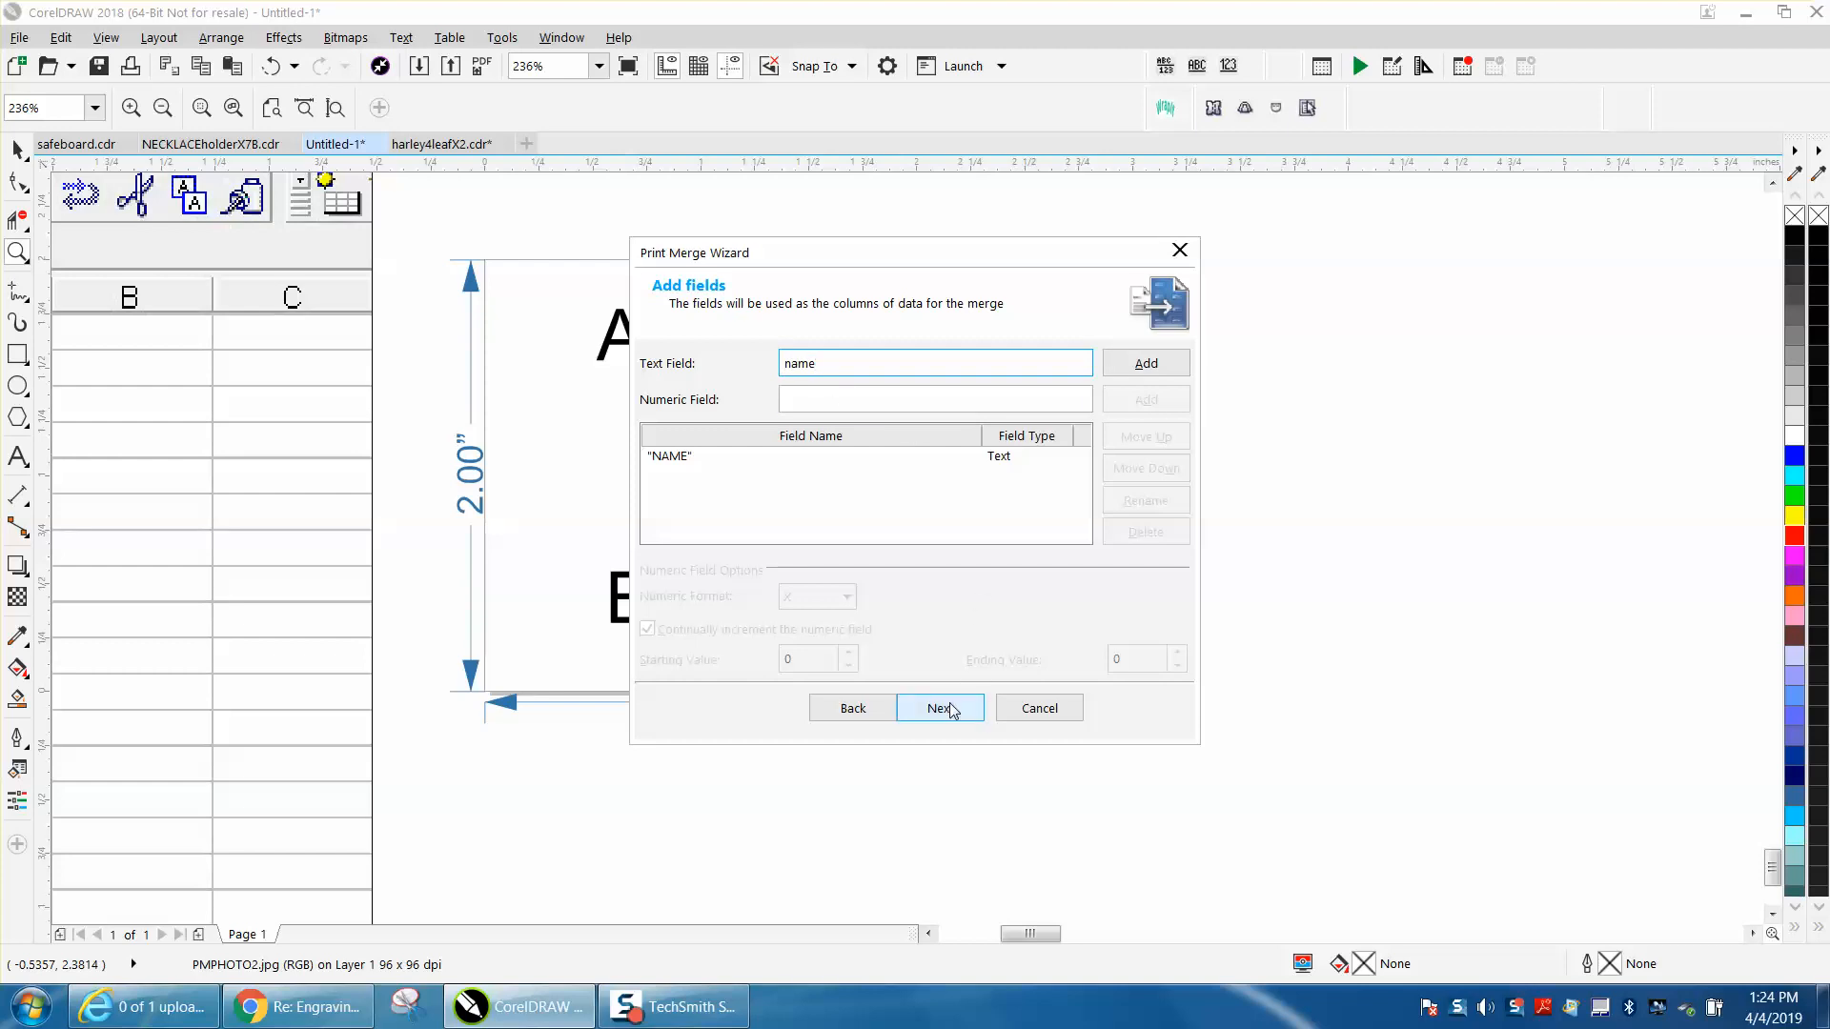
click(939, 707)
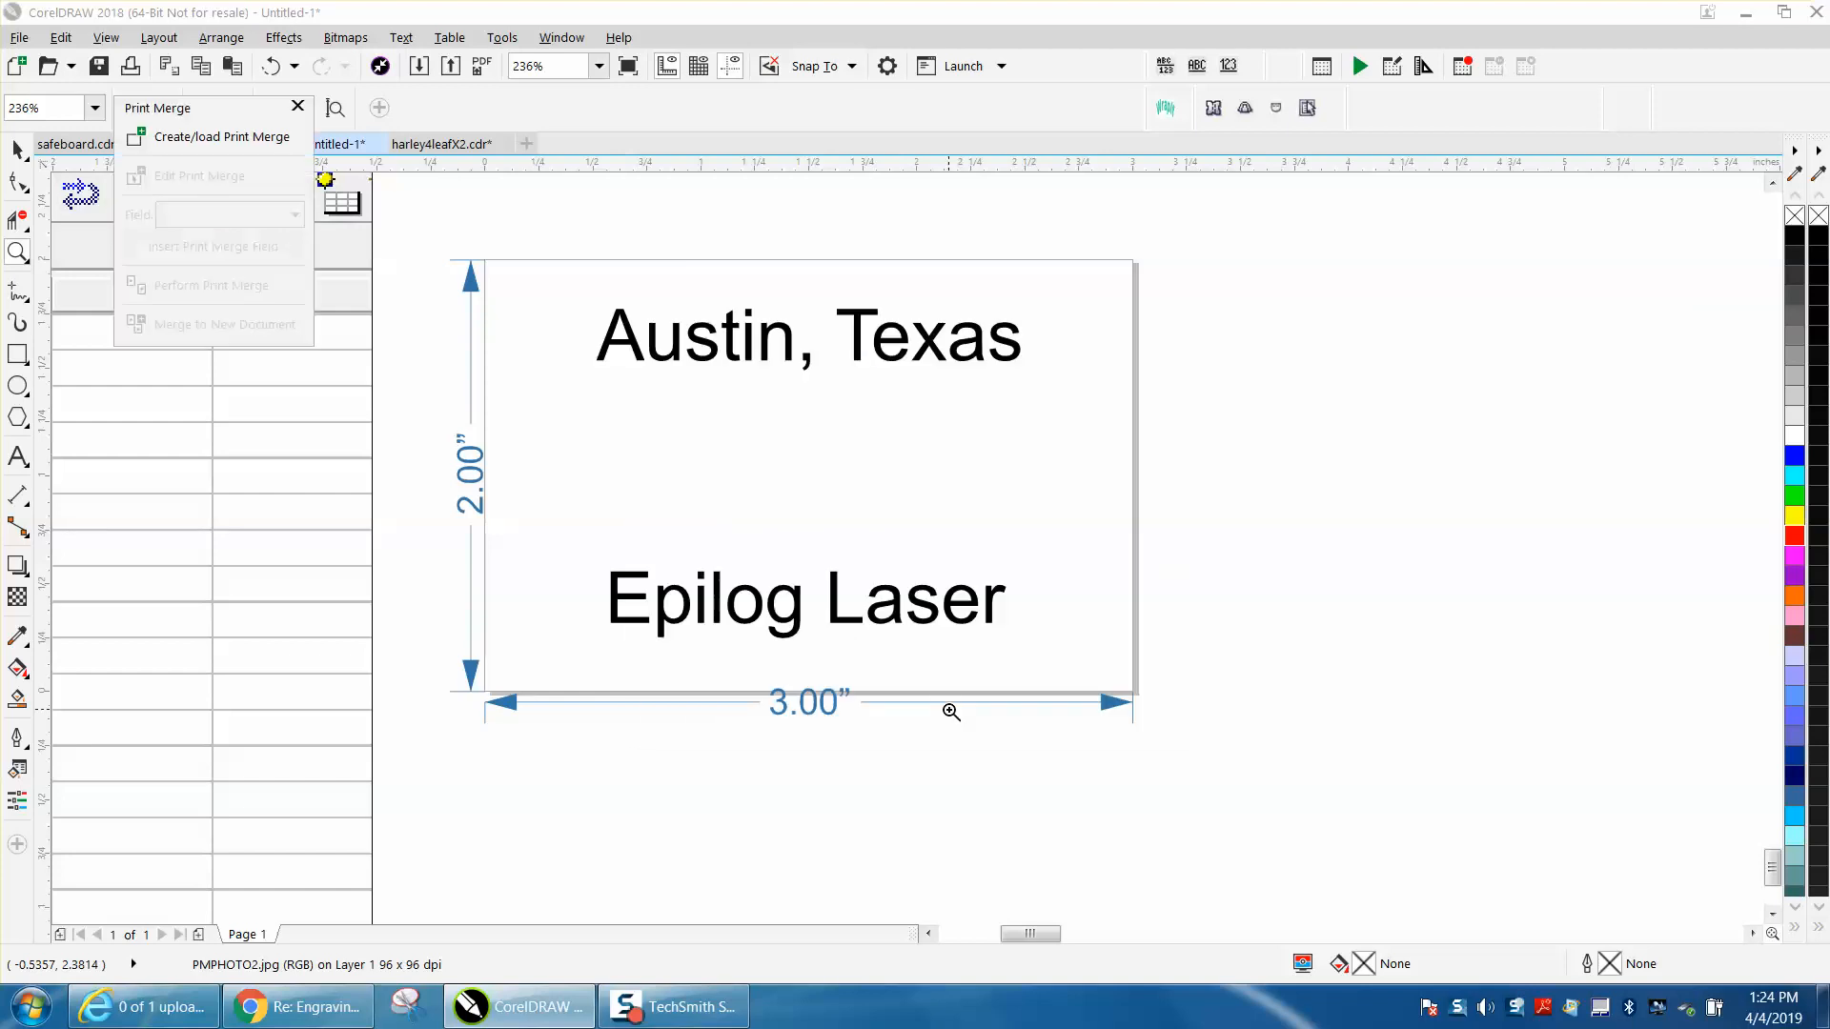
Insert the NAME field, drag it between Austin, Texas and Epilog Laser, and centre it
click(224, 136)
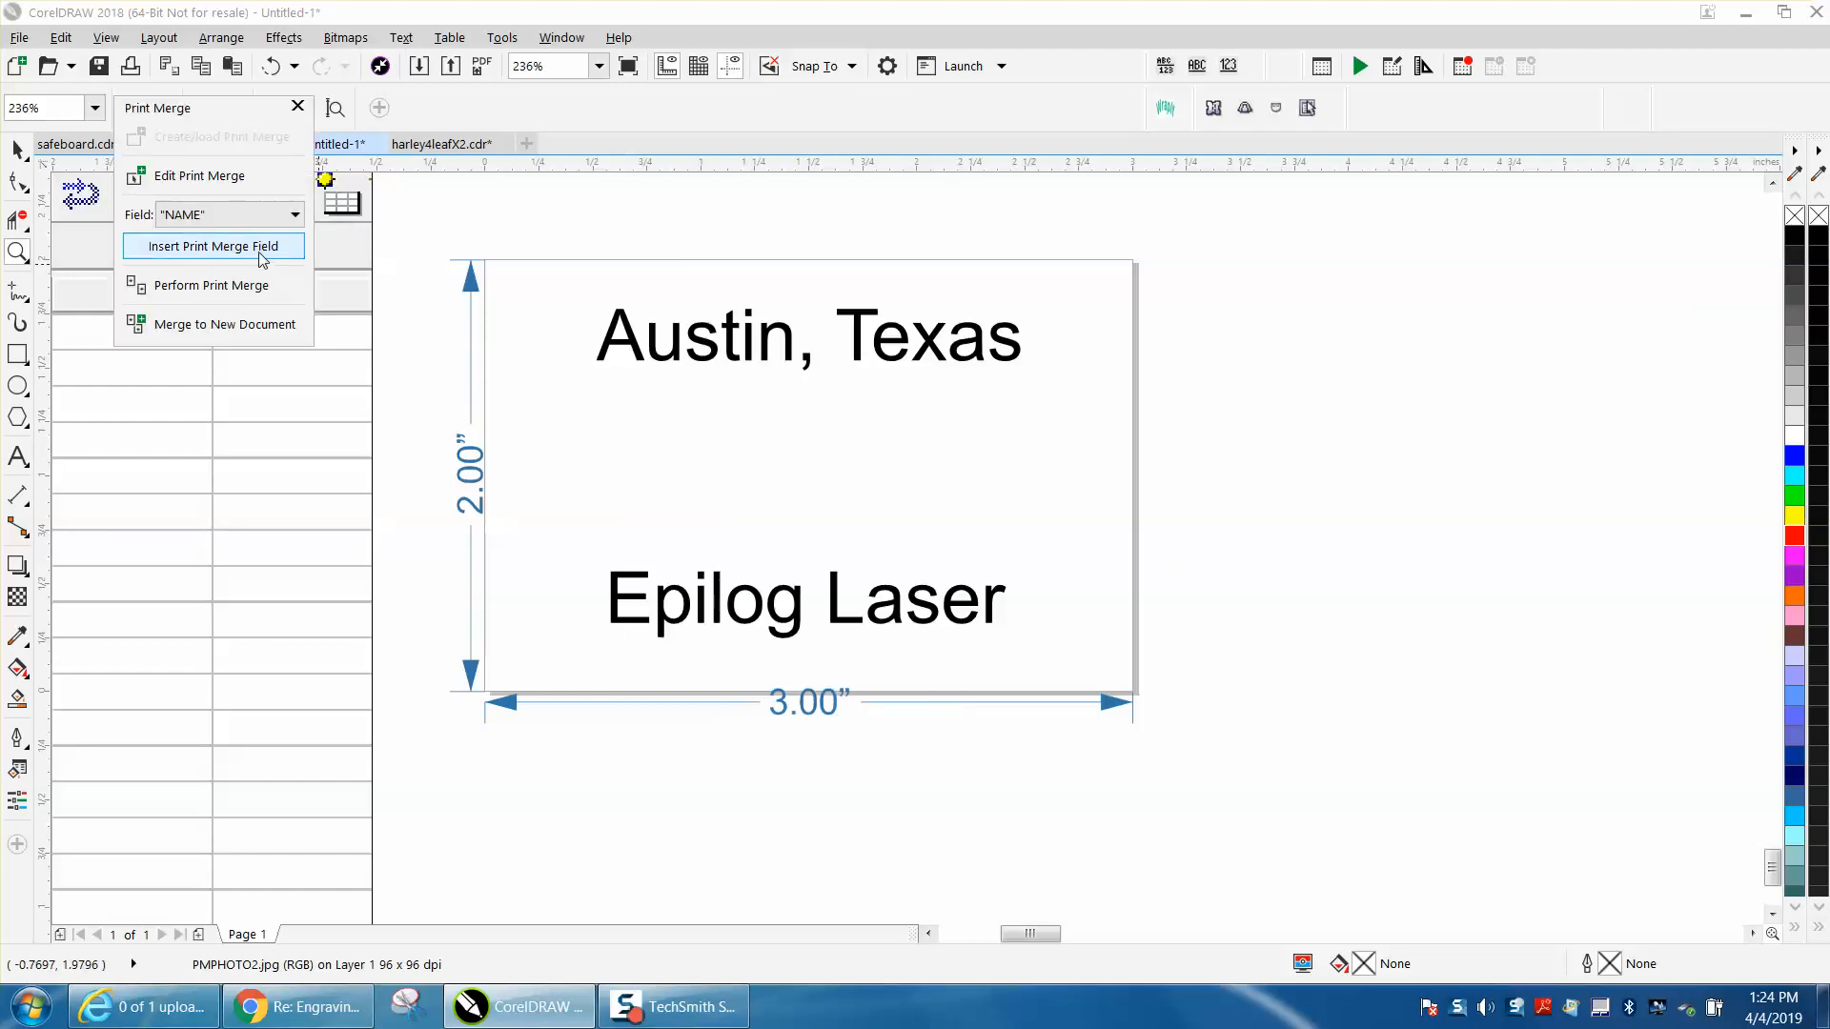
mouse_move(245, 252)
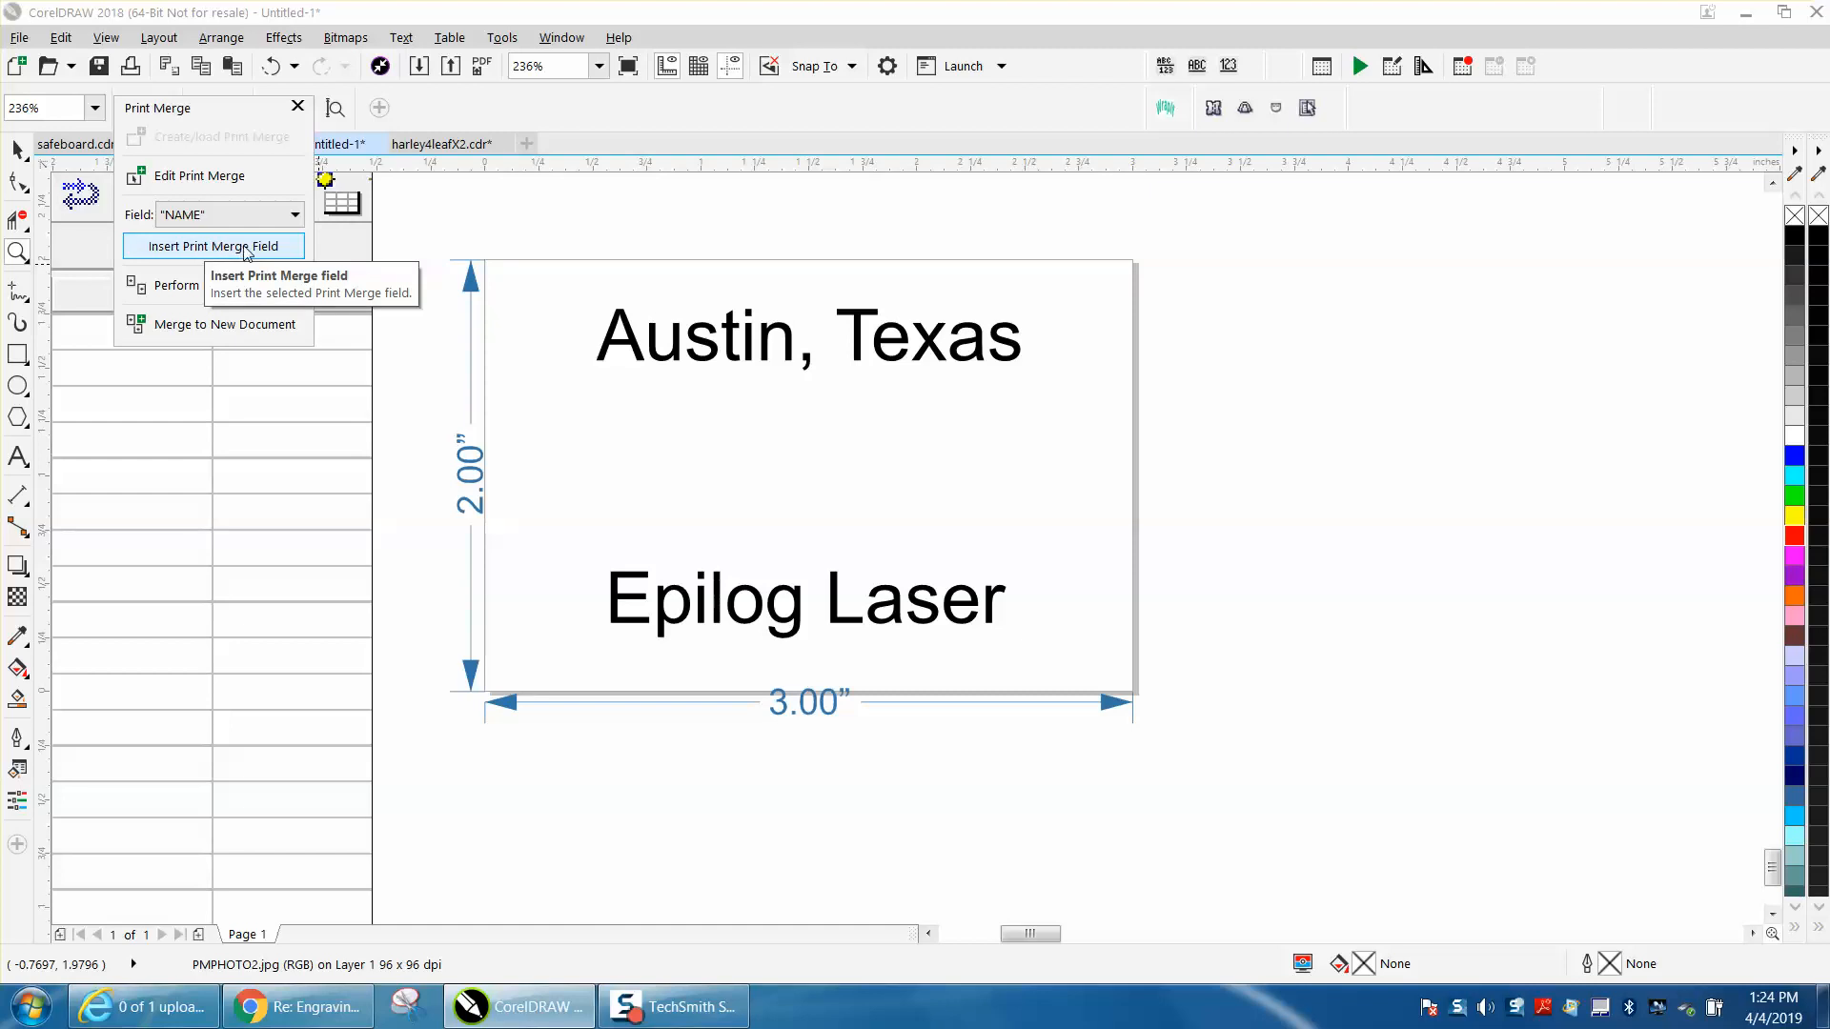
click(213, 245)
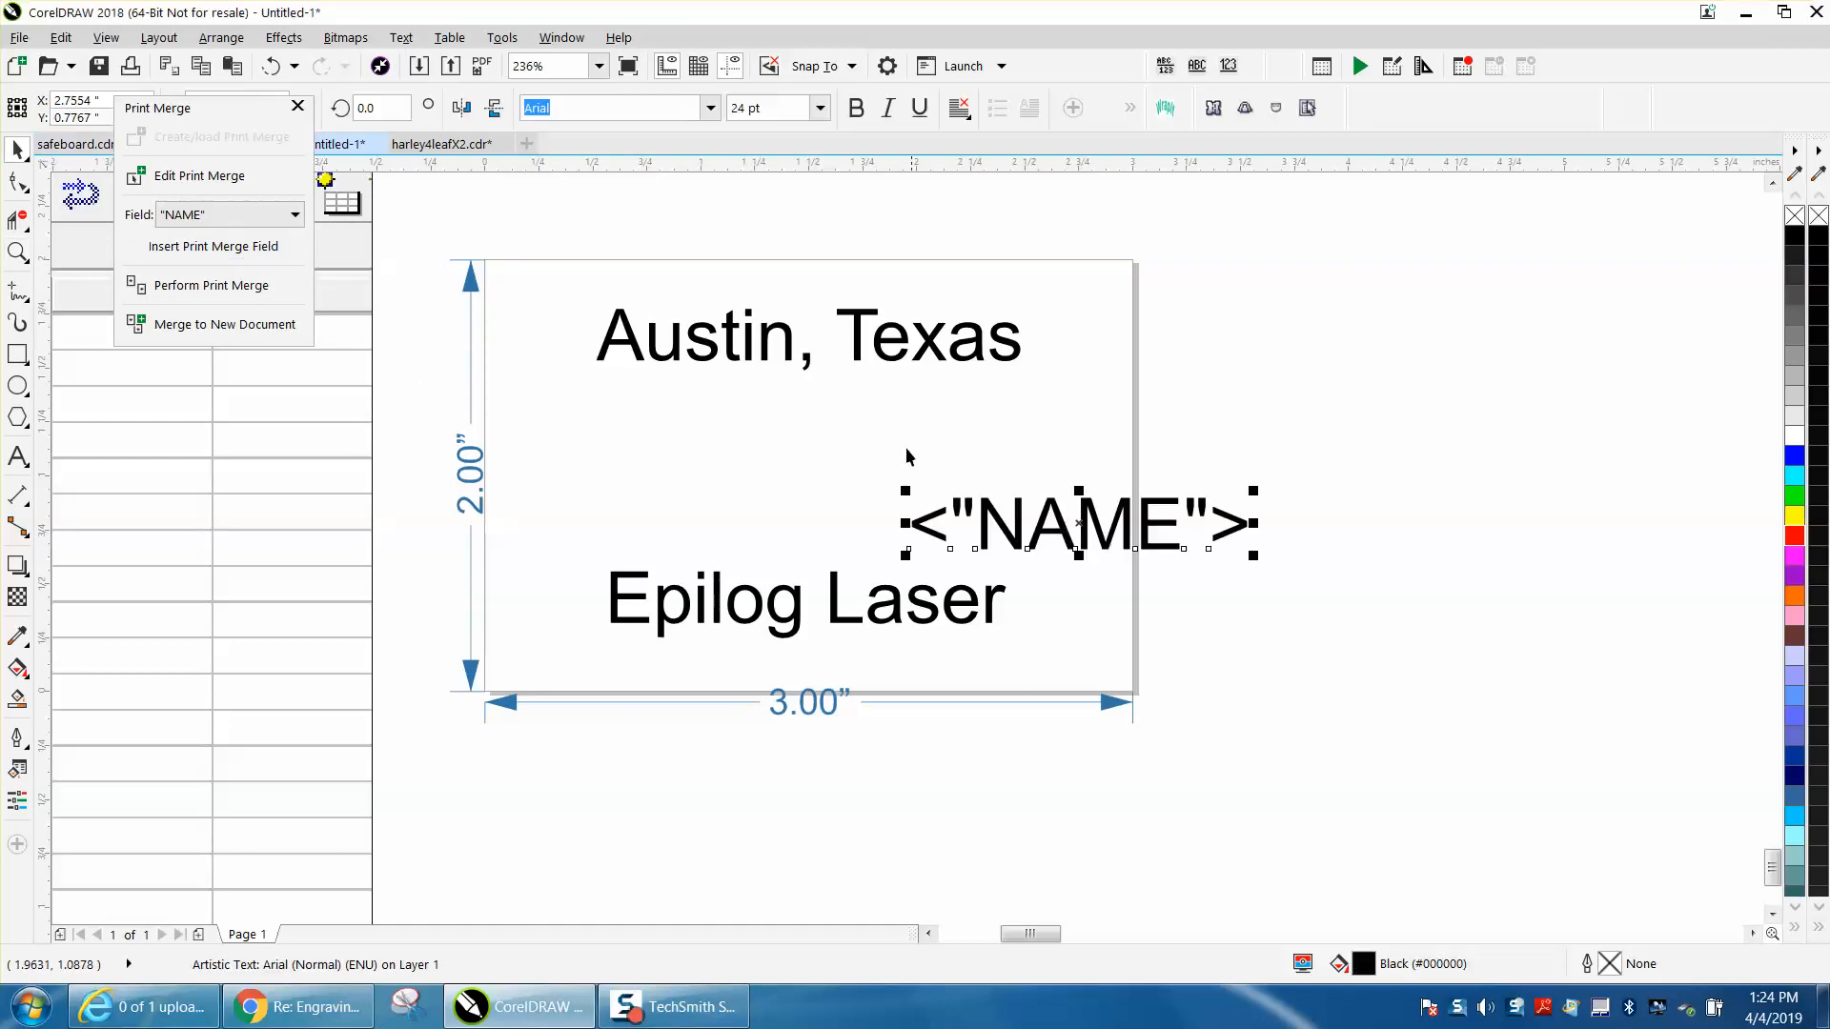
drag(1080, 523, 806, 476)
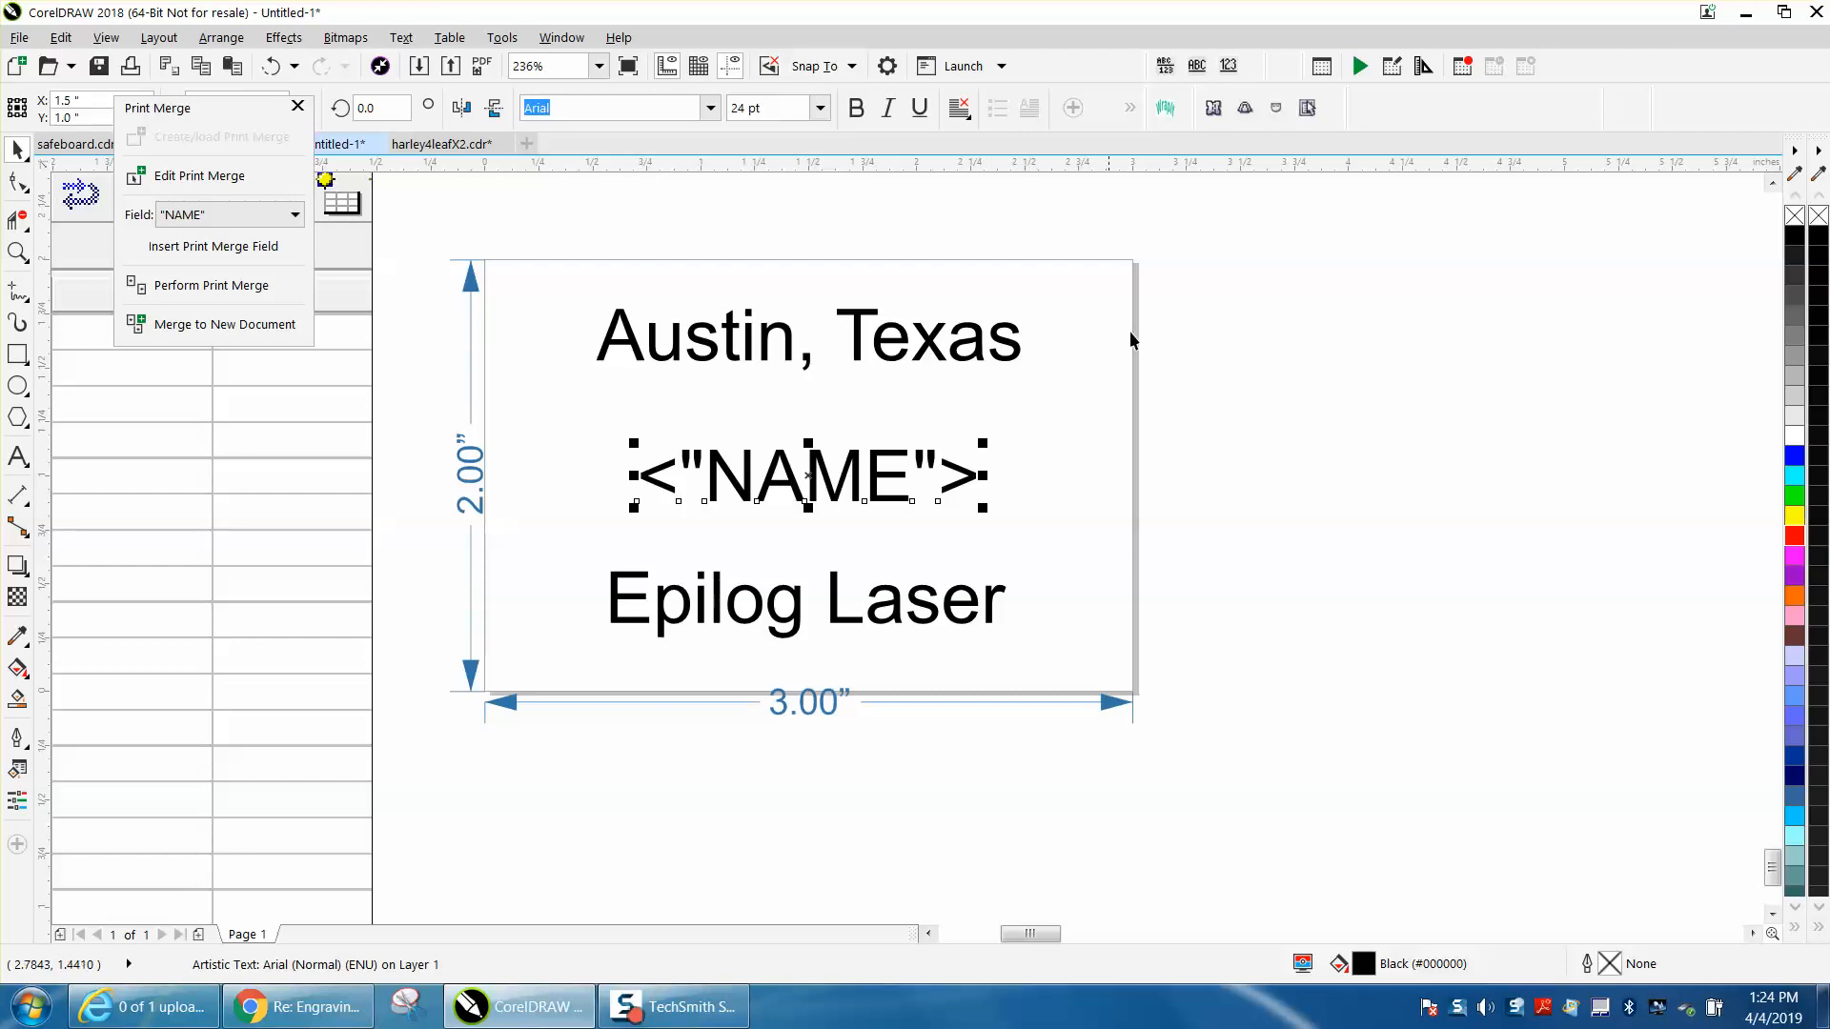
mouse_move(957, 108)
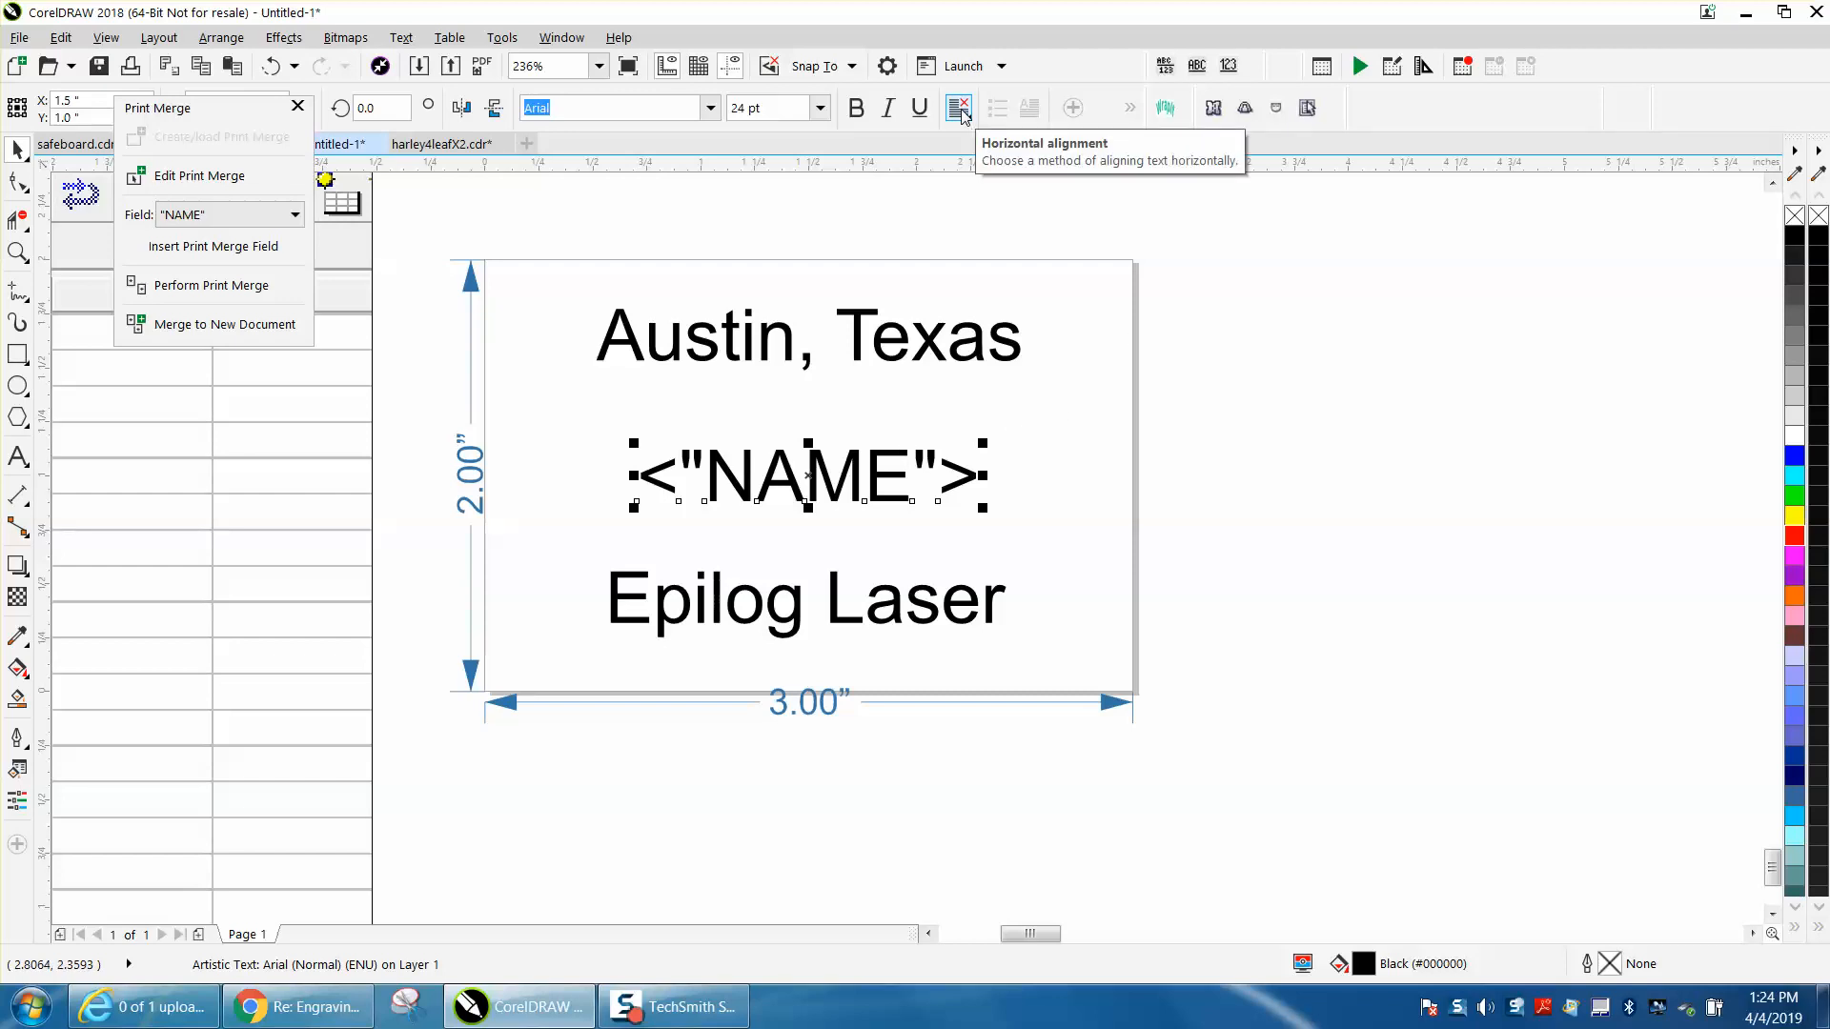
click(958, 108)
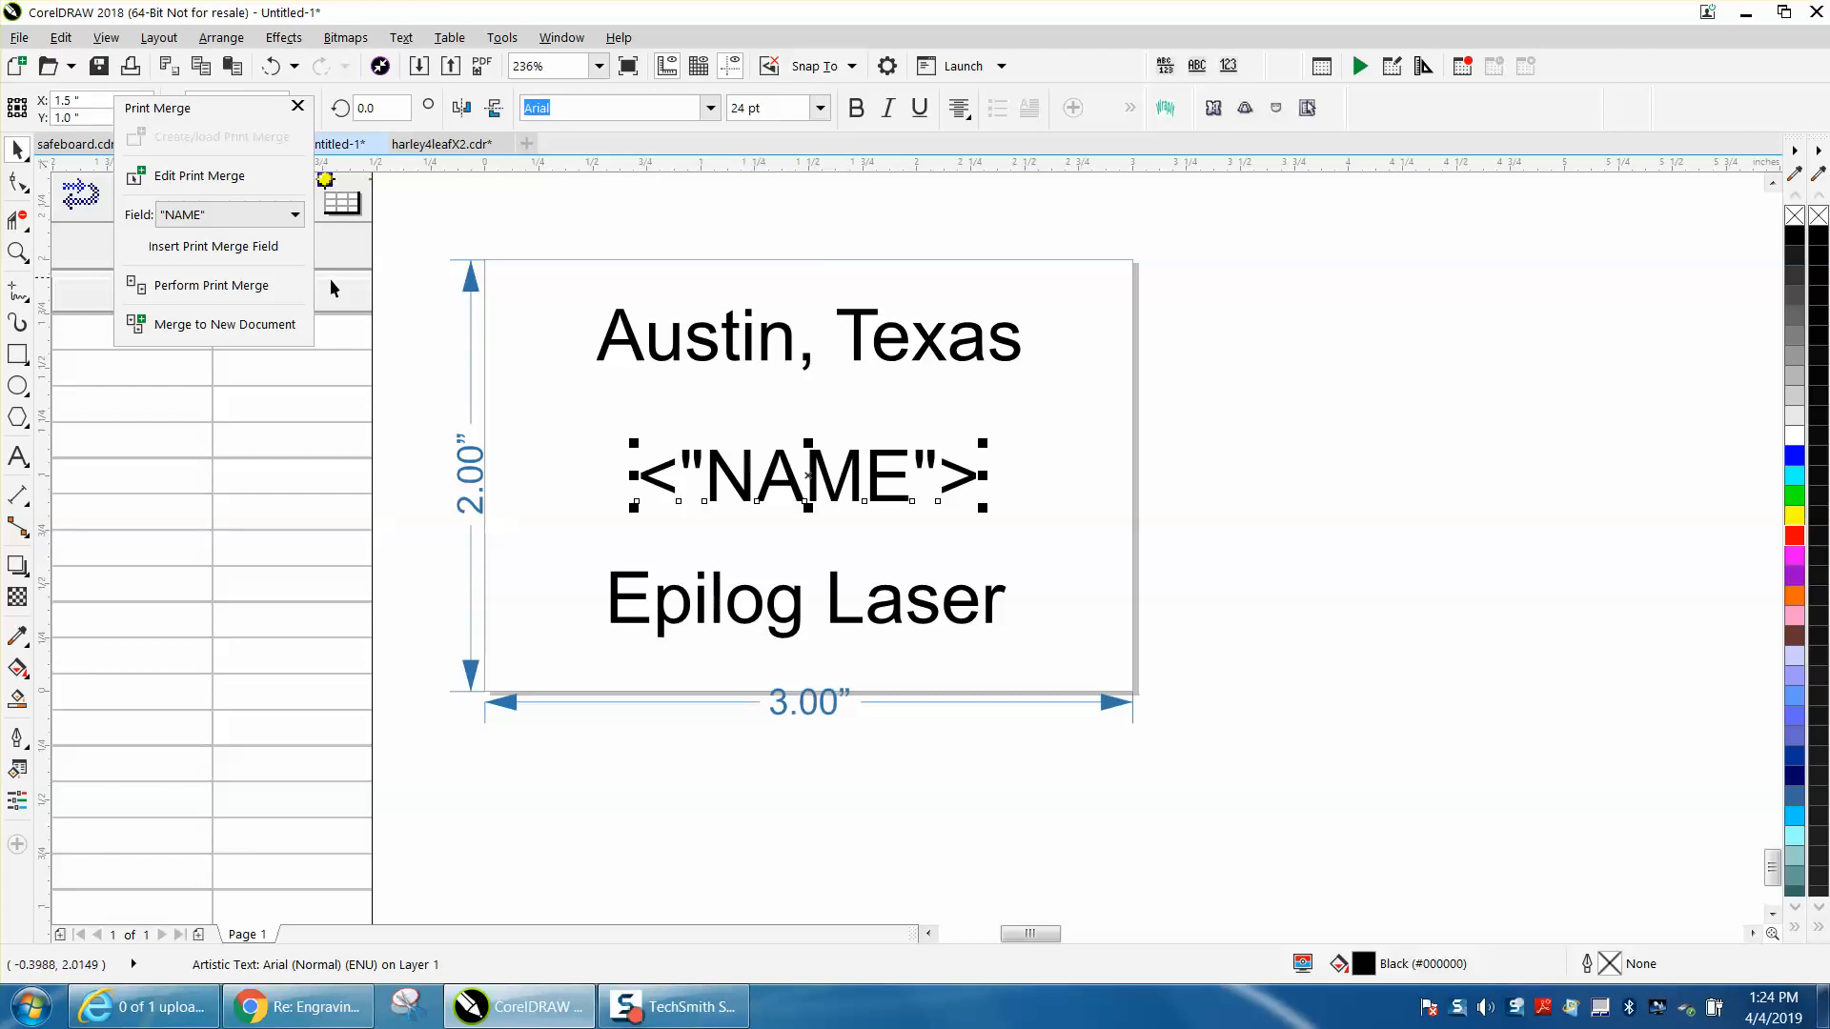
mouse_move(212, 285)
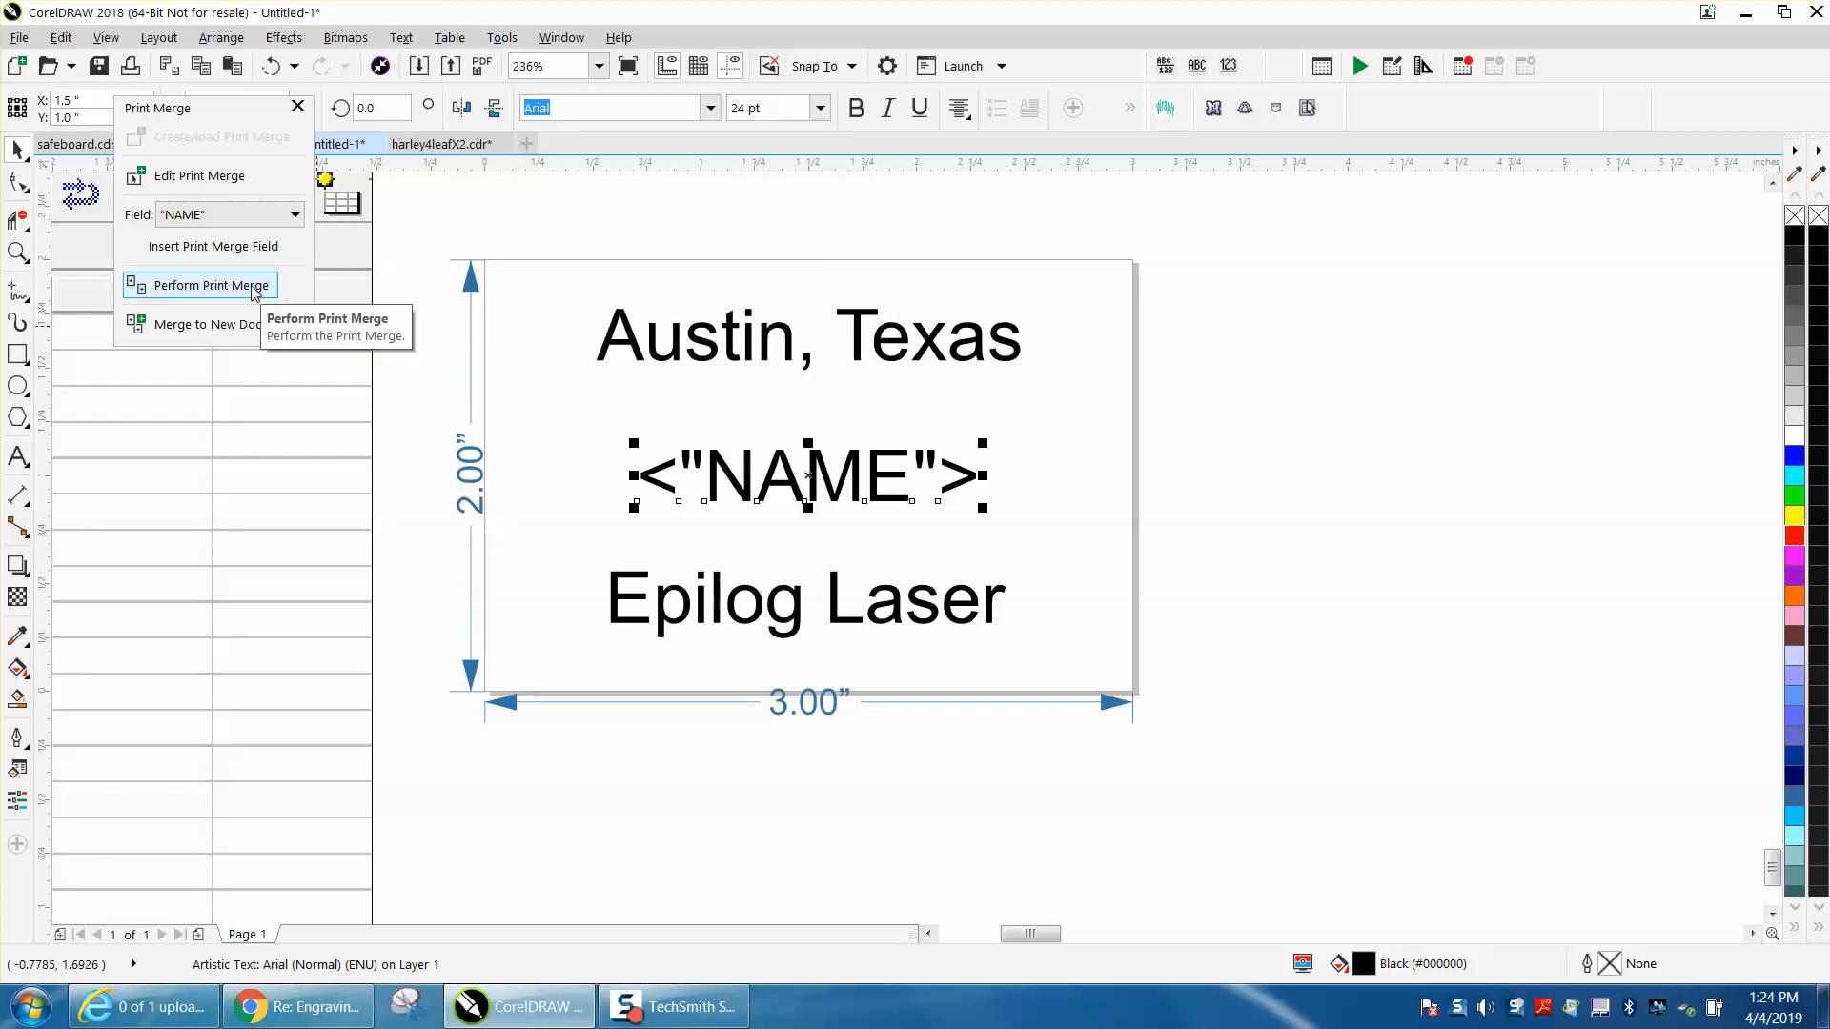
click(212, 285)
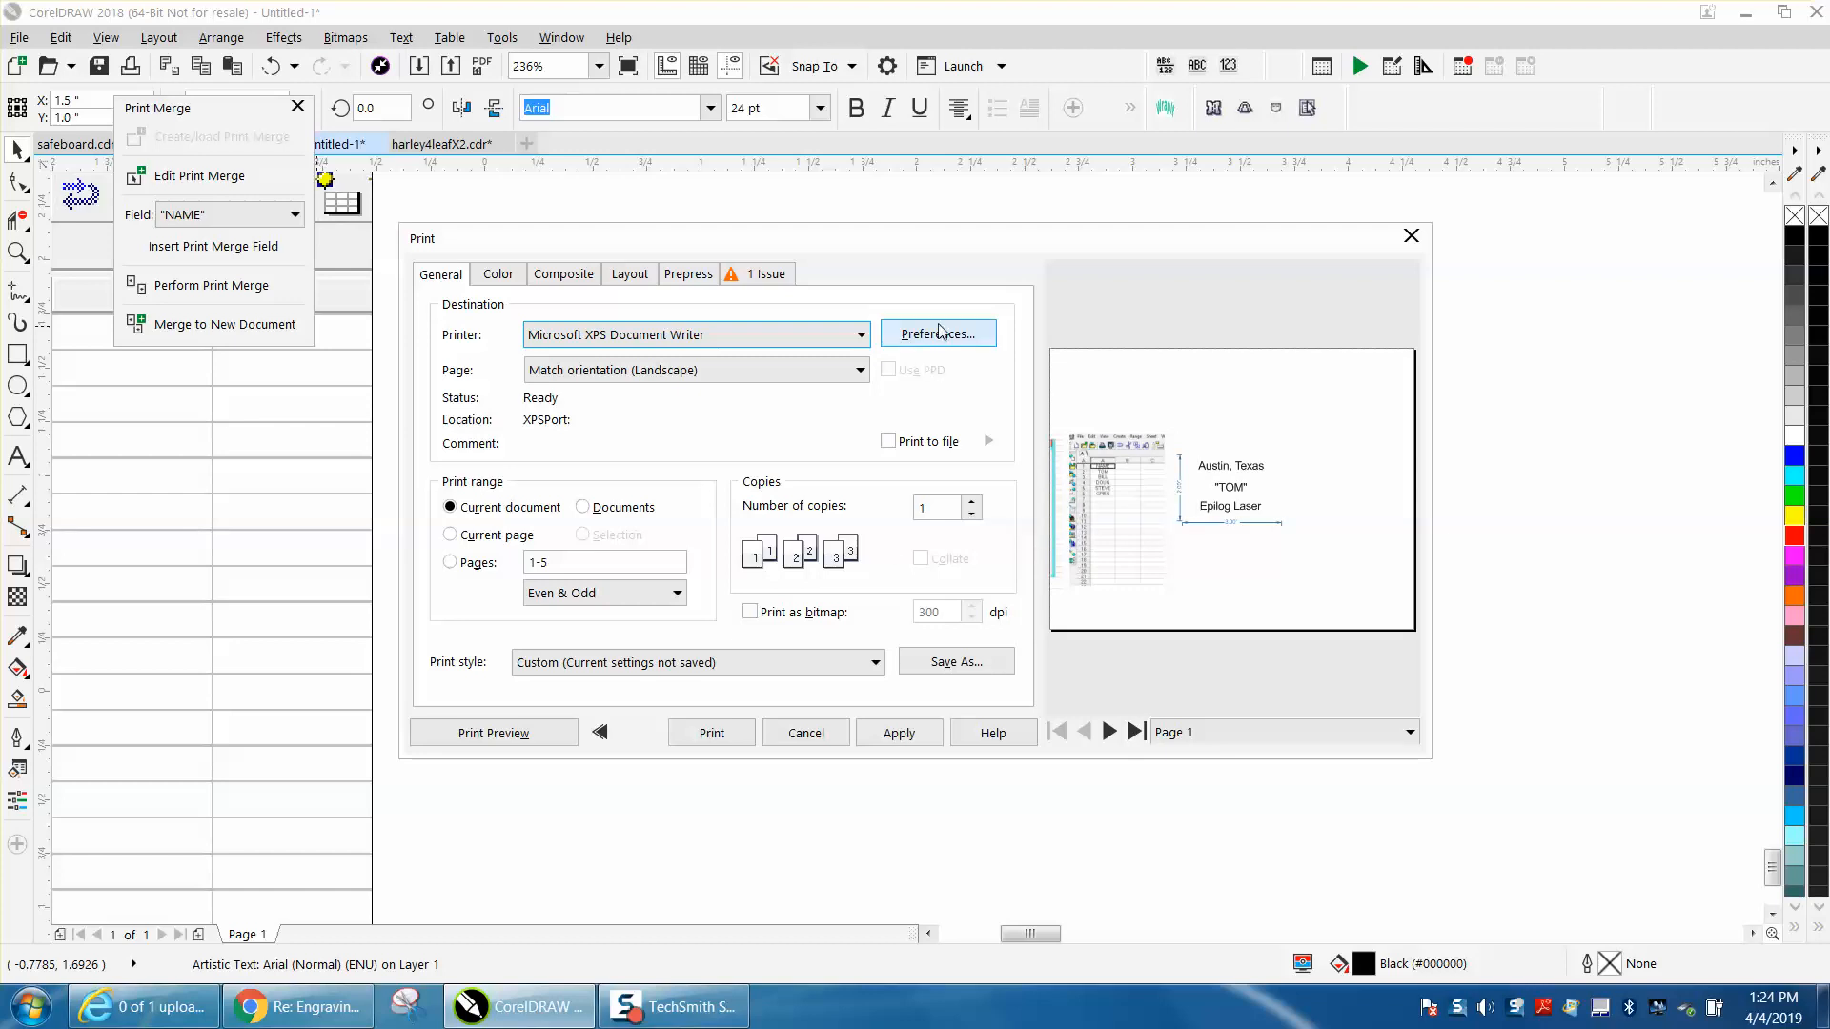
click(937, 332)
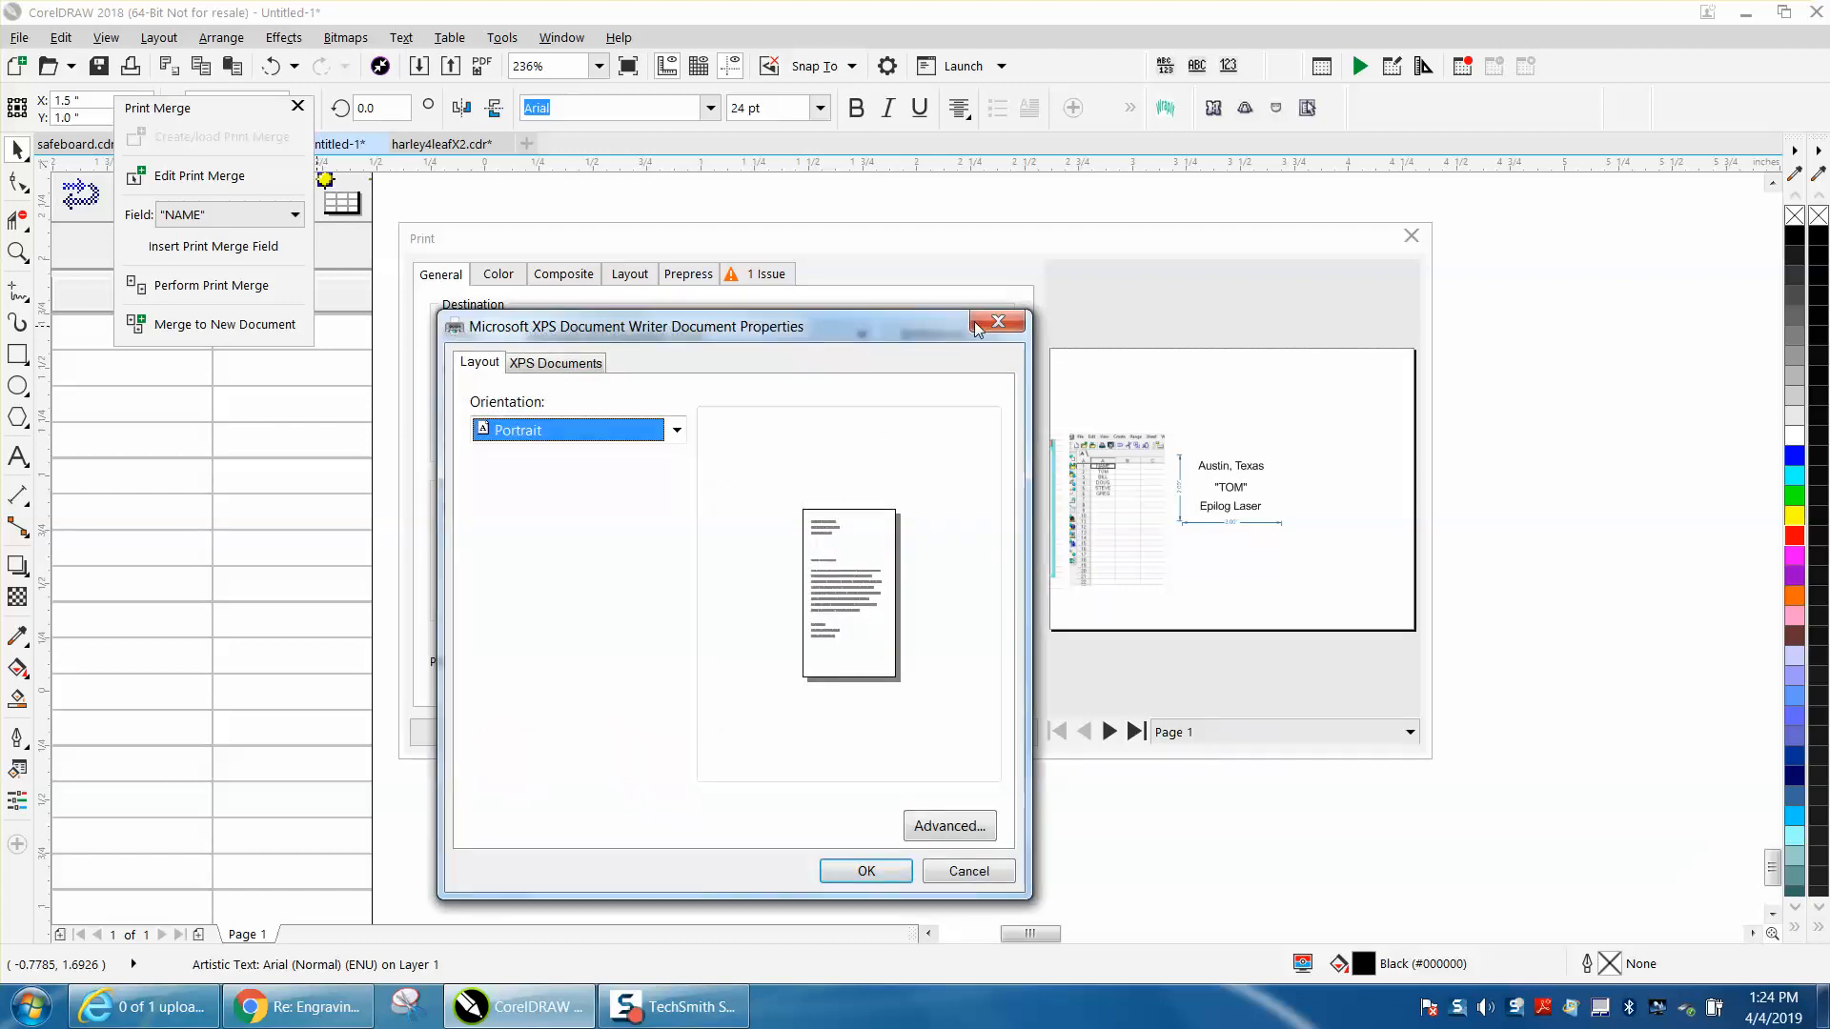
click(998, 322)
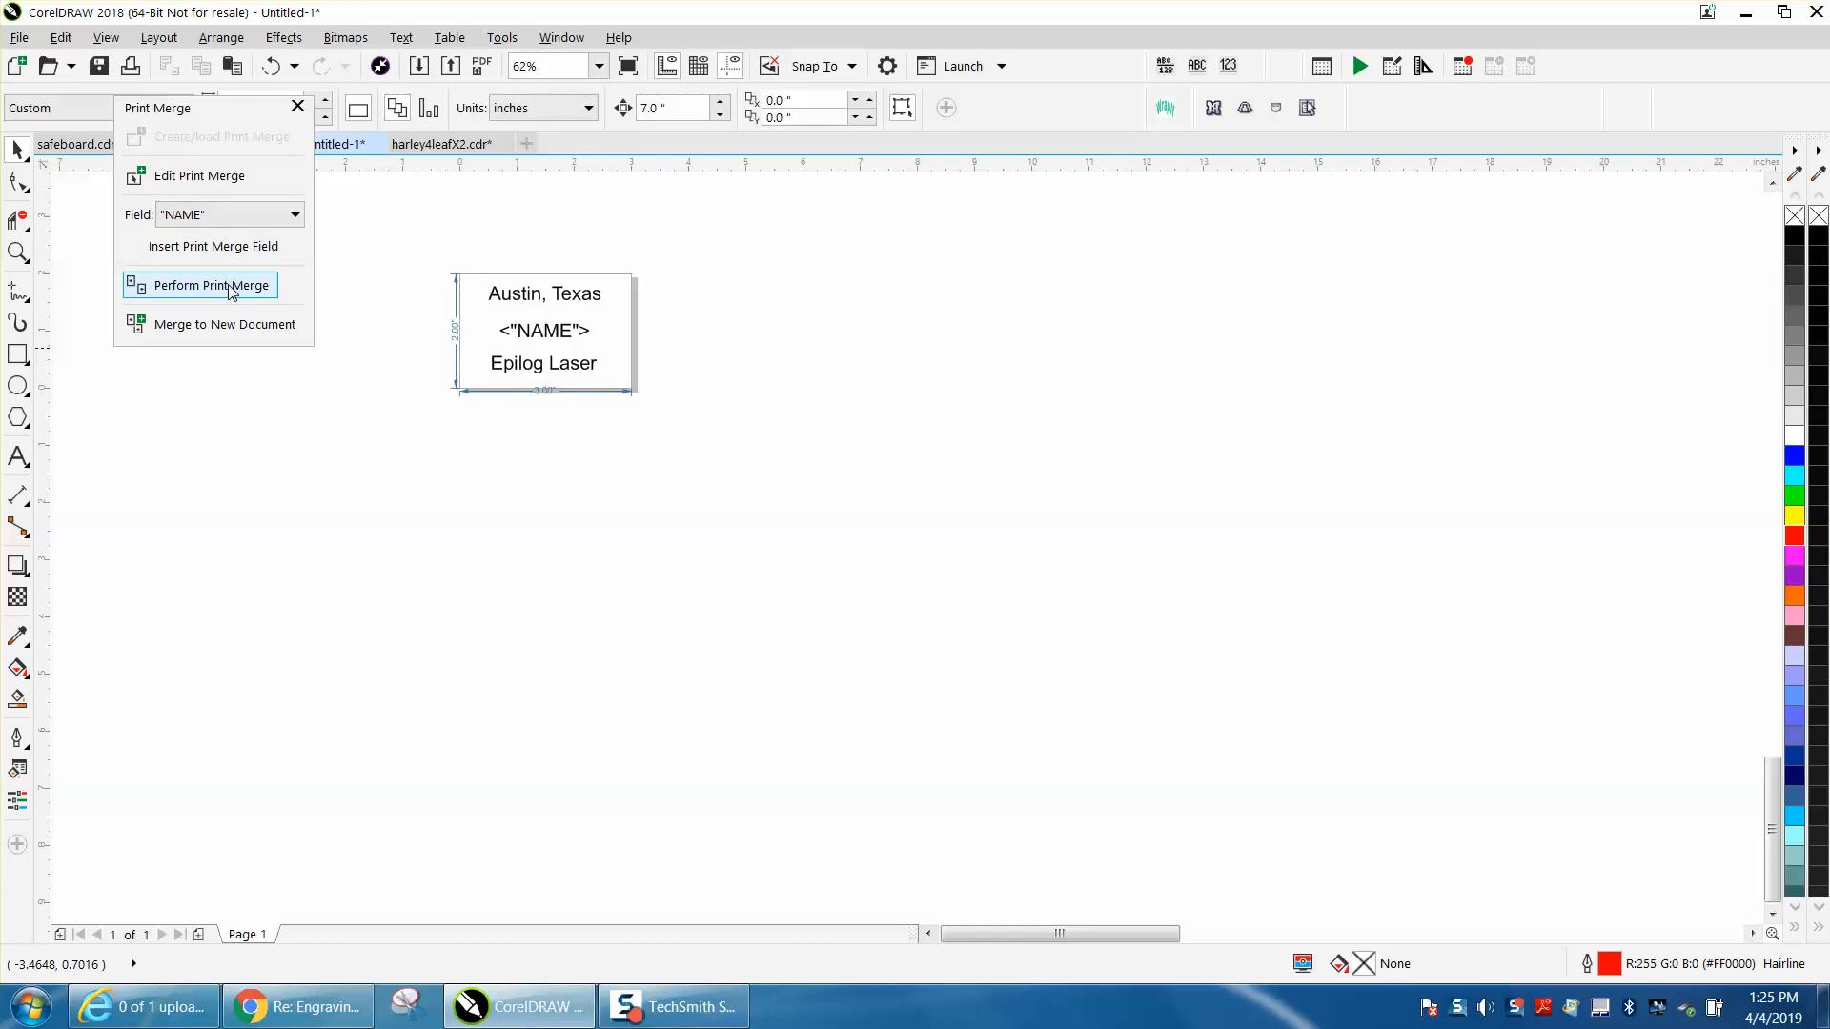
click(212, 285)
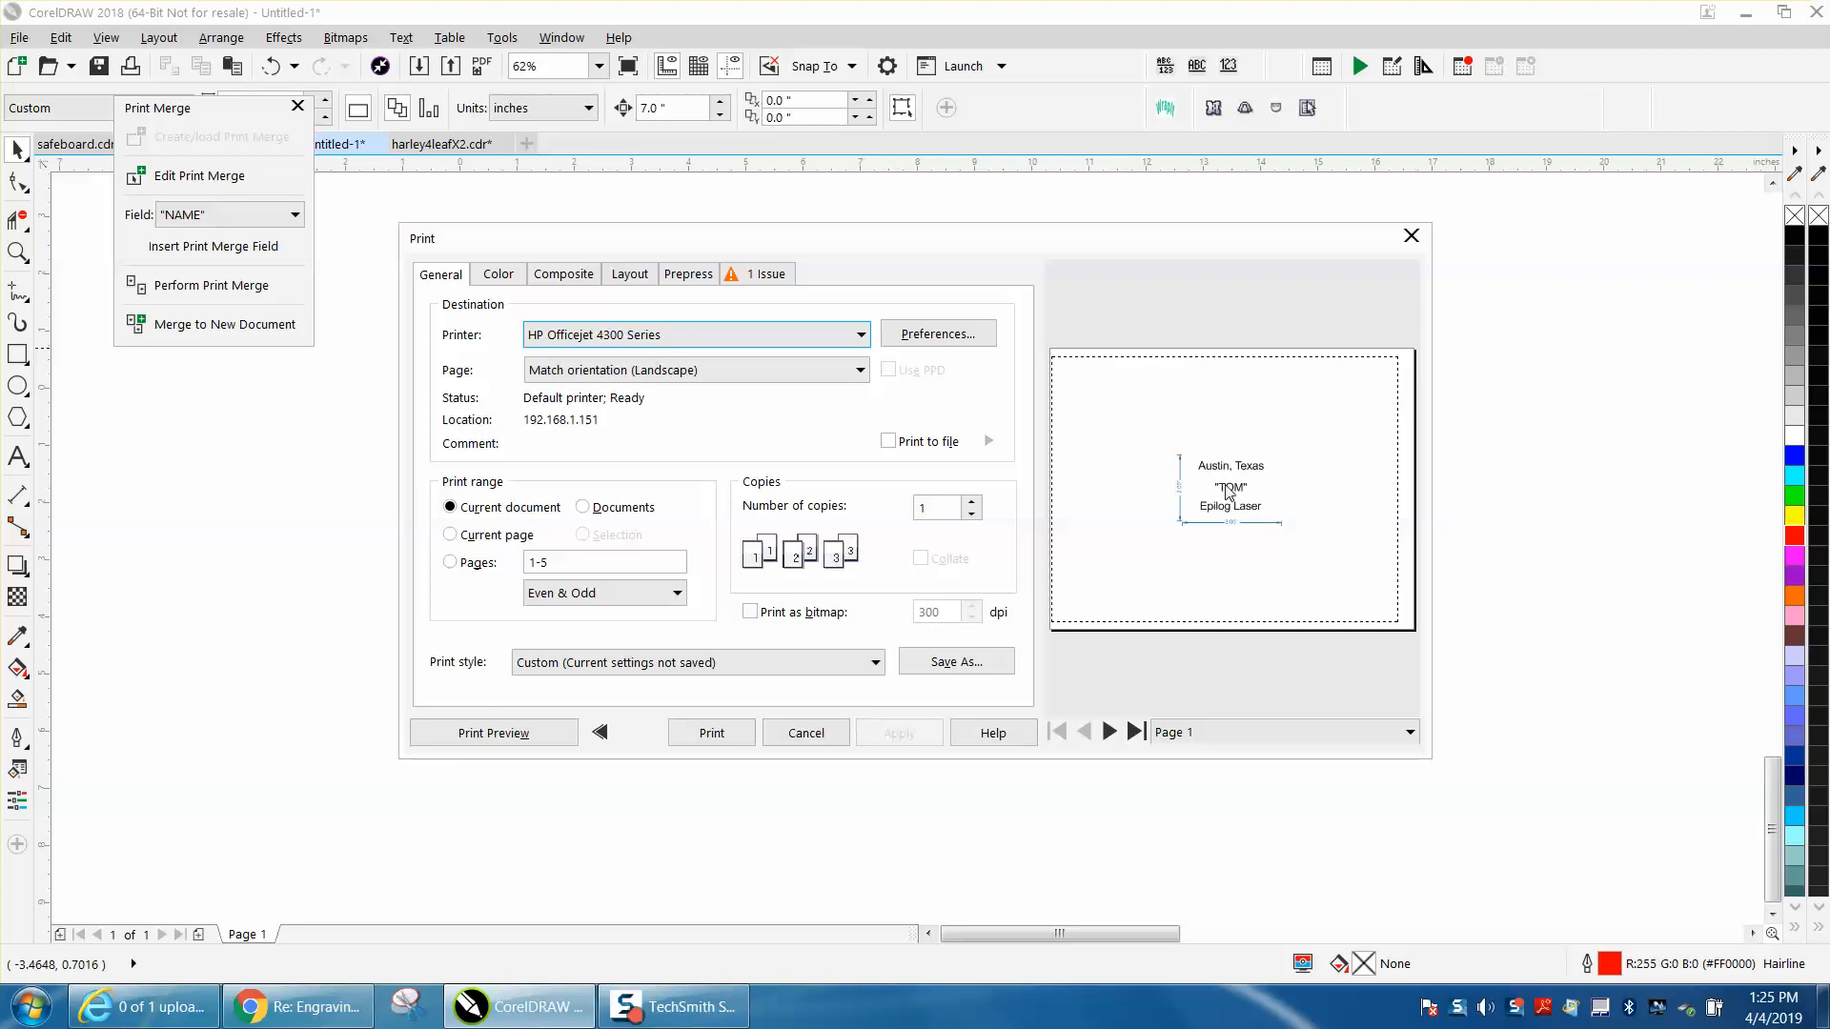
click(937, 334)
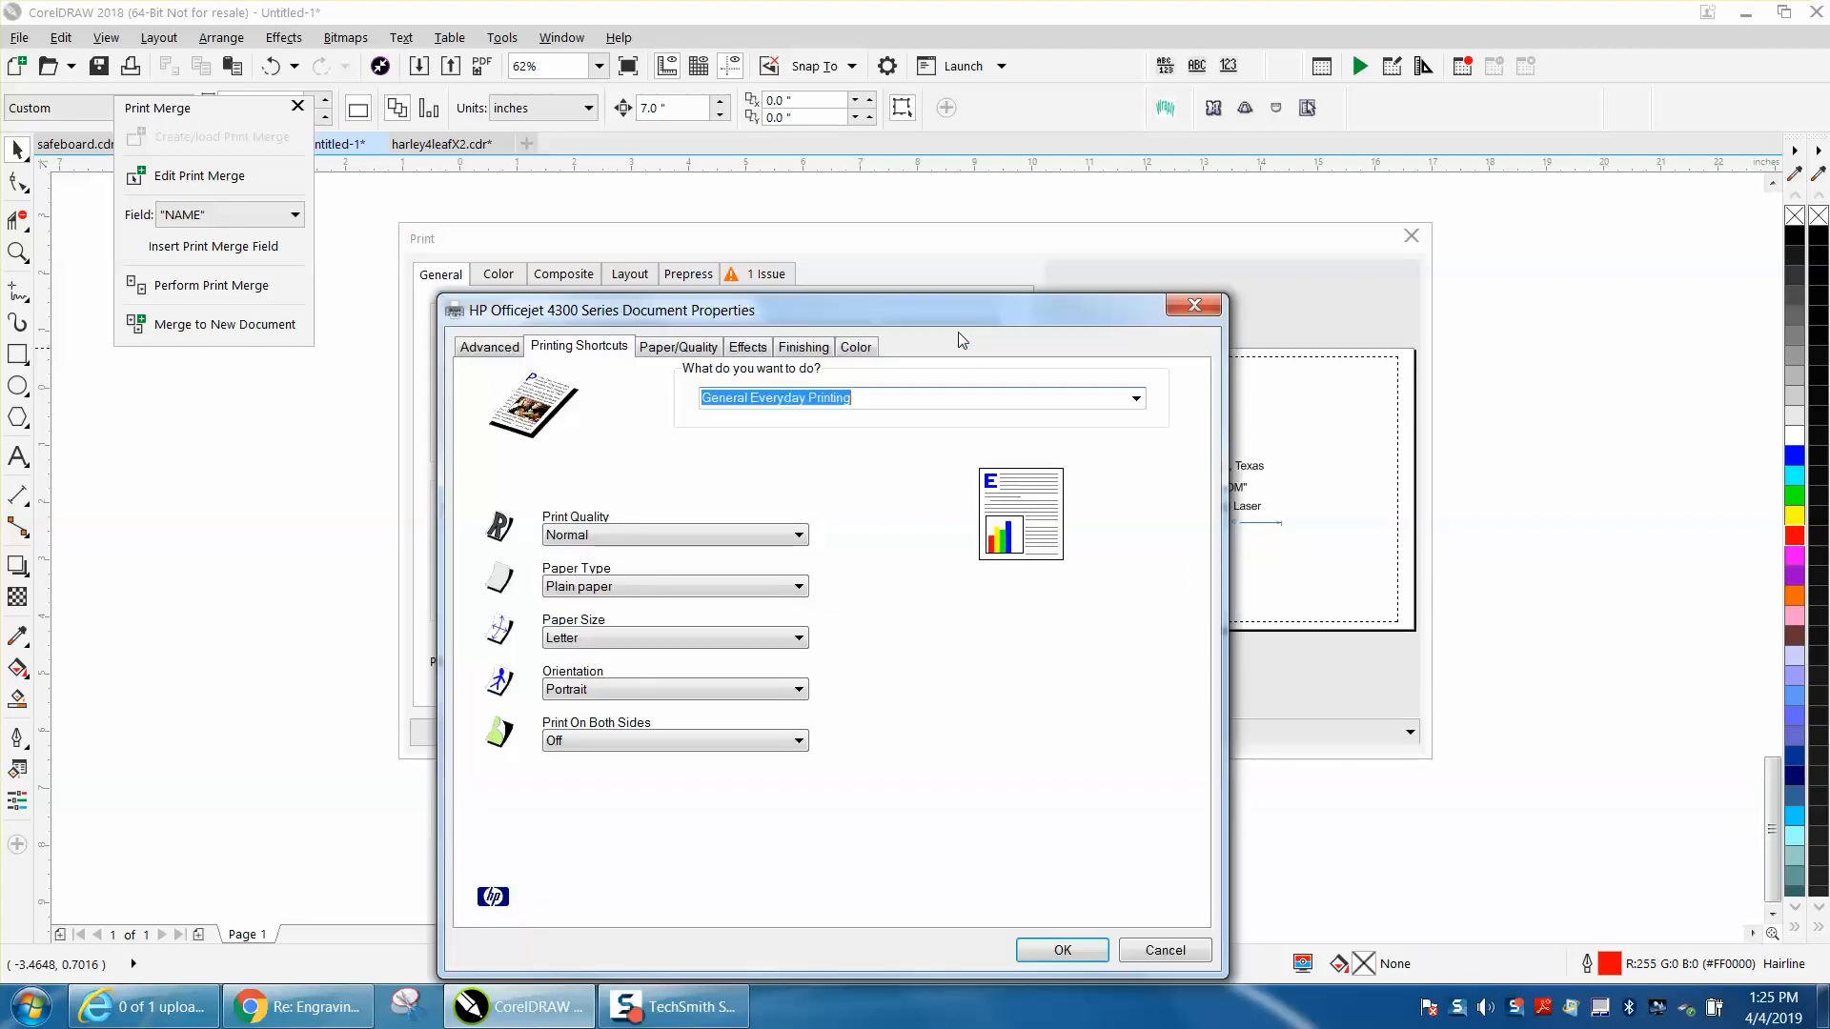
click(1060, 949)
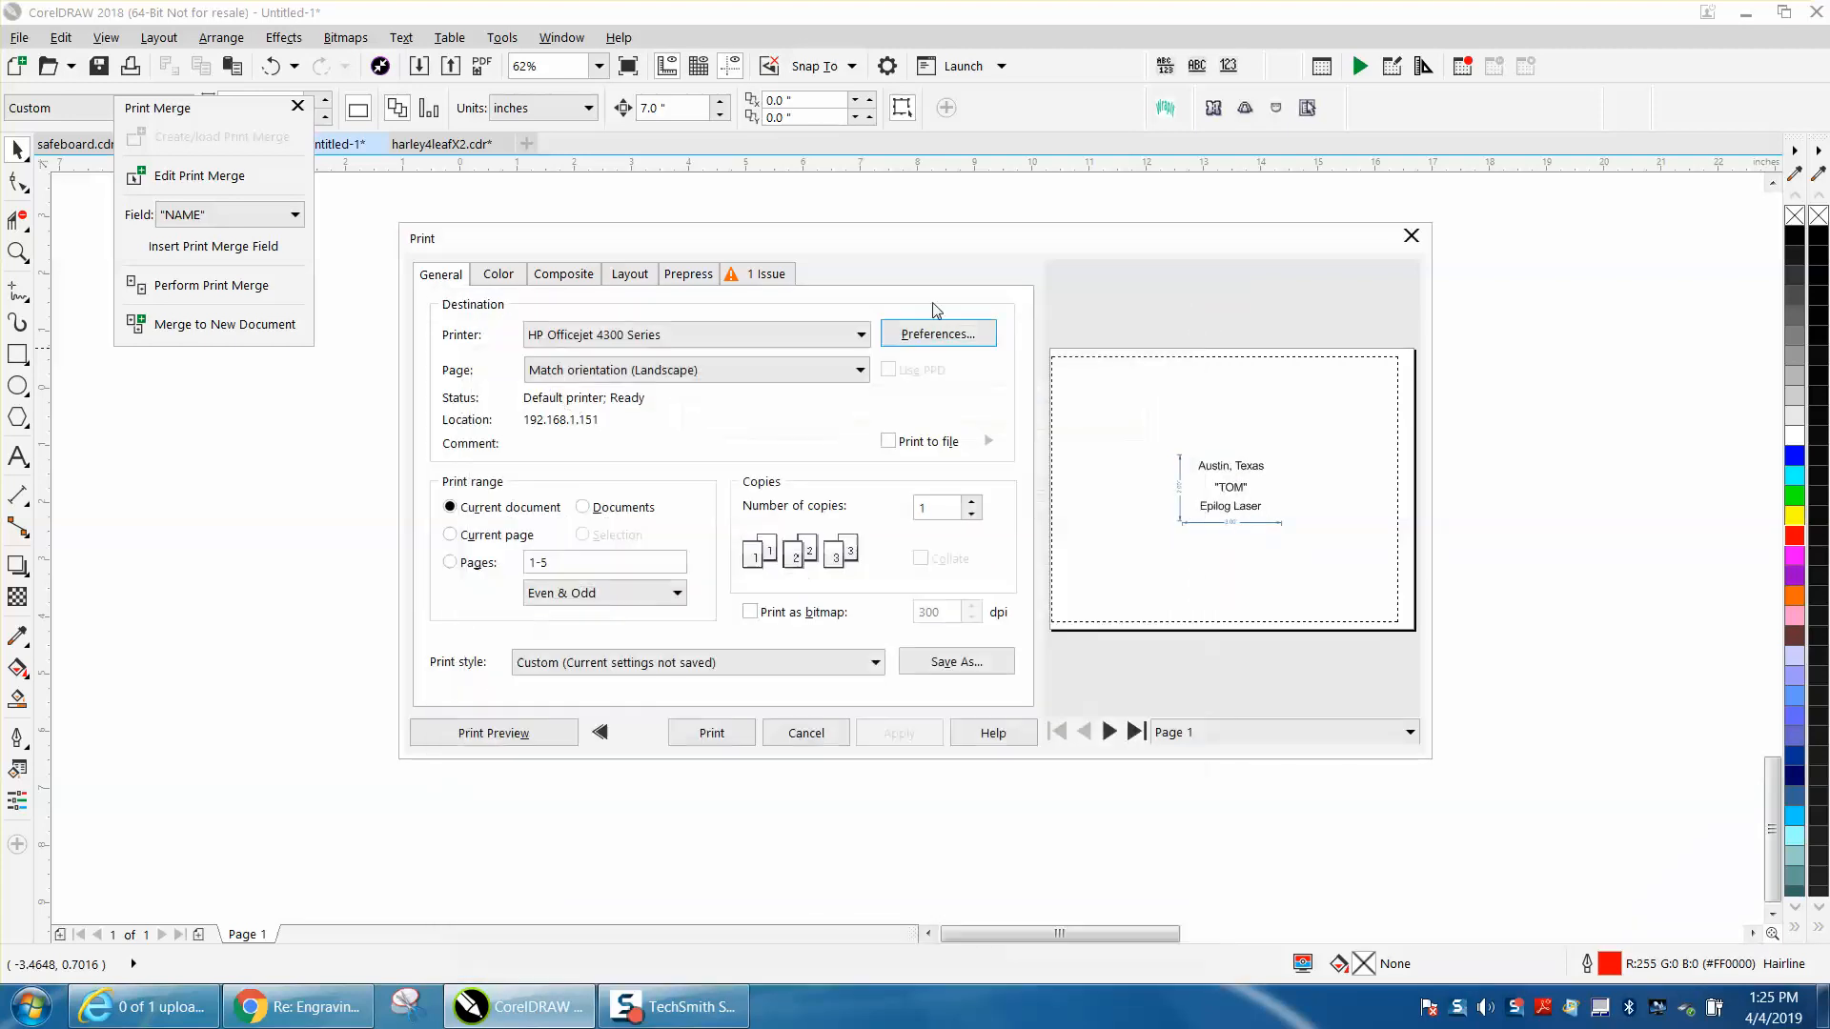
mouse_move(102, 266)
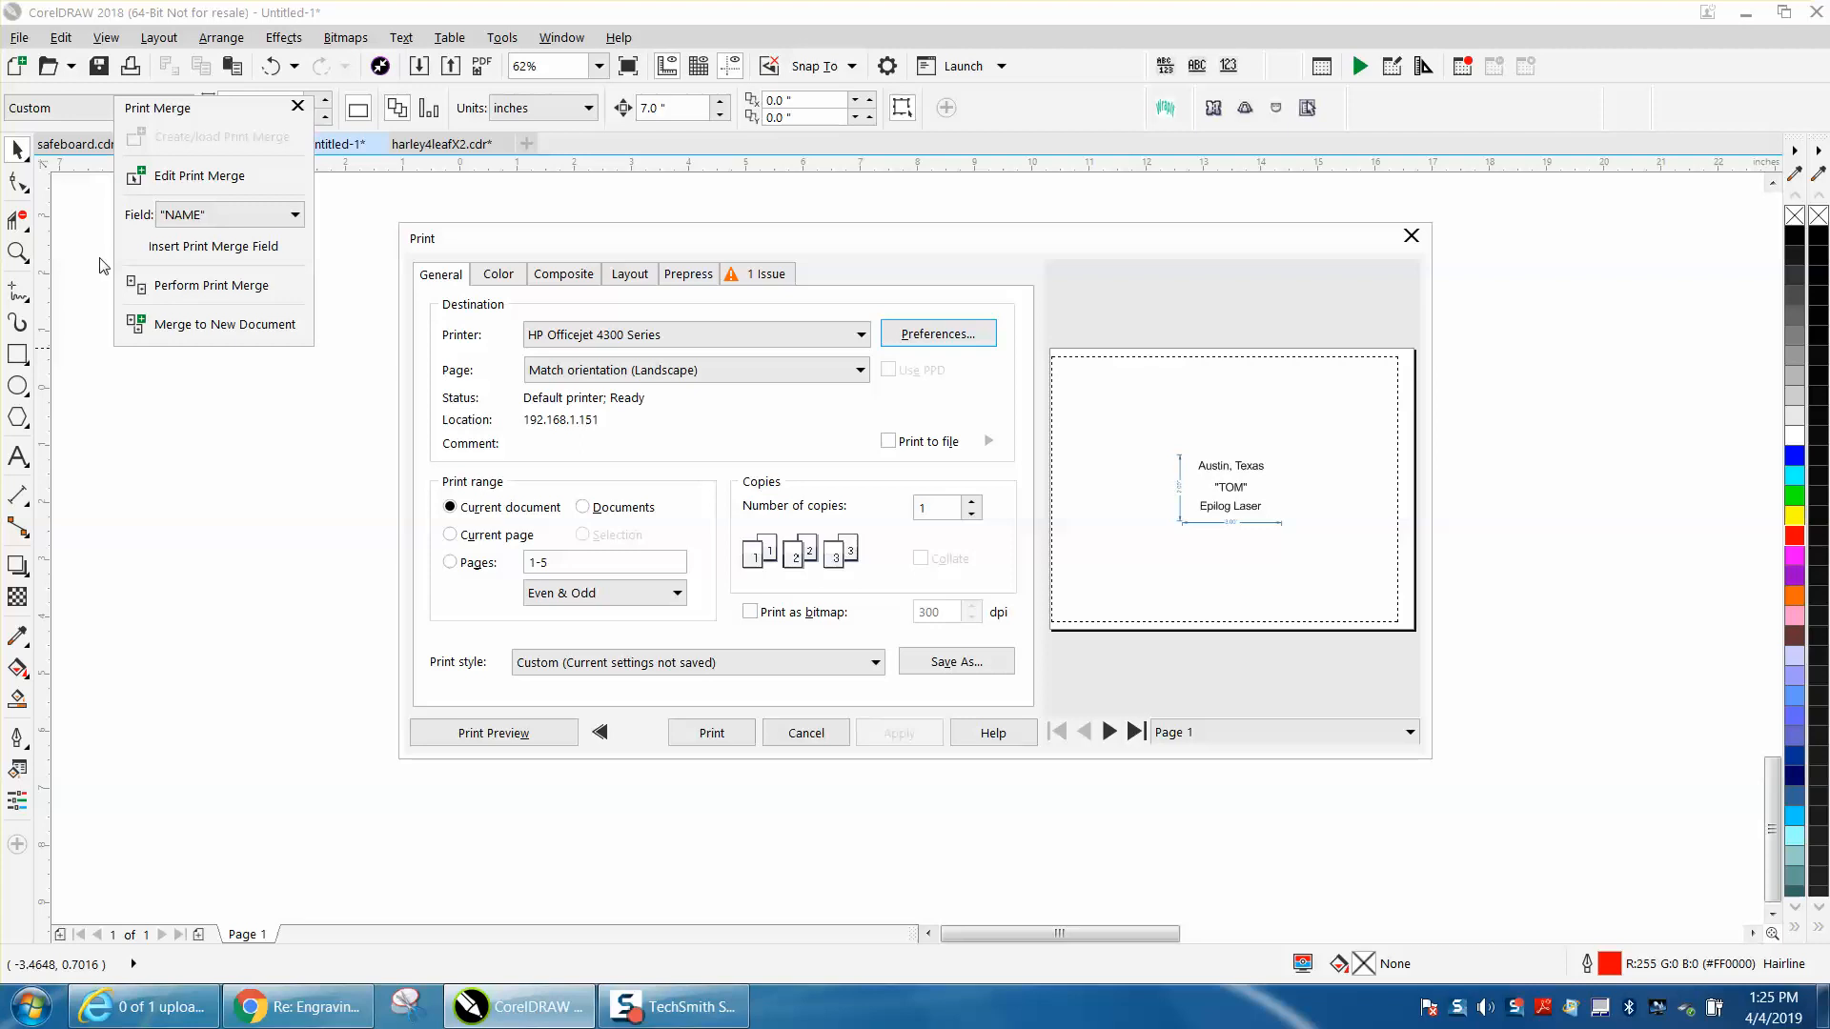
mouse_move(56, 241)
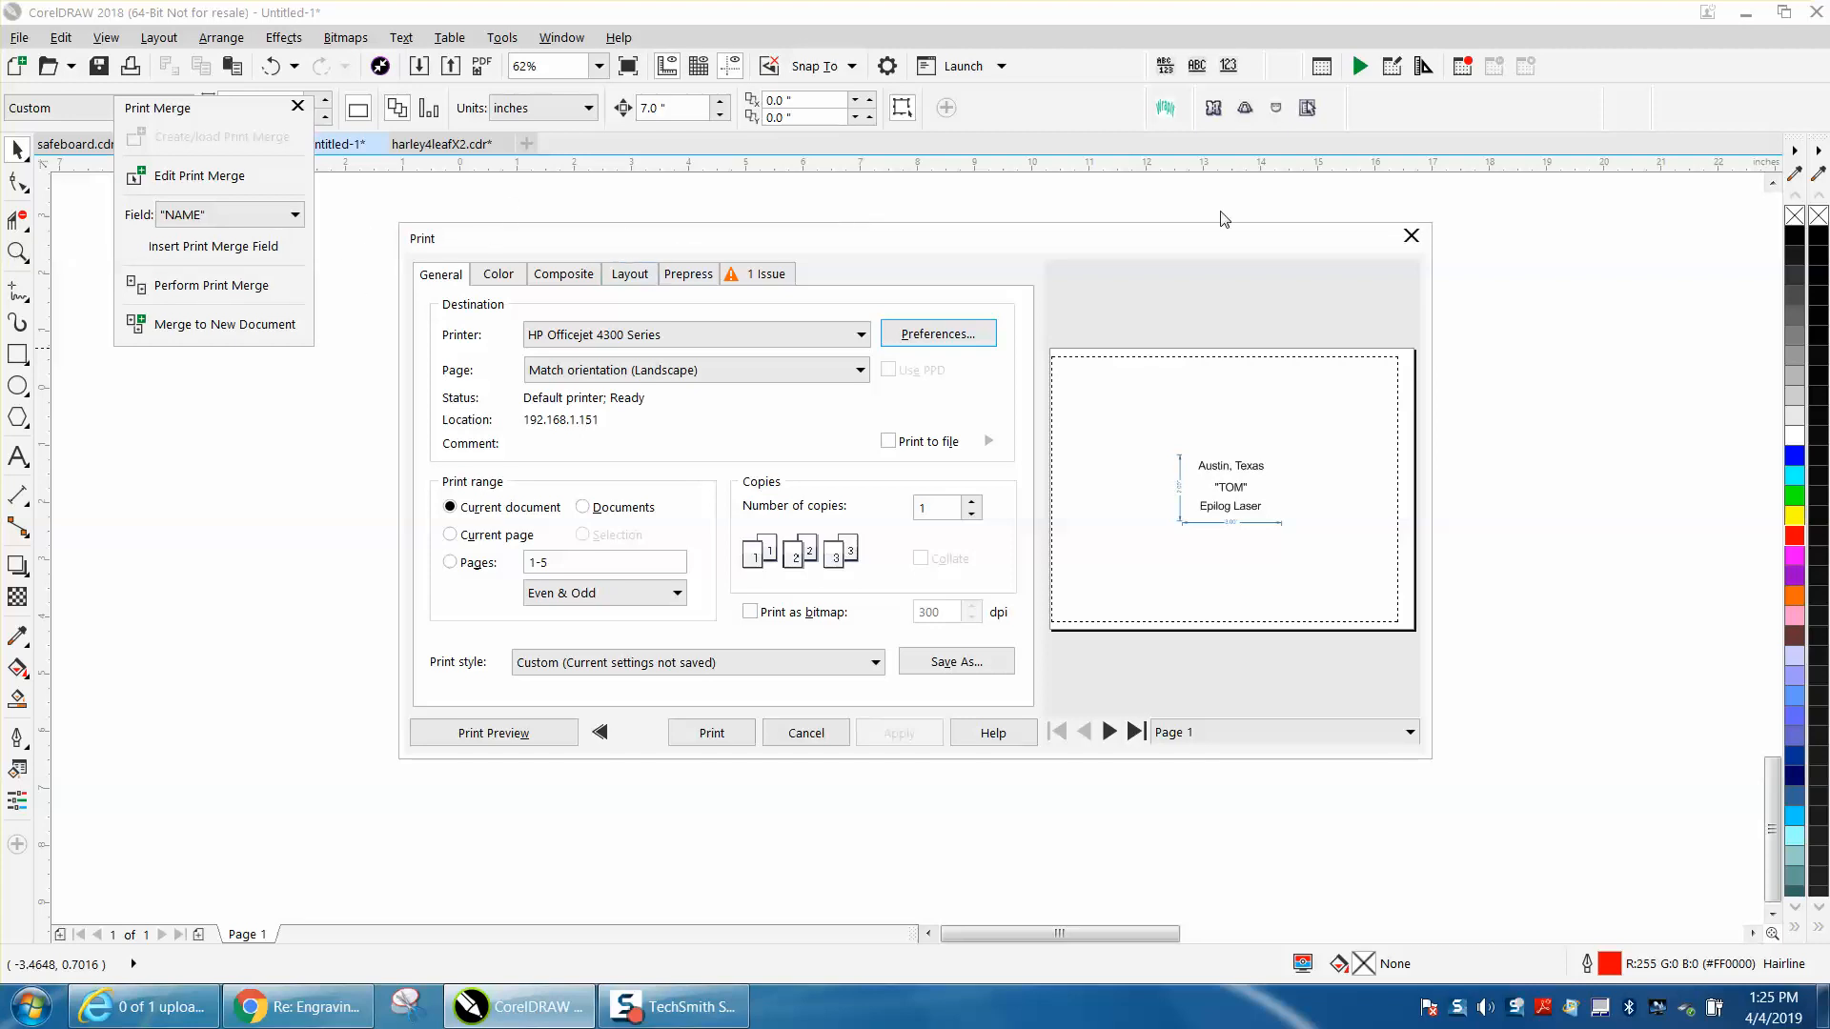
click(805, 733)
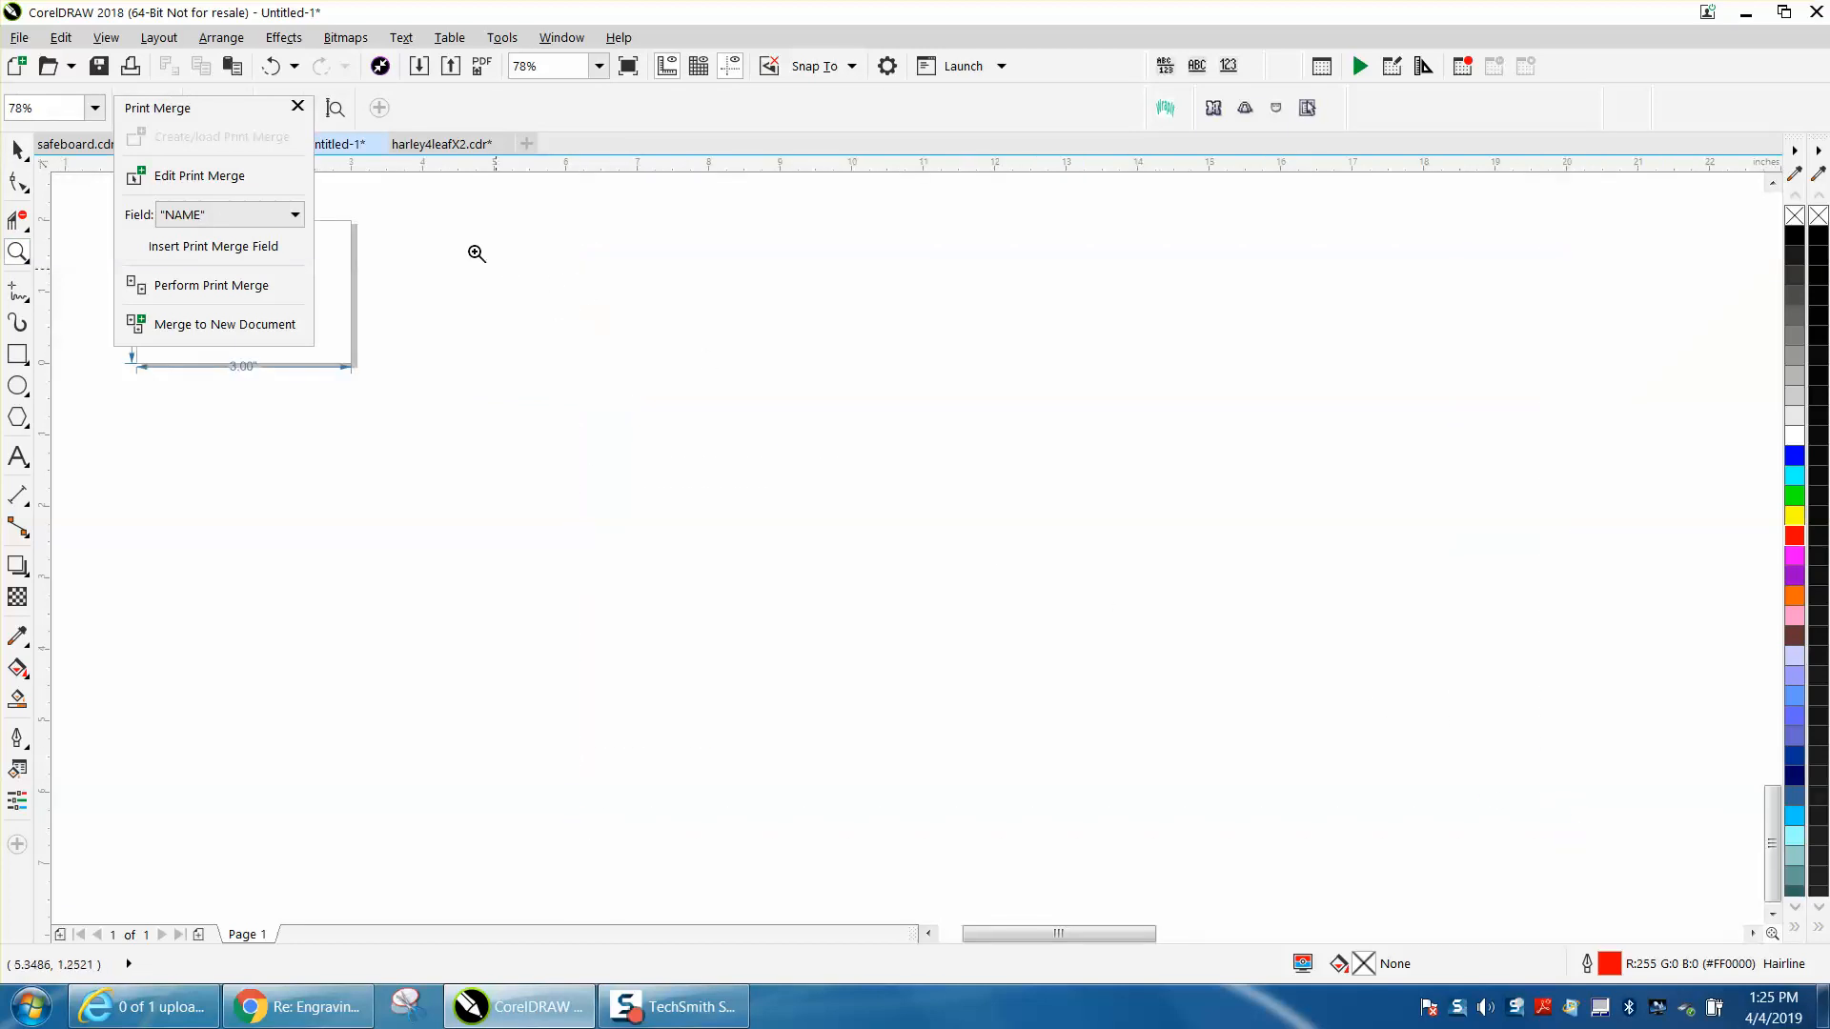
Run the print merge preview and page through to card 5 showing GREG
click(19, 36)
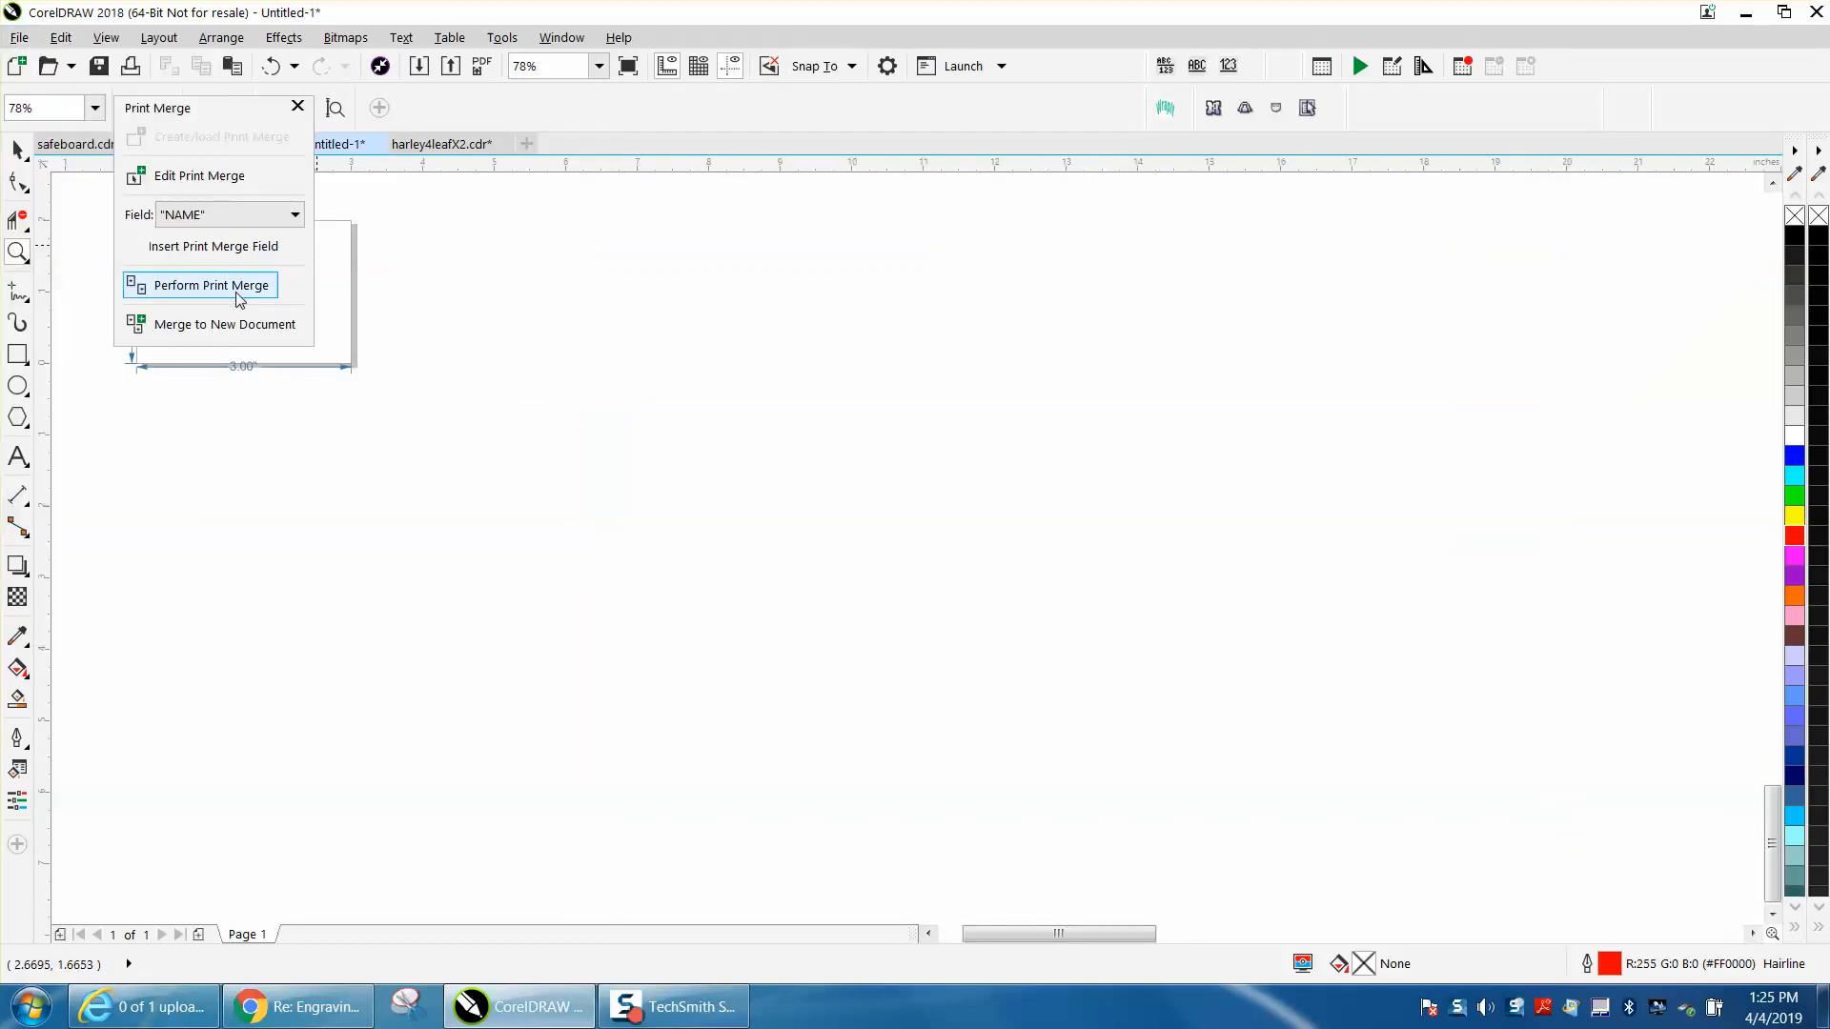
click(212, 285)
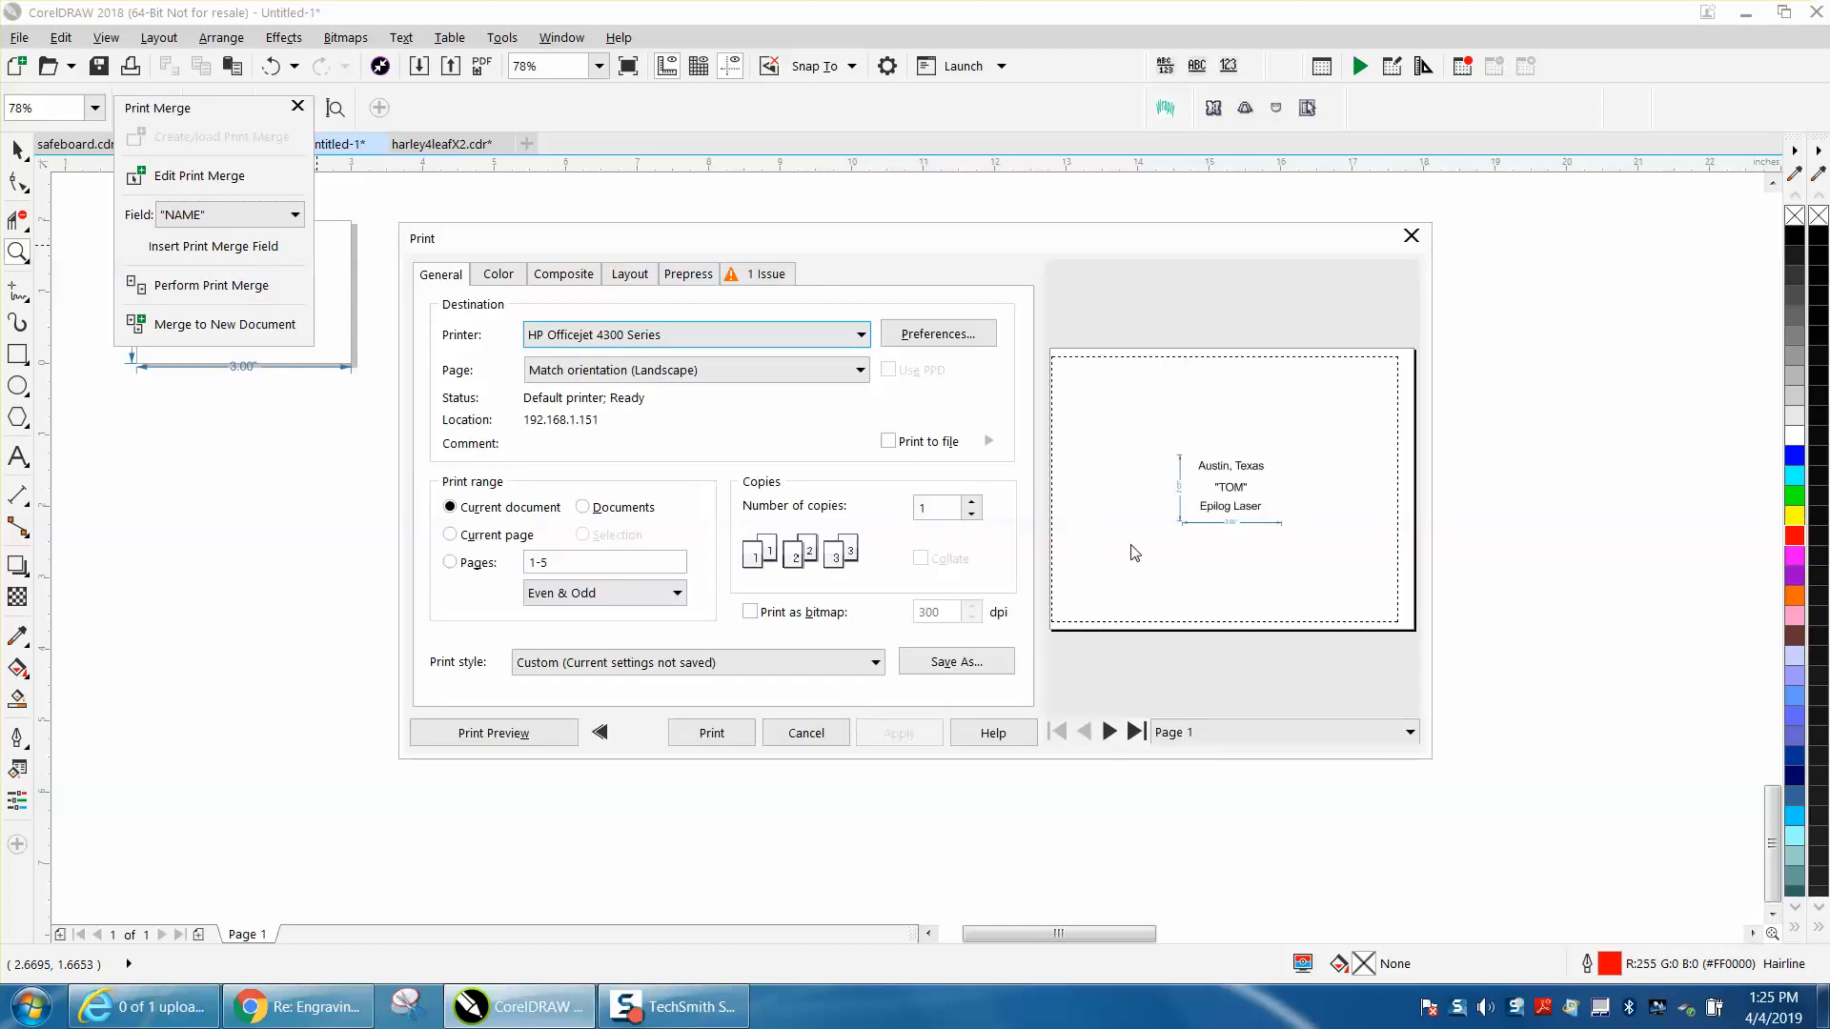
mouse_move(1165, 645)
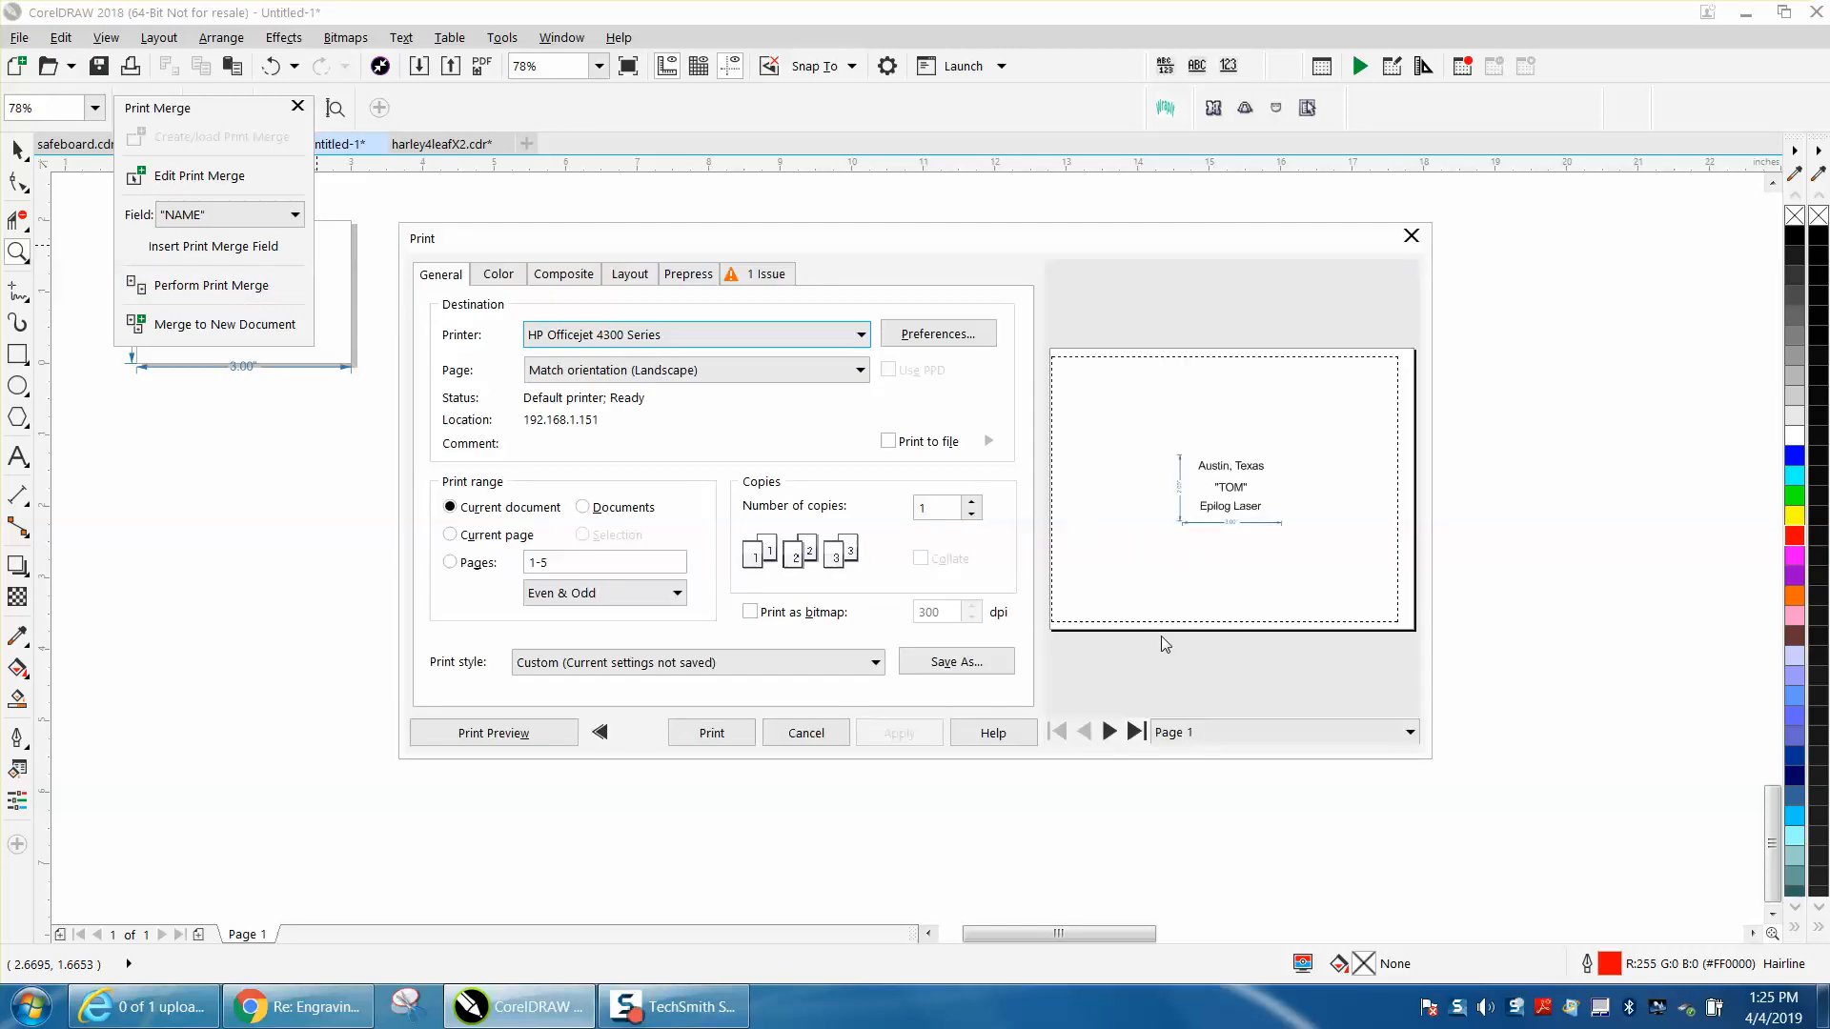
click(1109, 732)
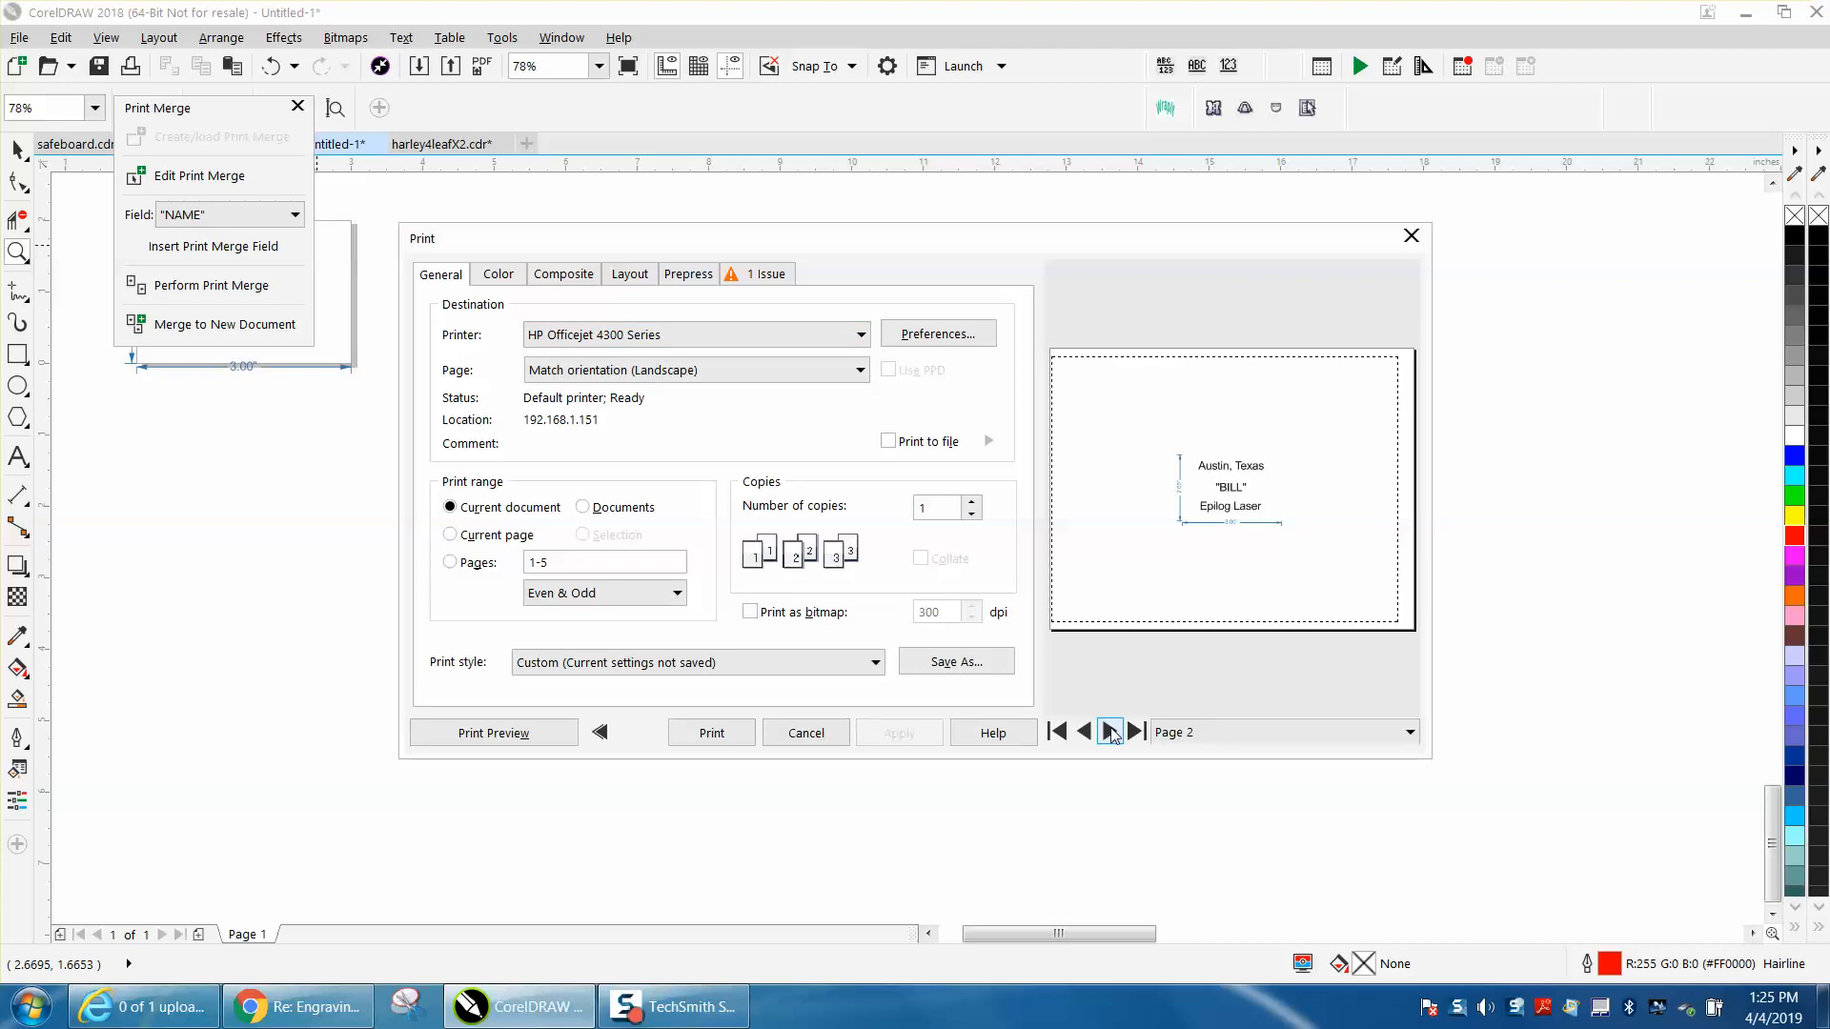
click(1109, 732)
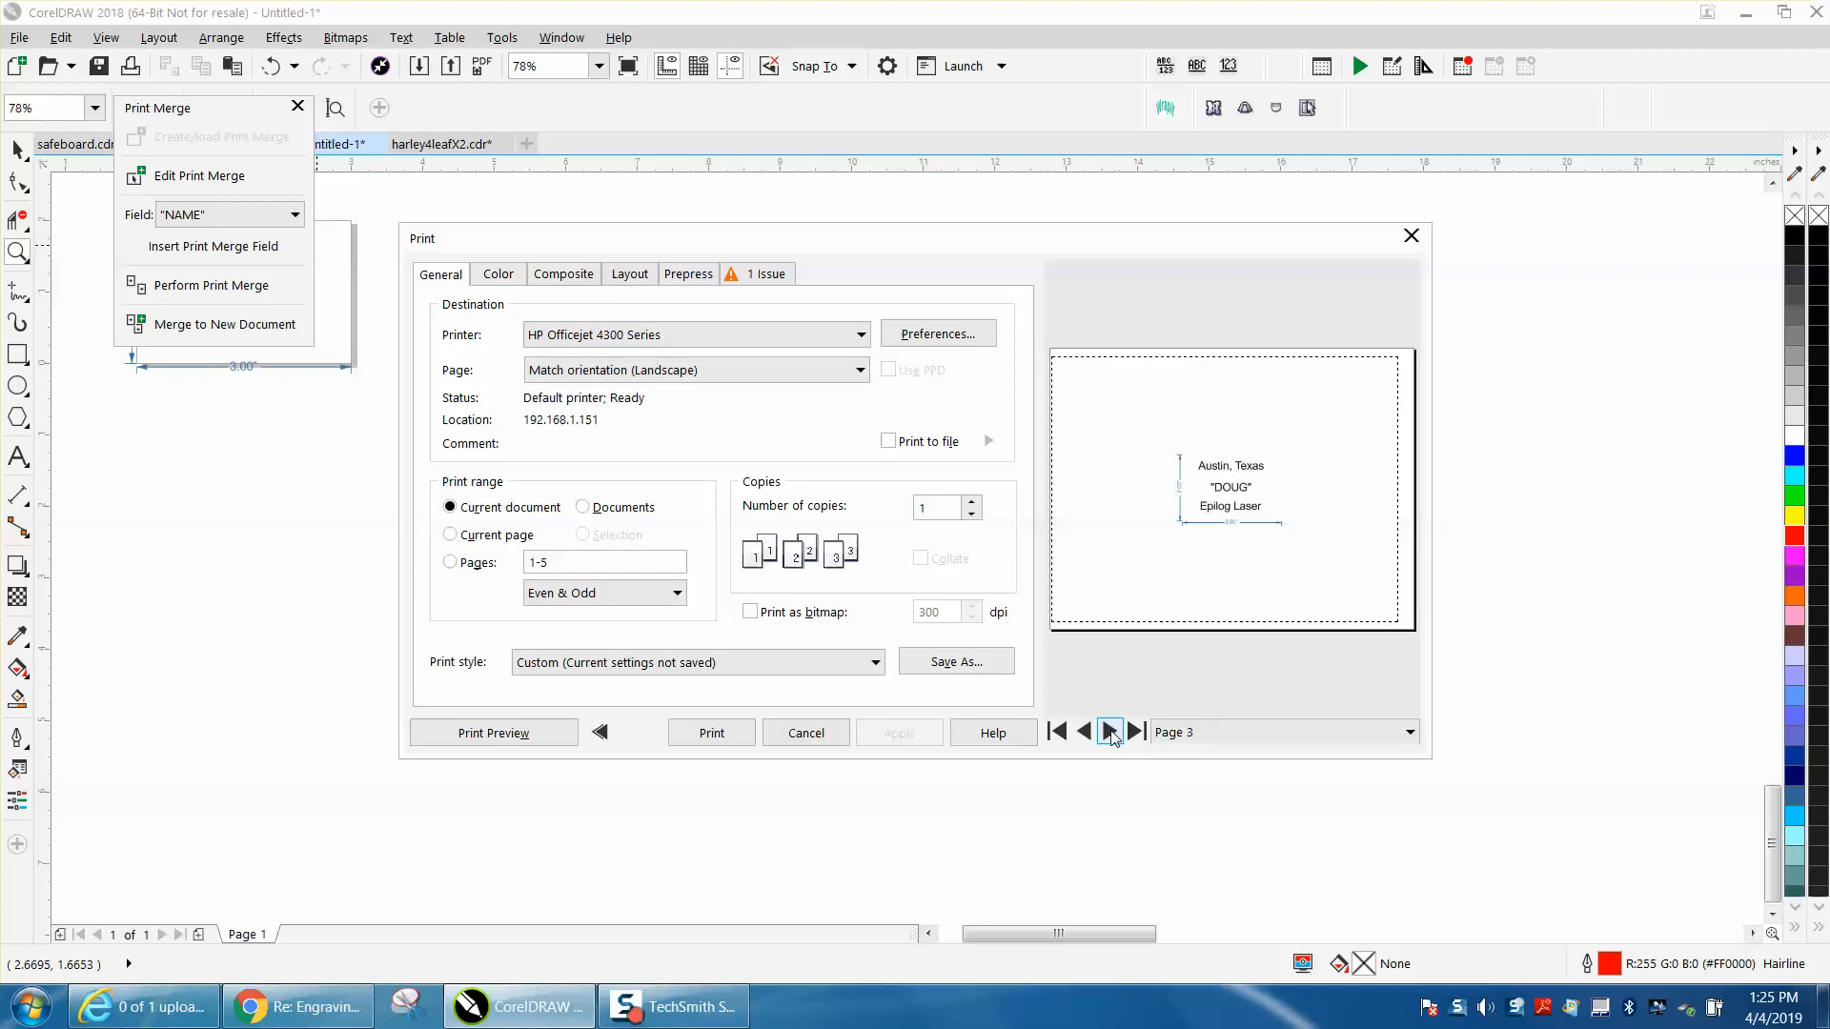
click(1108, 732)
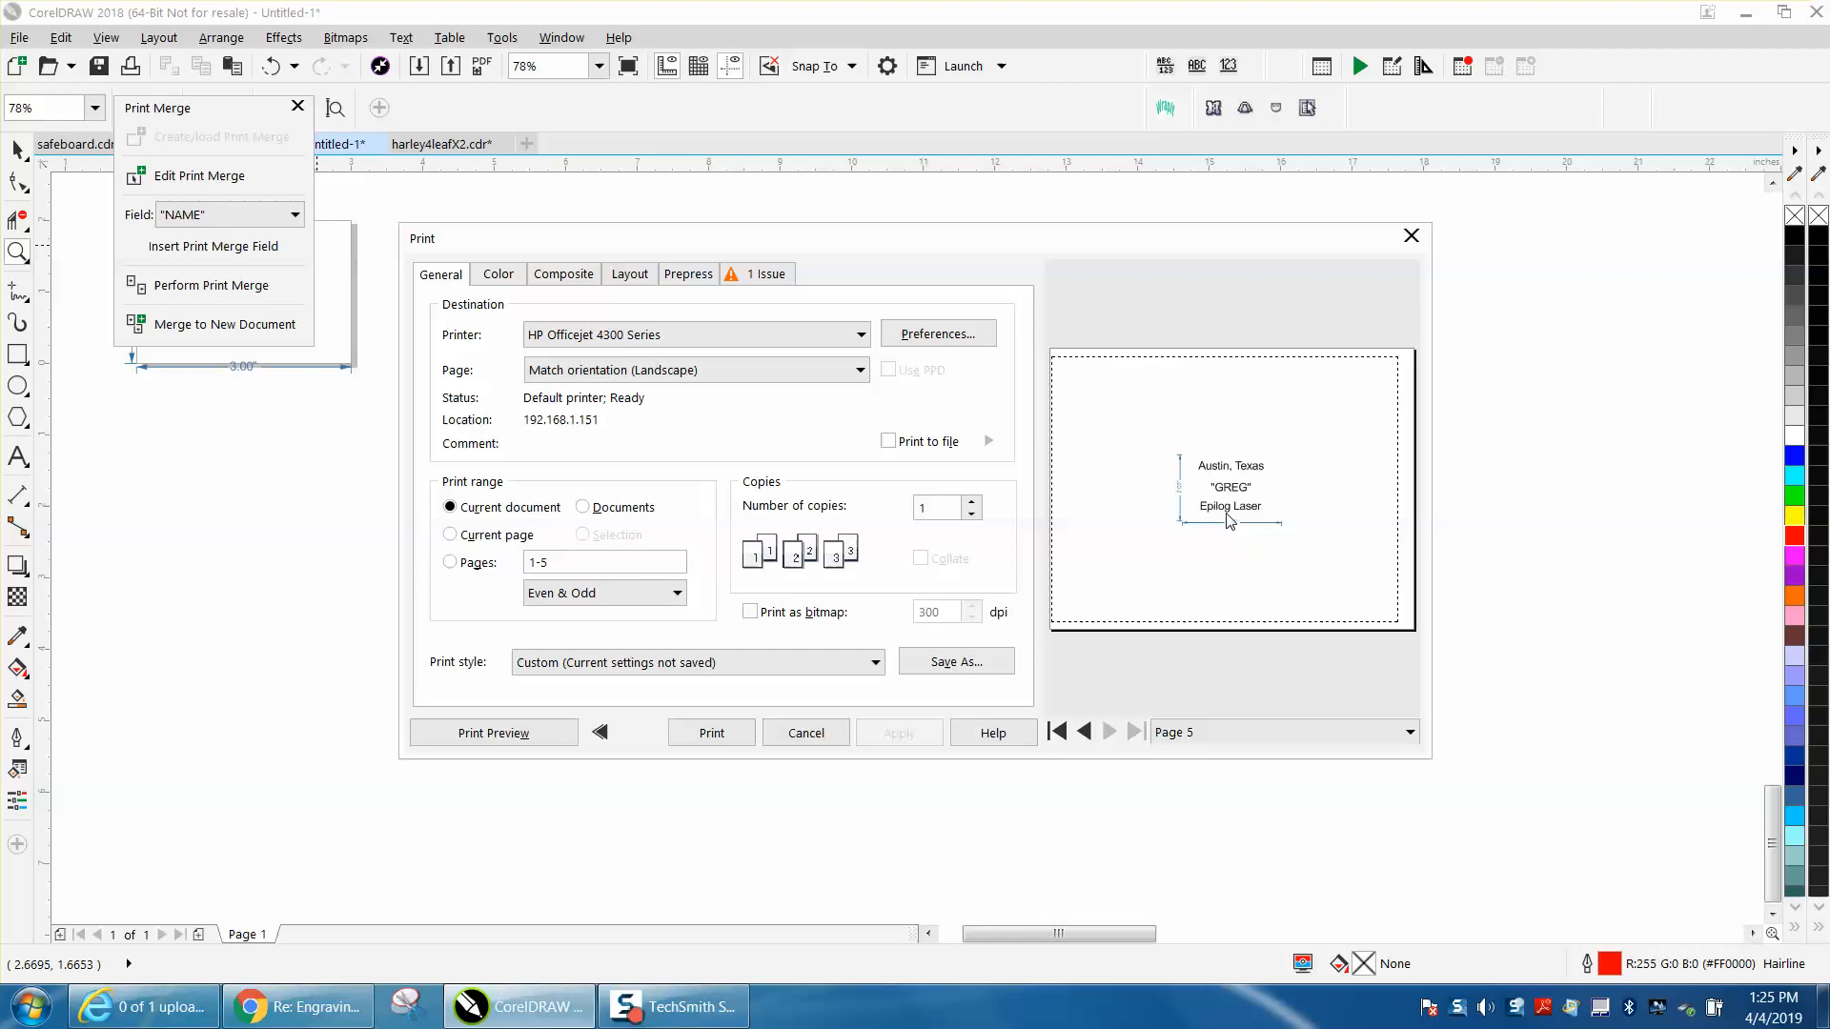
mouse_move(1077, 511)
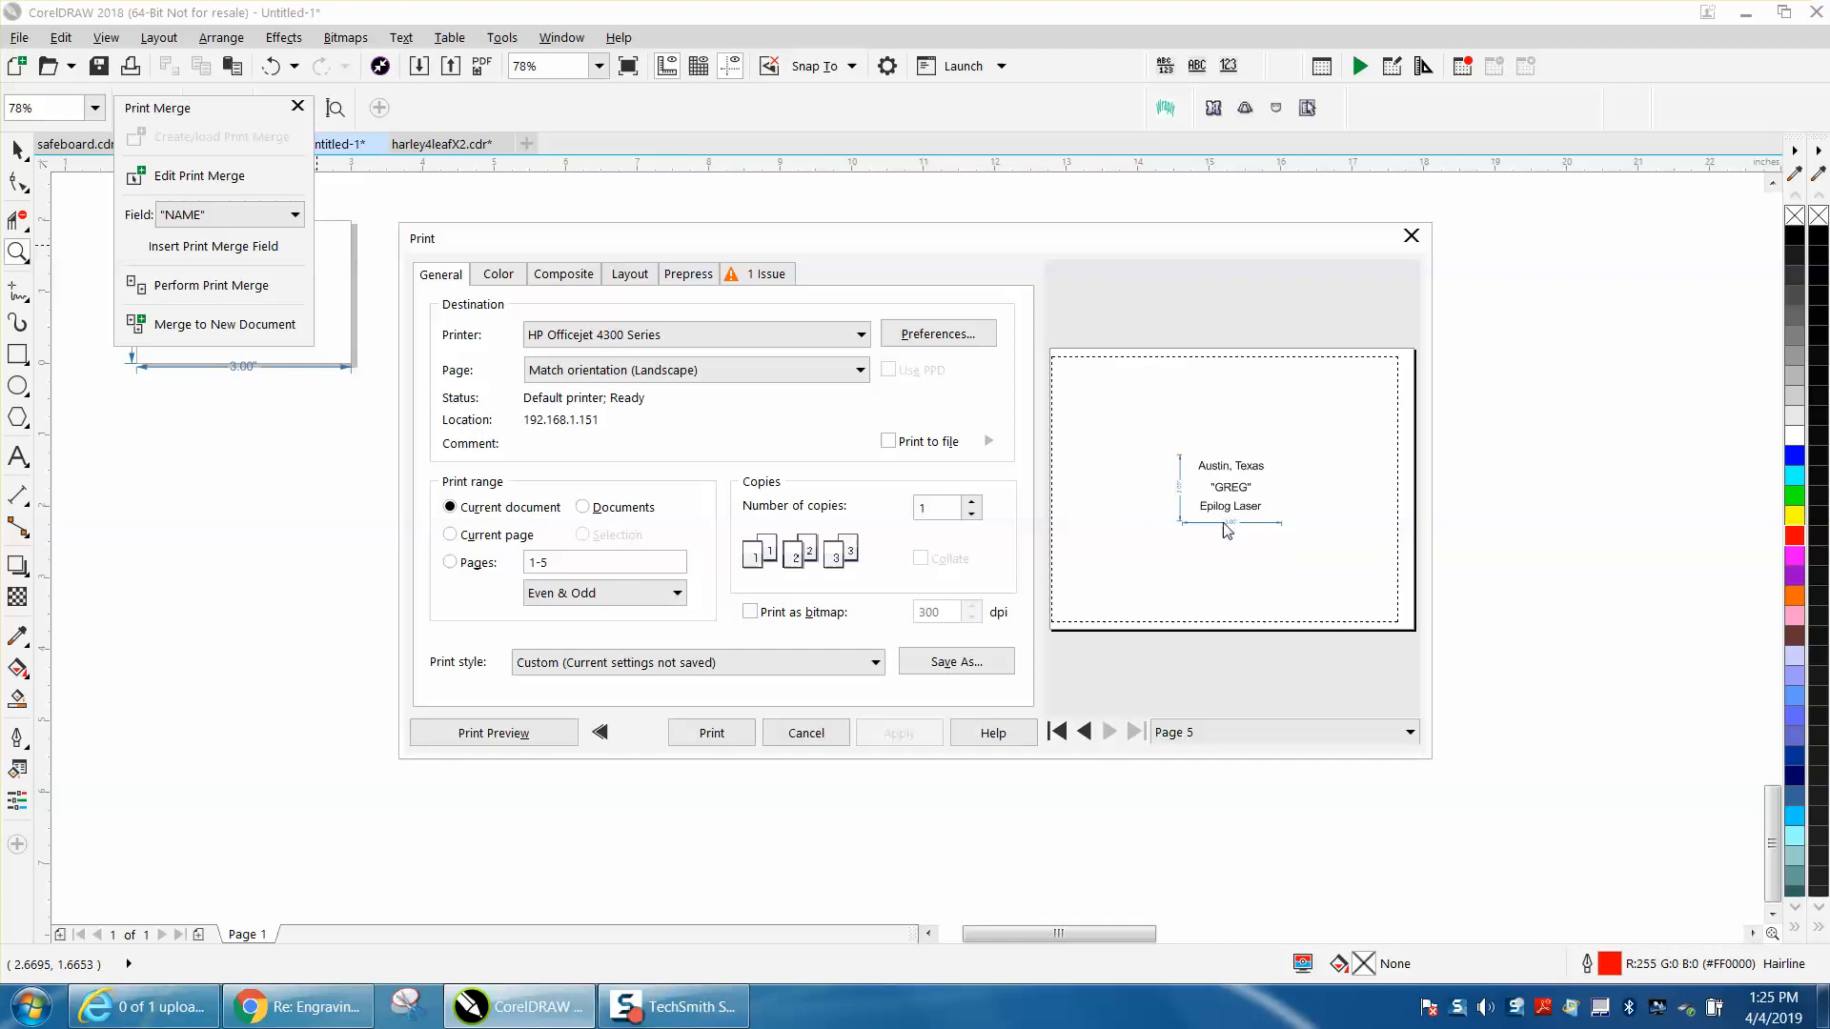
mouse_move(1114, 729)
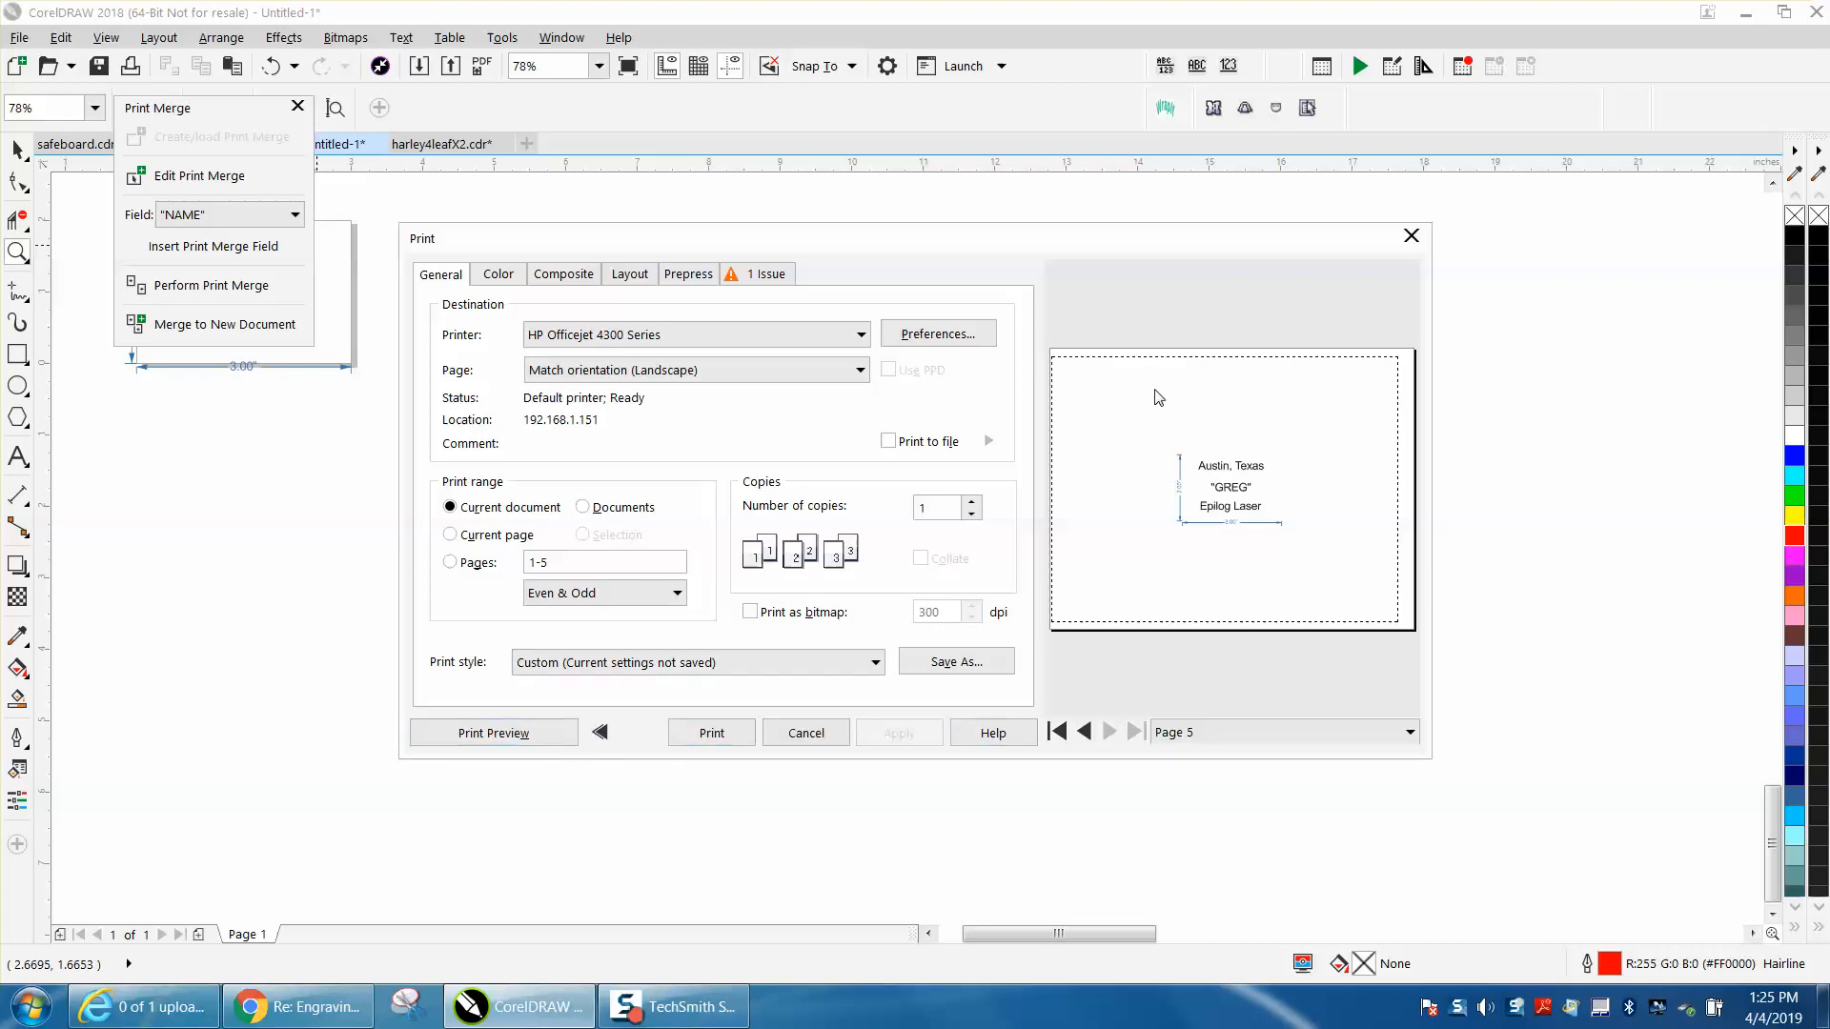
mouse_move(1263, 488)
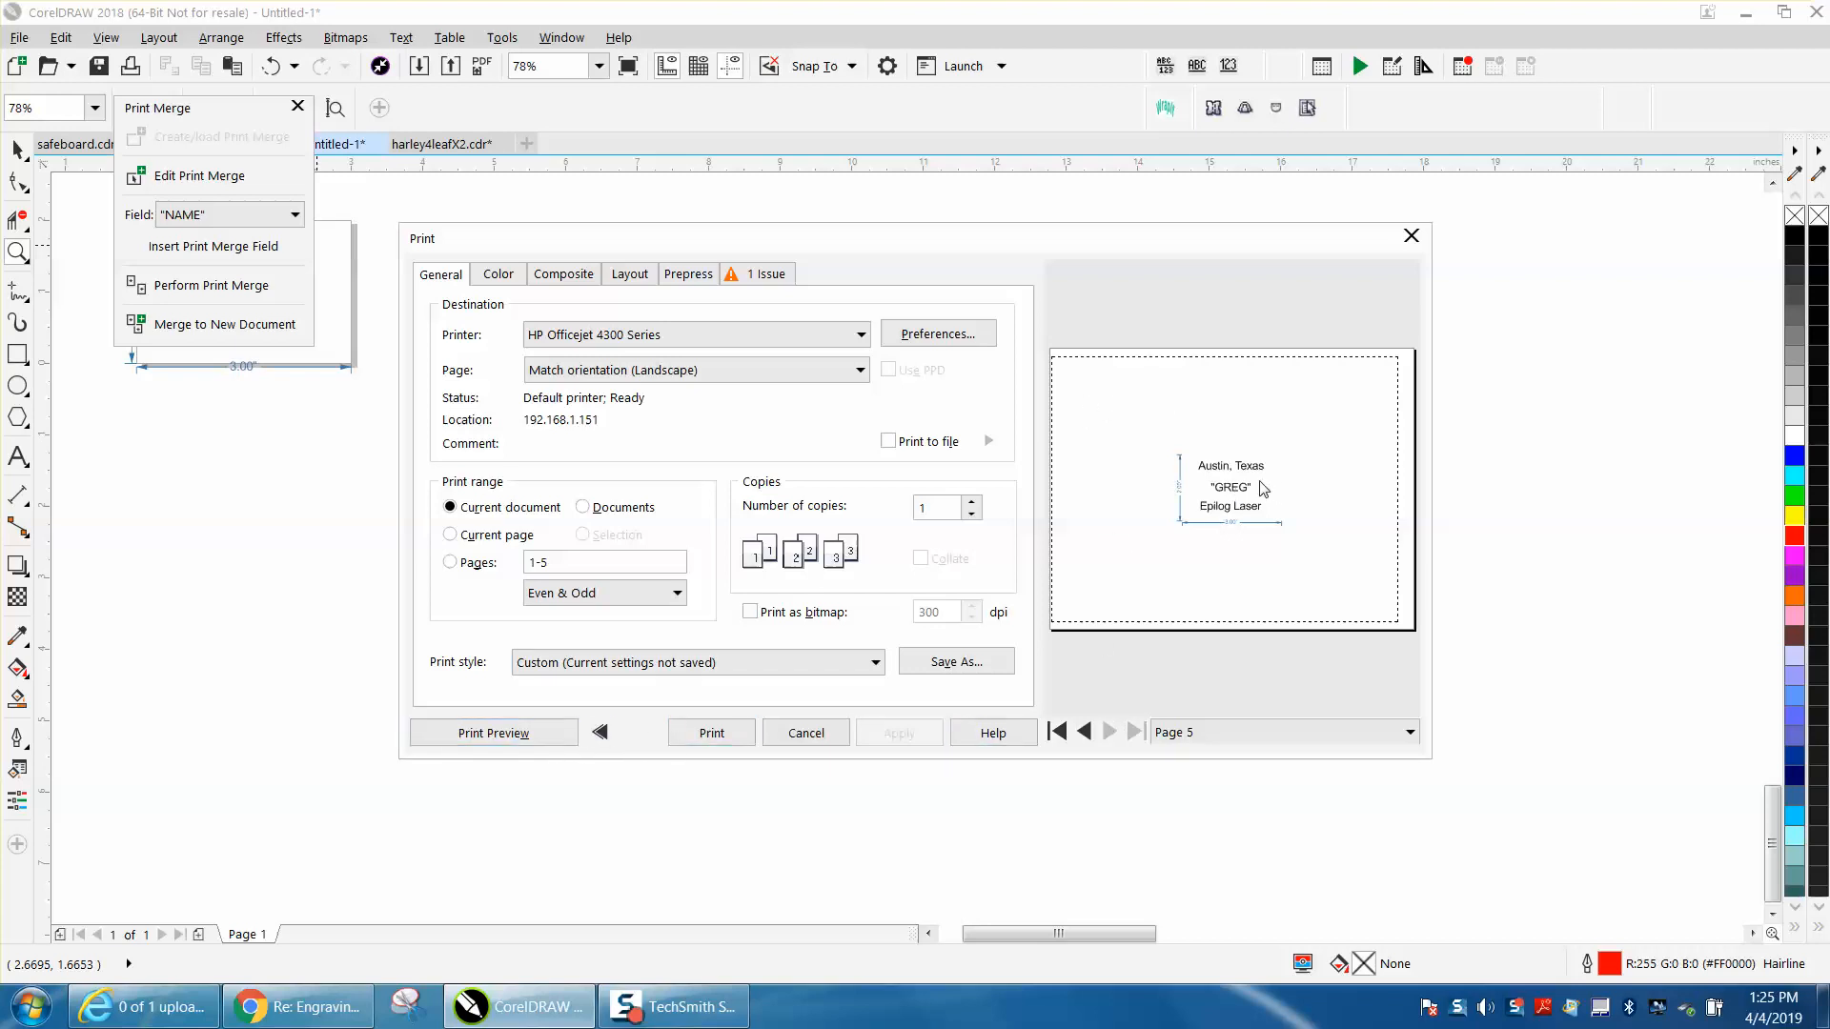
mouse_move(1246, 478)
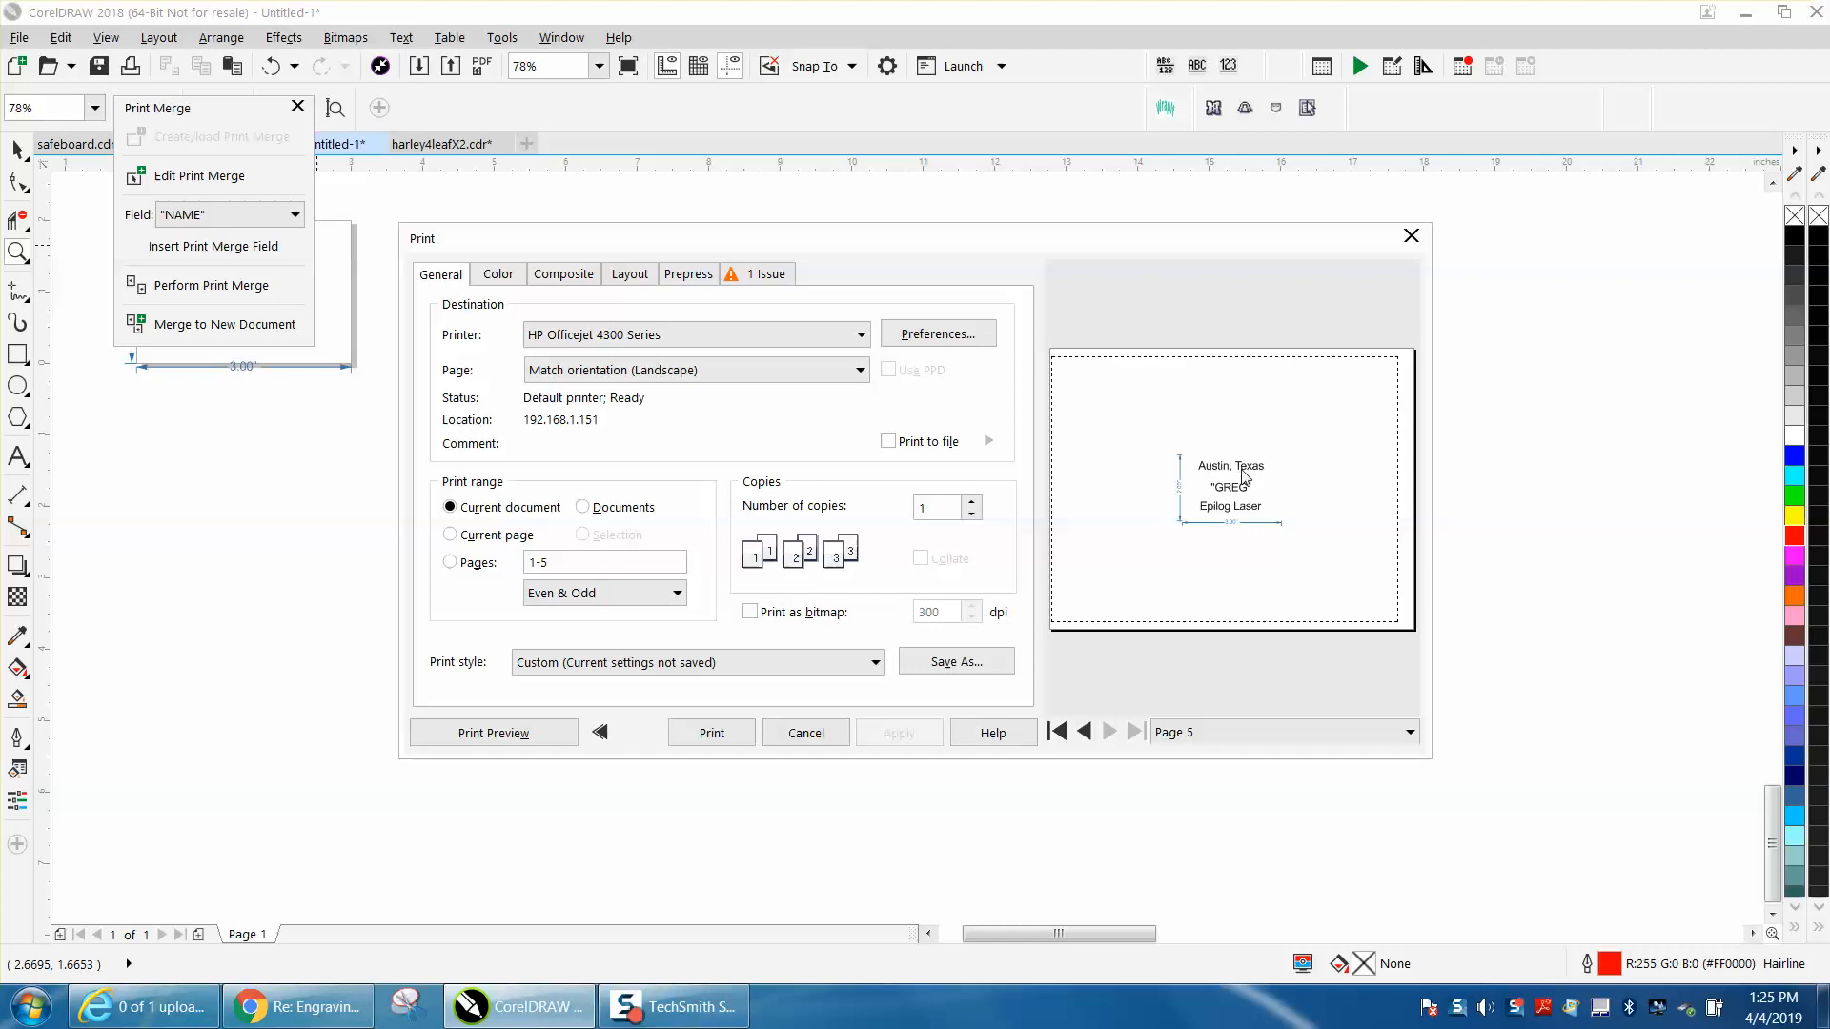
mouse_move(1085, 379)
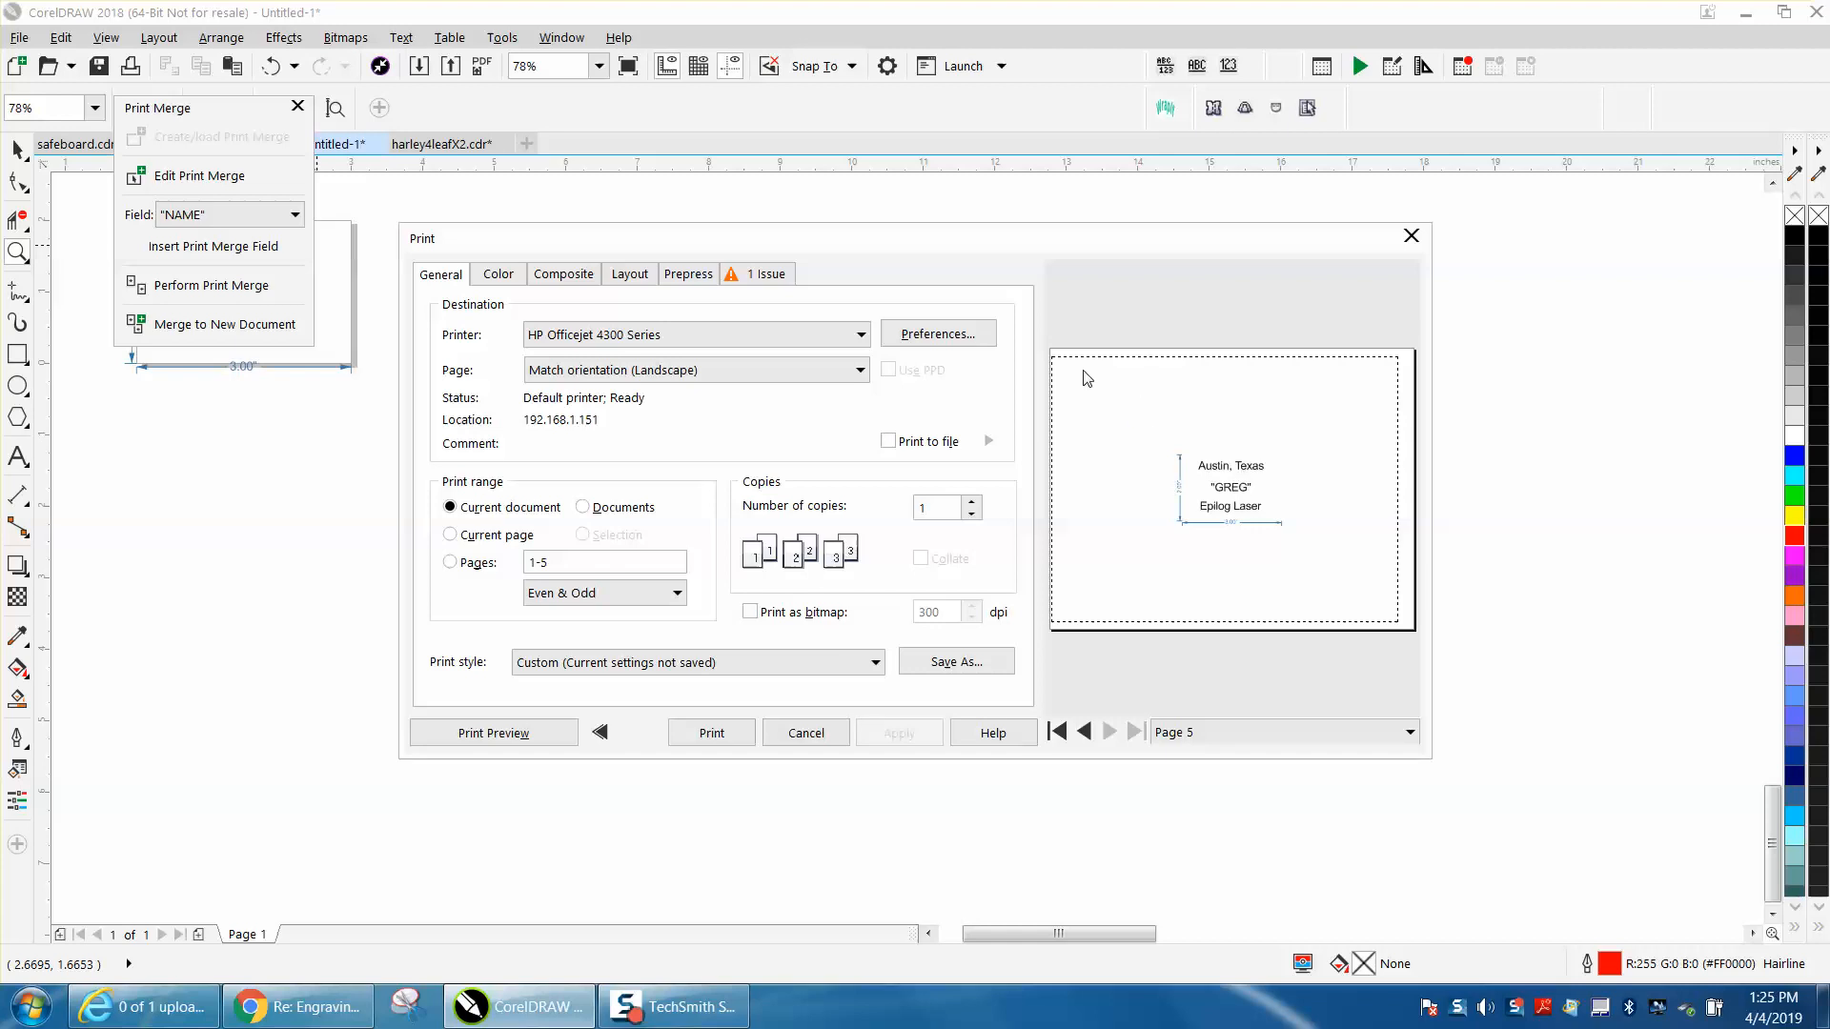
mouse_move(1195, 435)
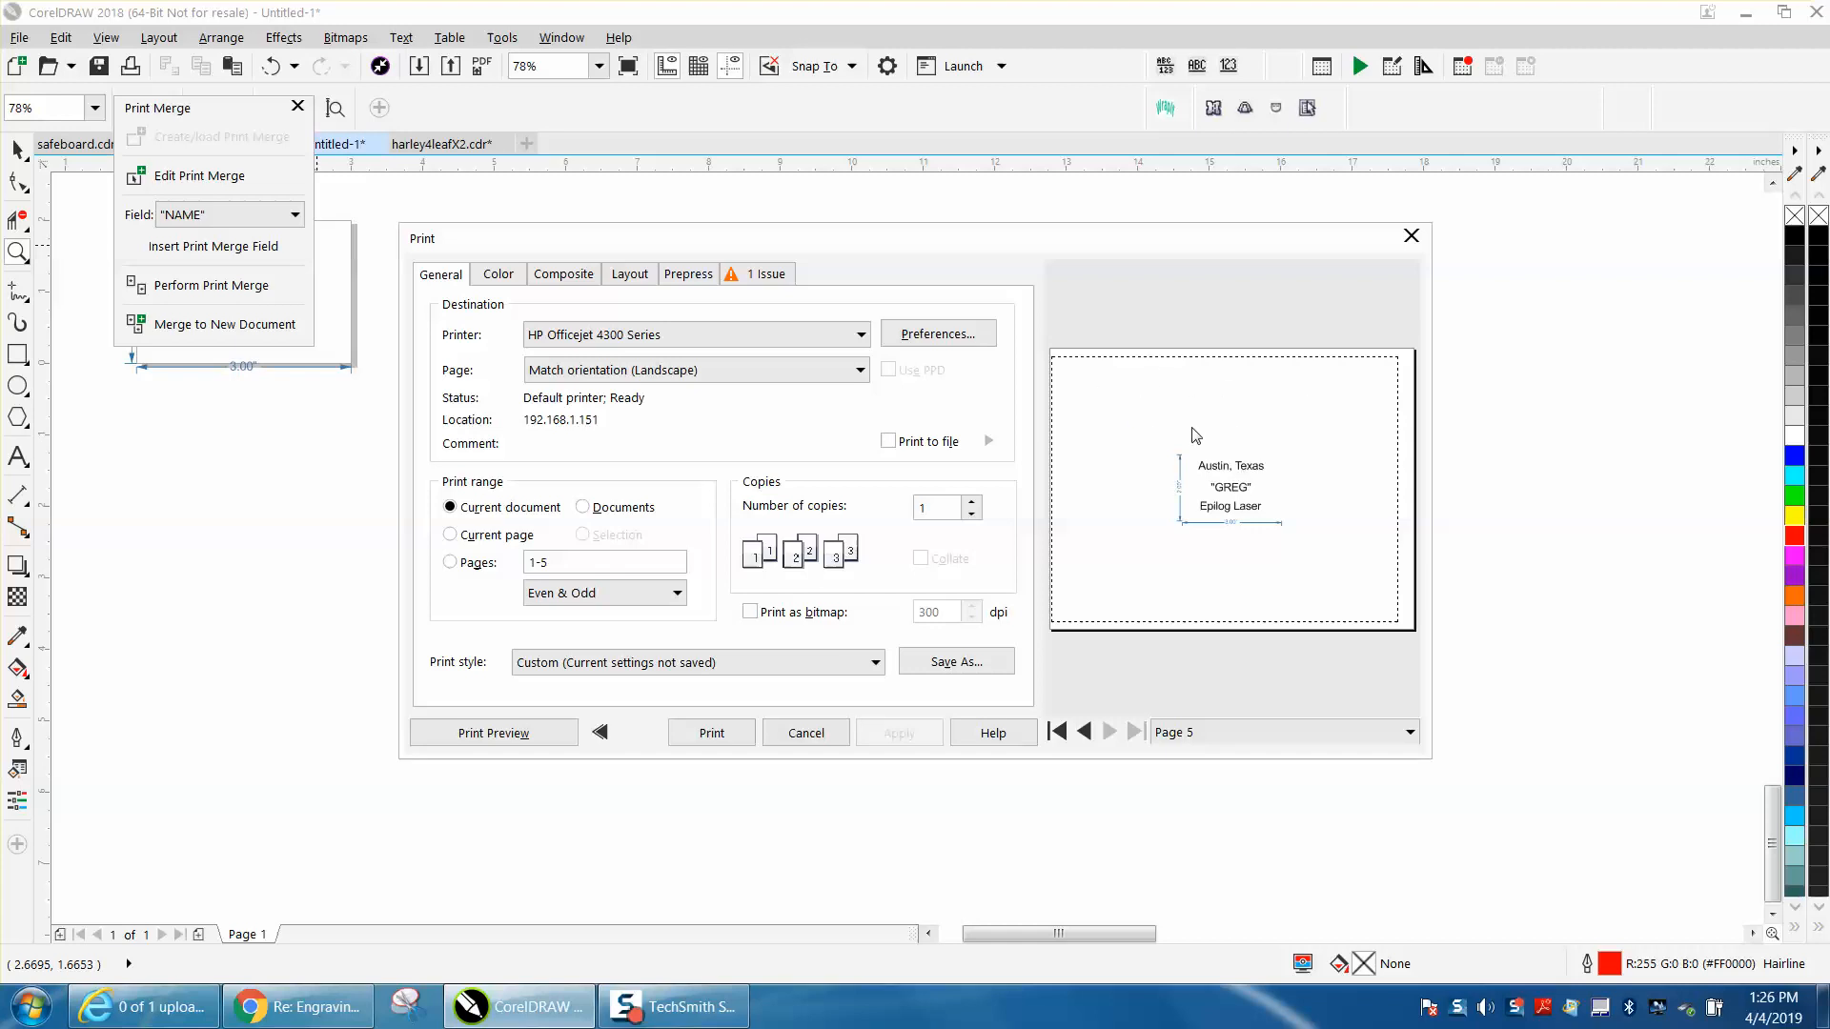
mouse_move(1140, 456)
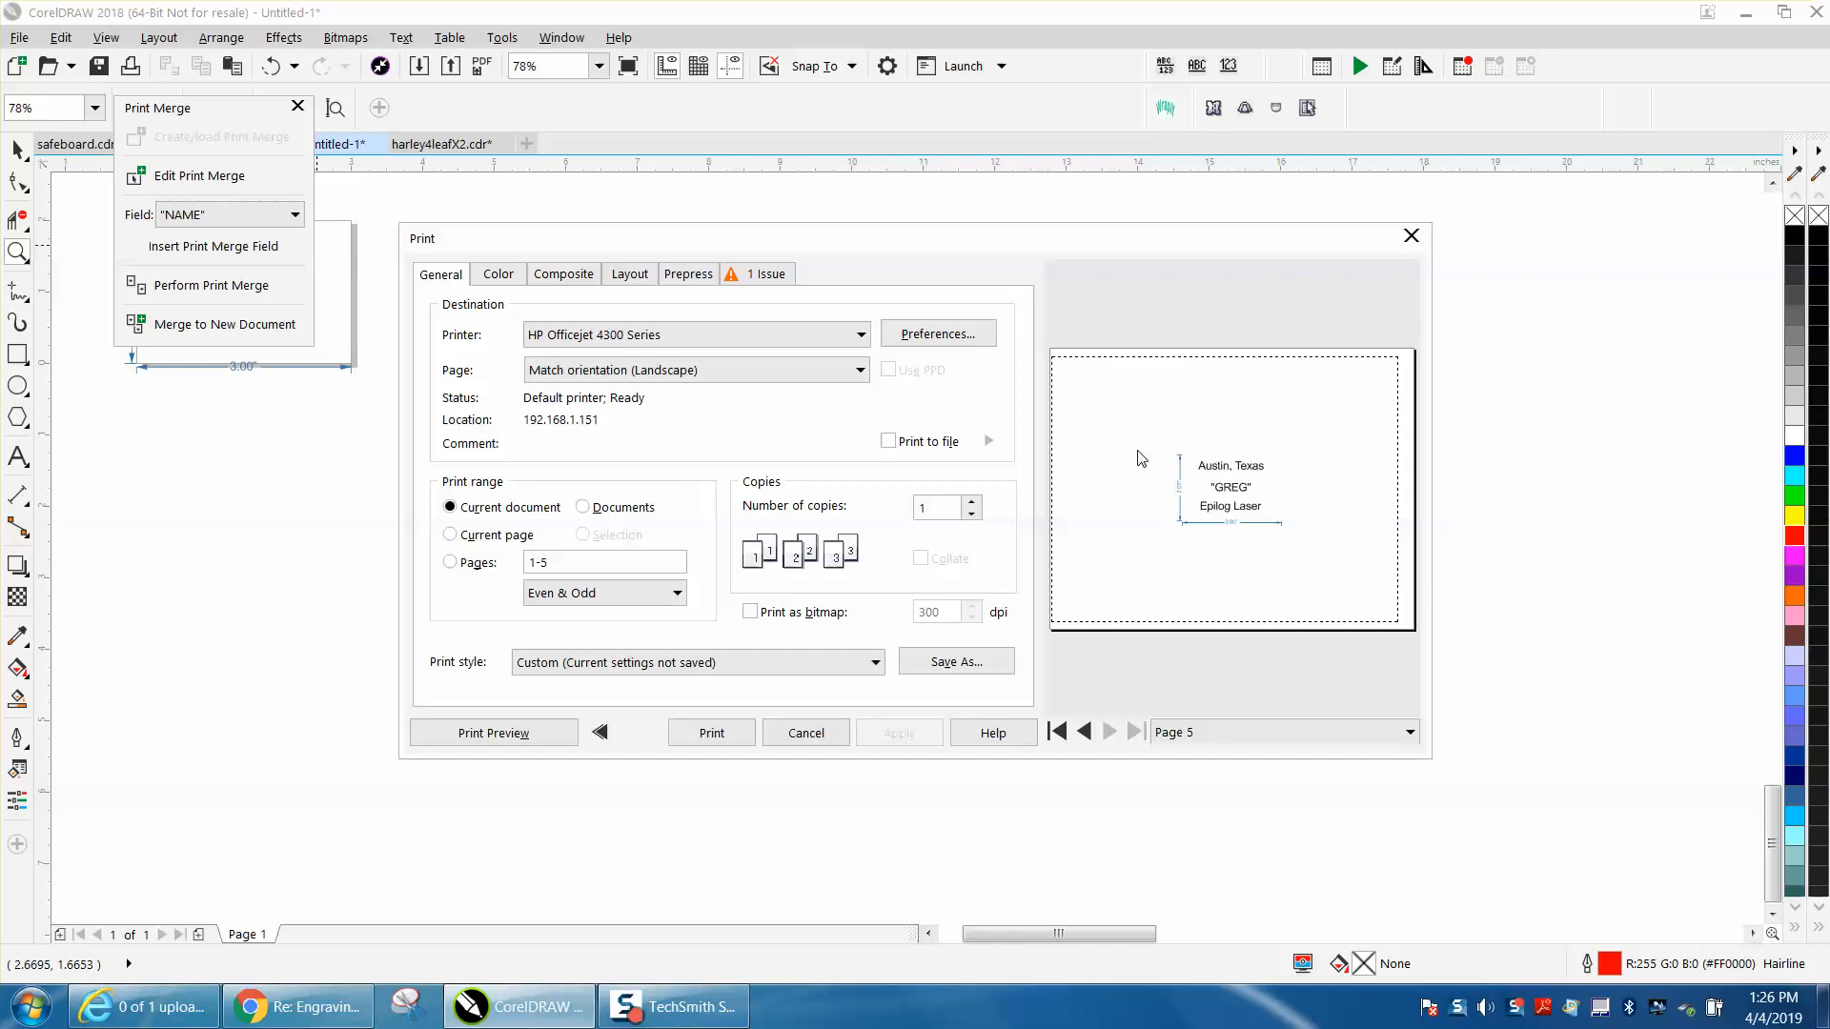
mouse_move(1327, 222)
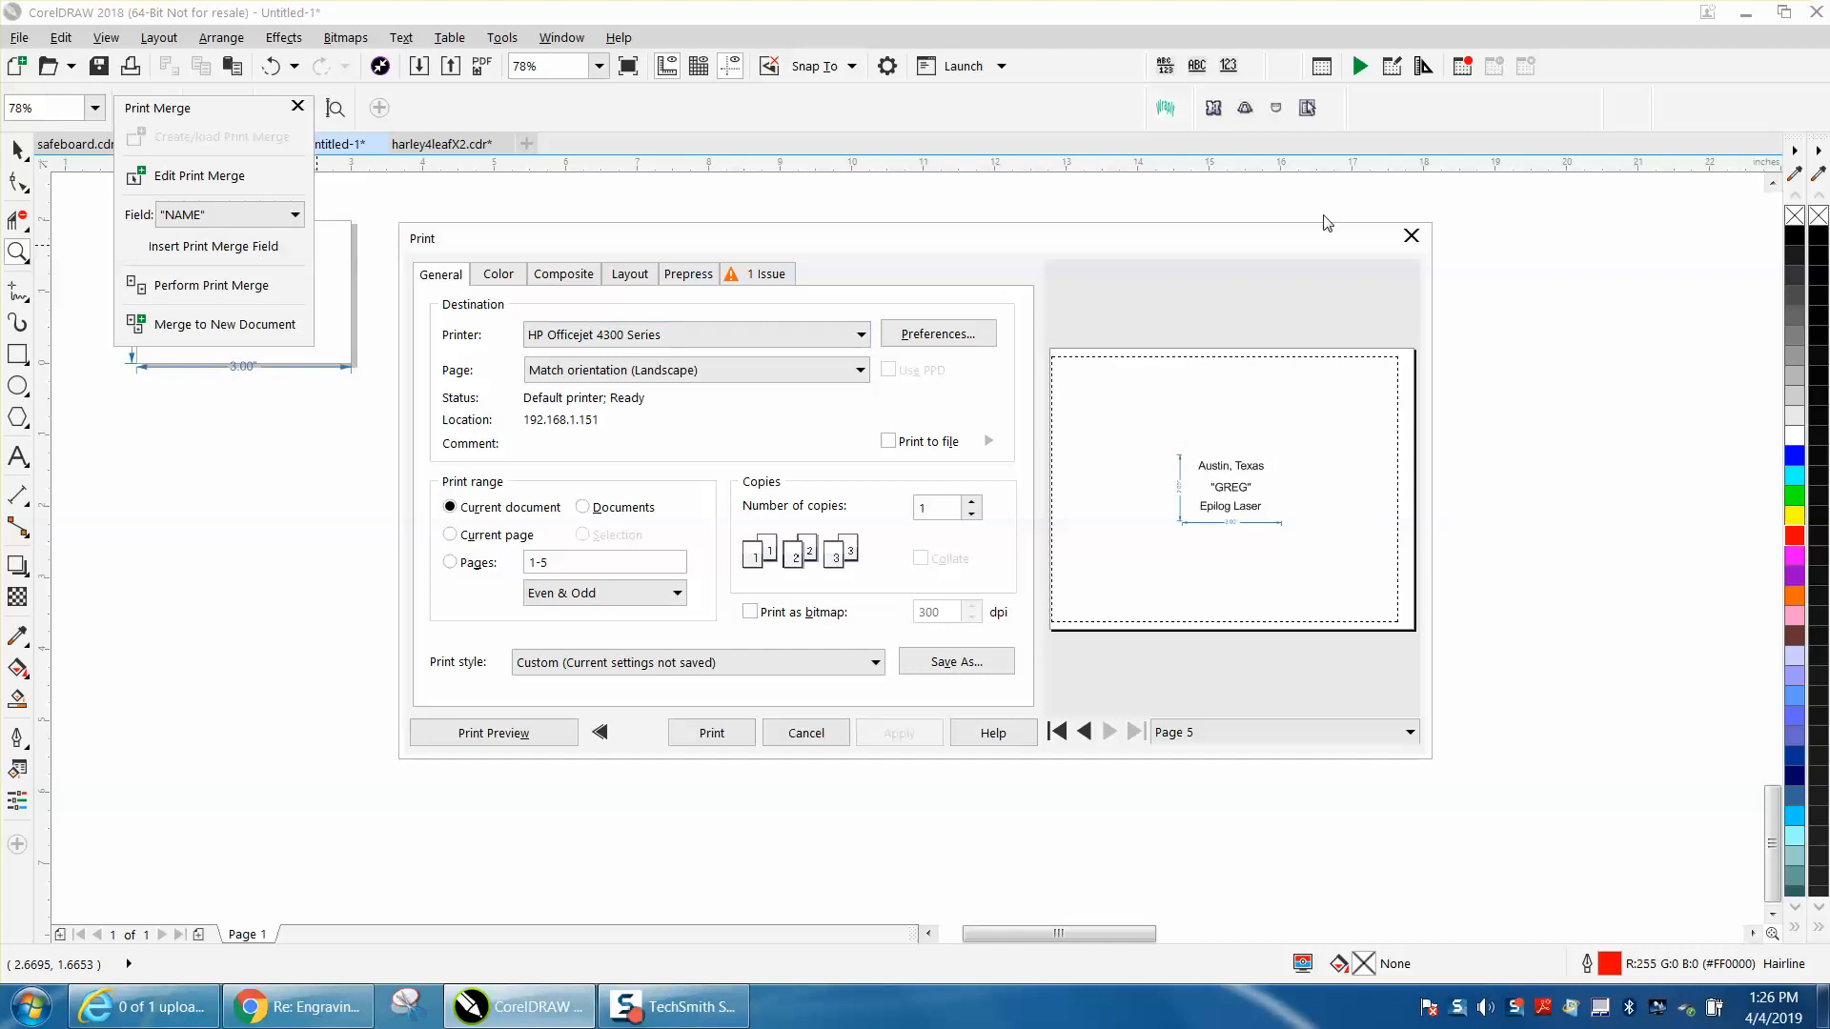
Close the print preview, switch to zooming, and return to the Untitled-1 card
click(805, 732)
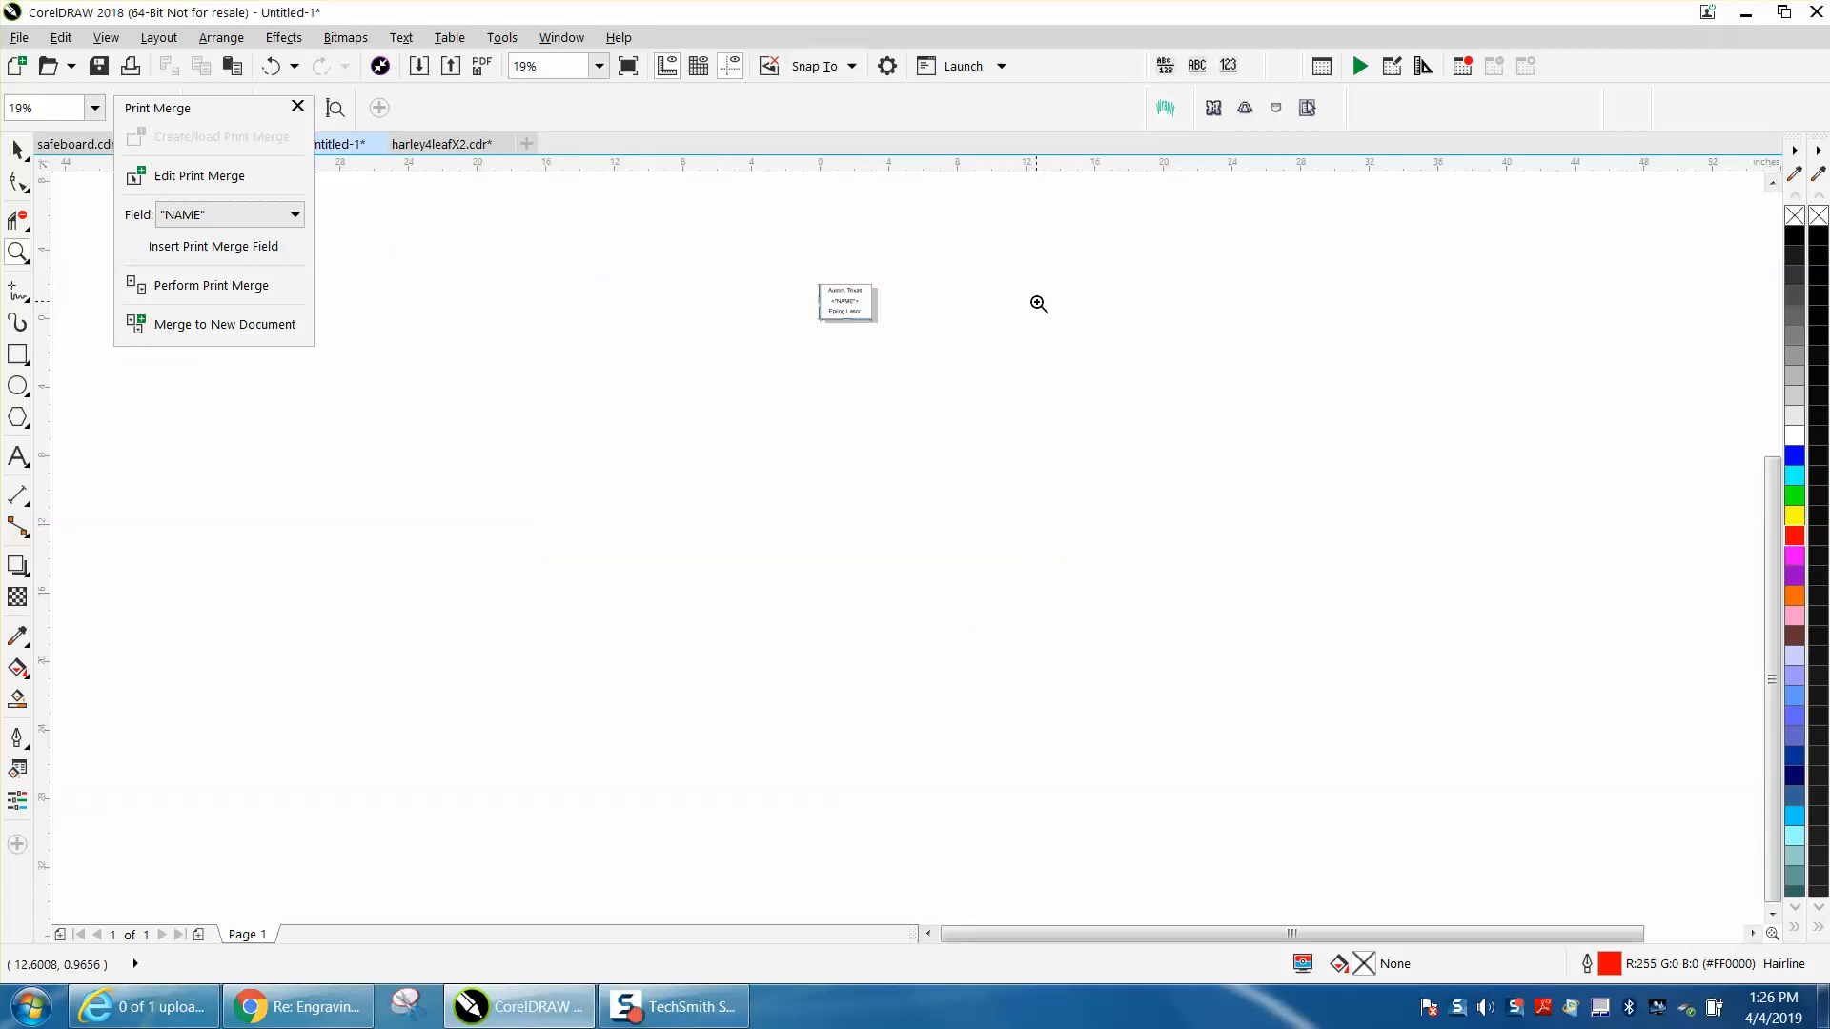
click(17, 251)
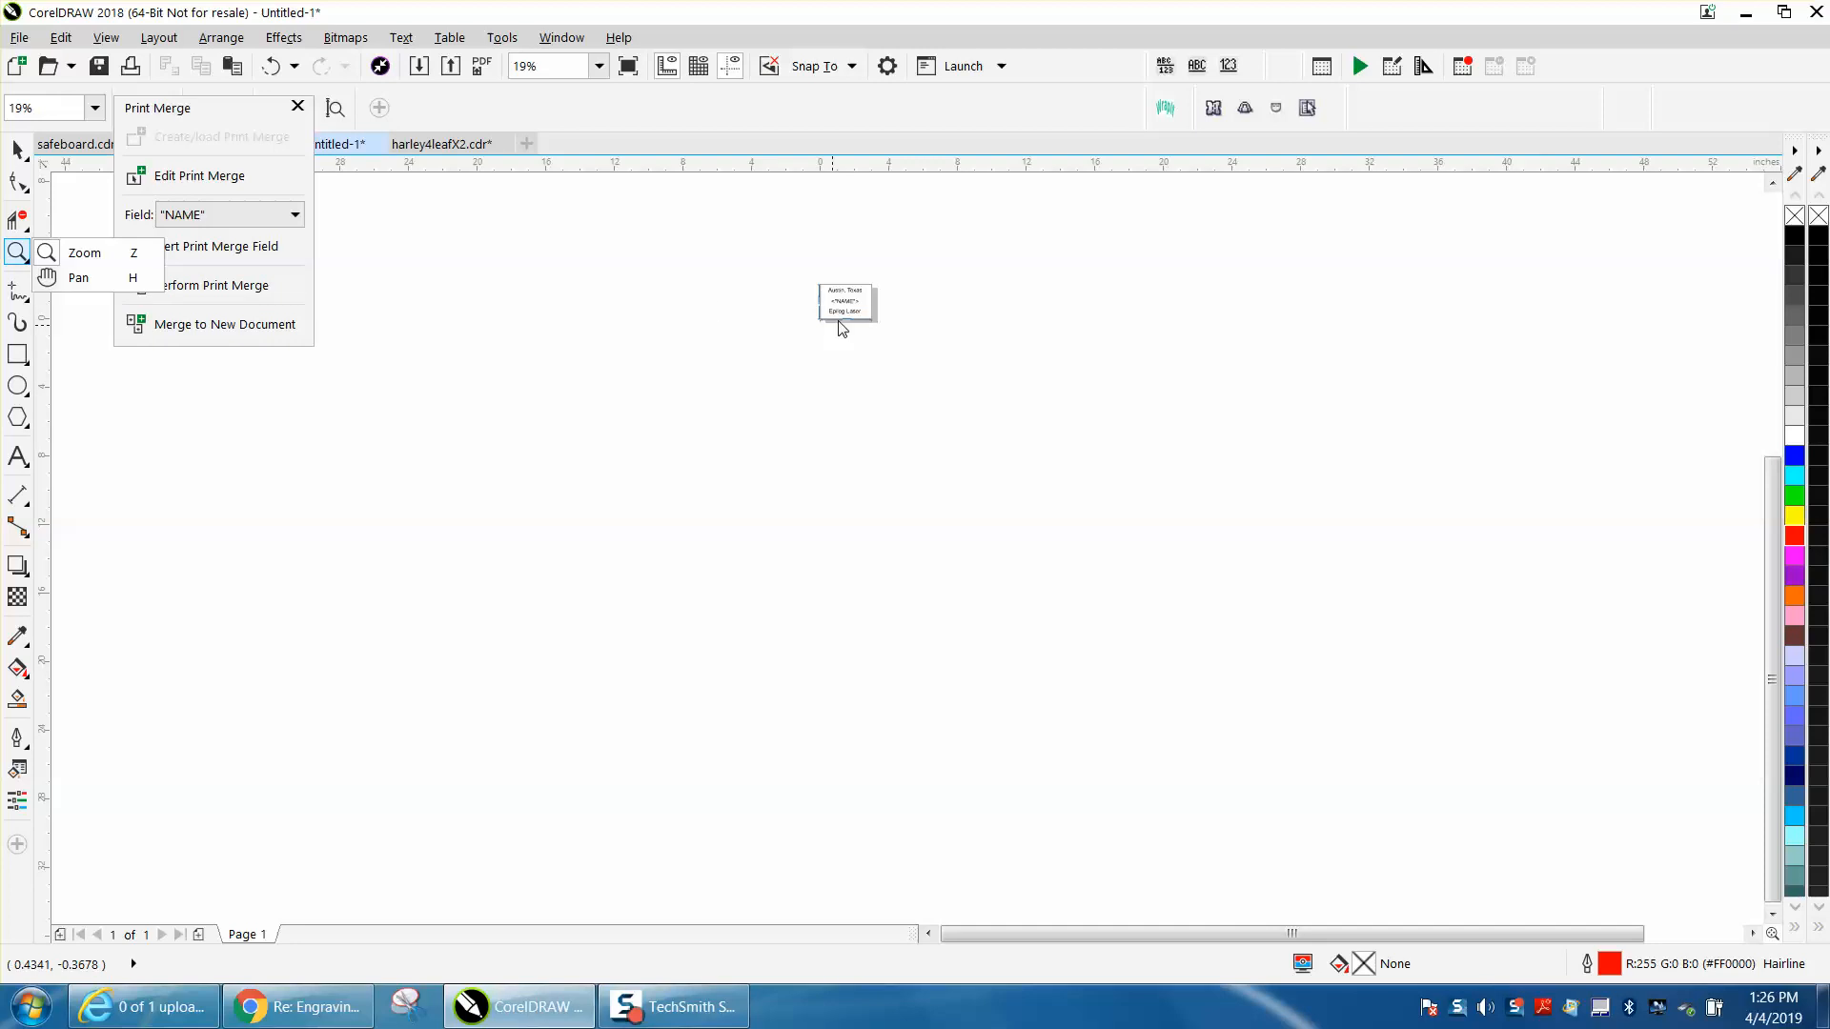
click(294, 215)
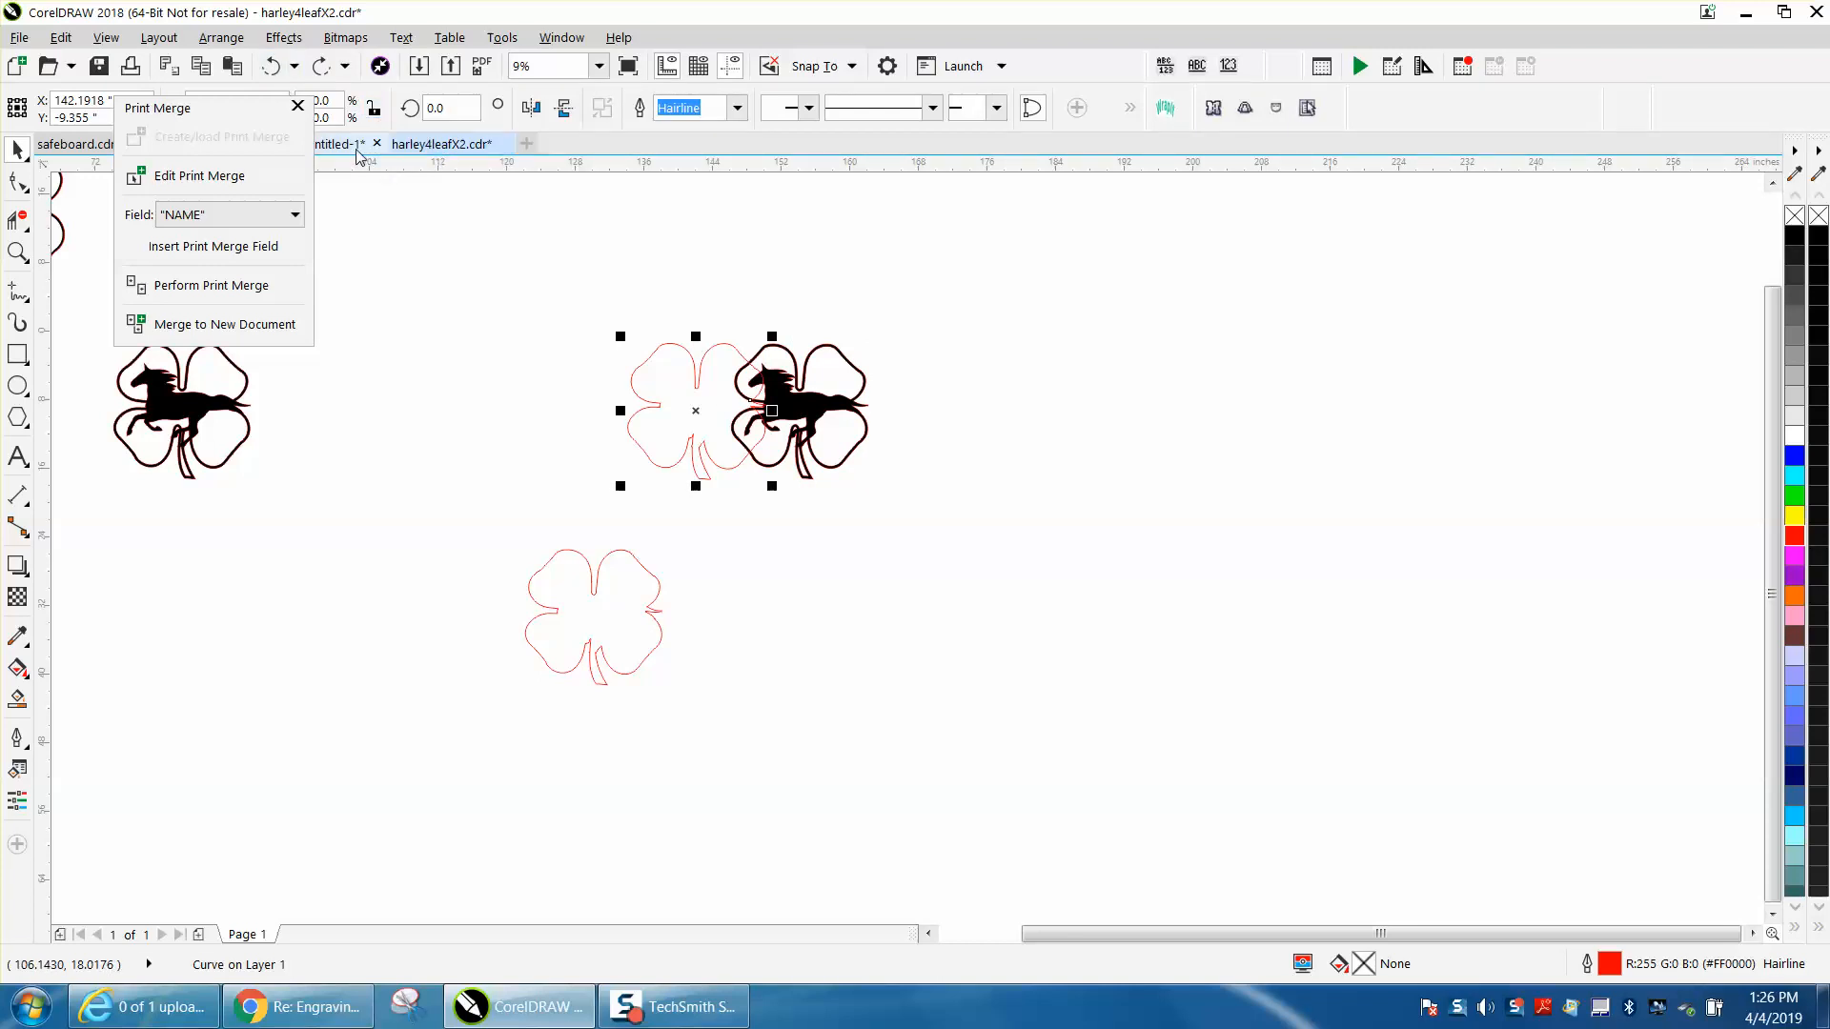
click(338, 144)
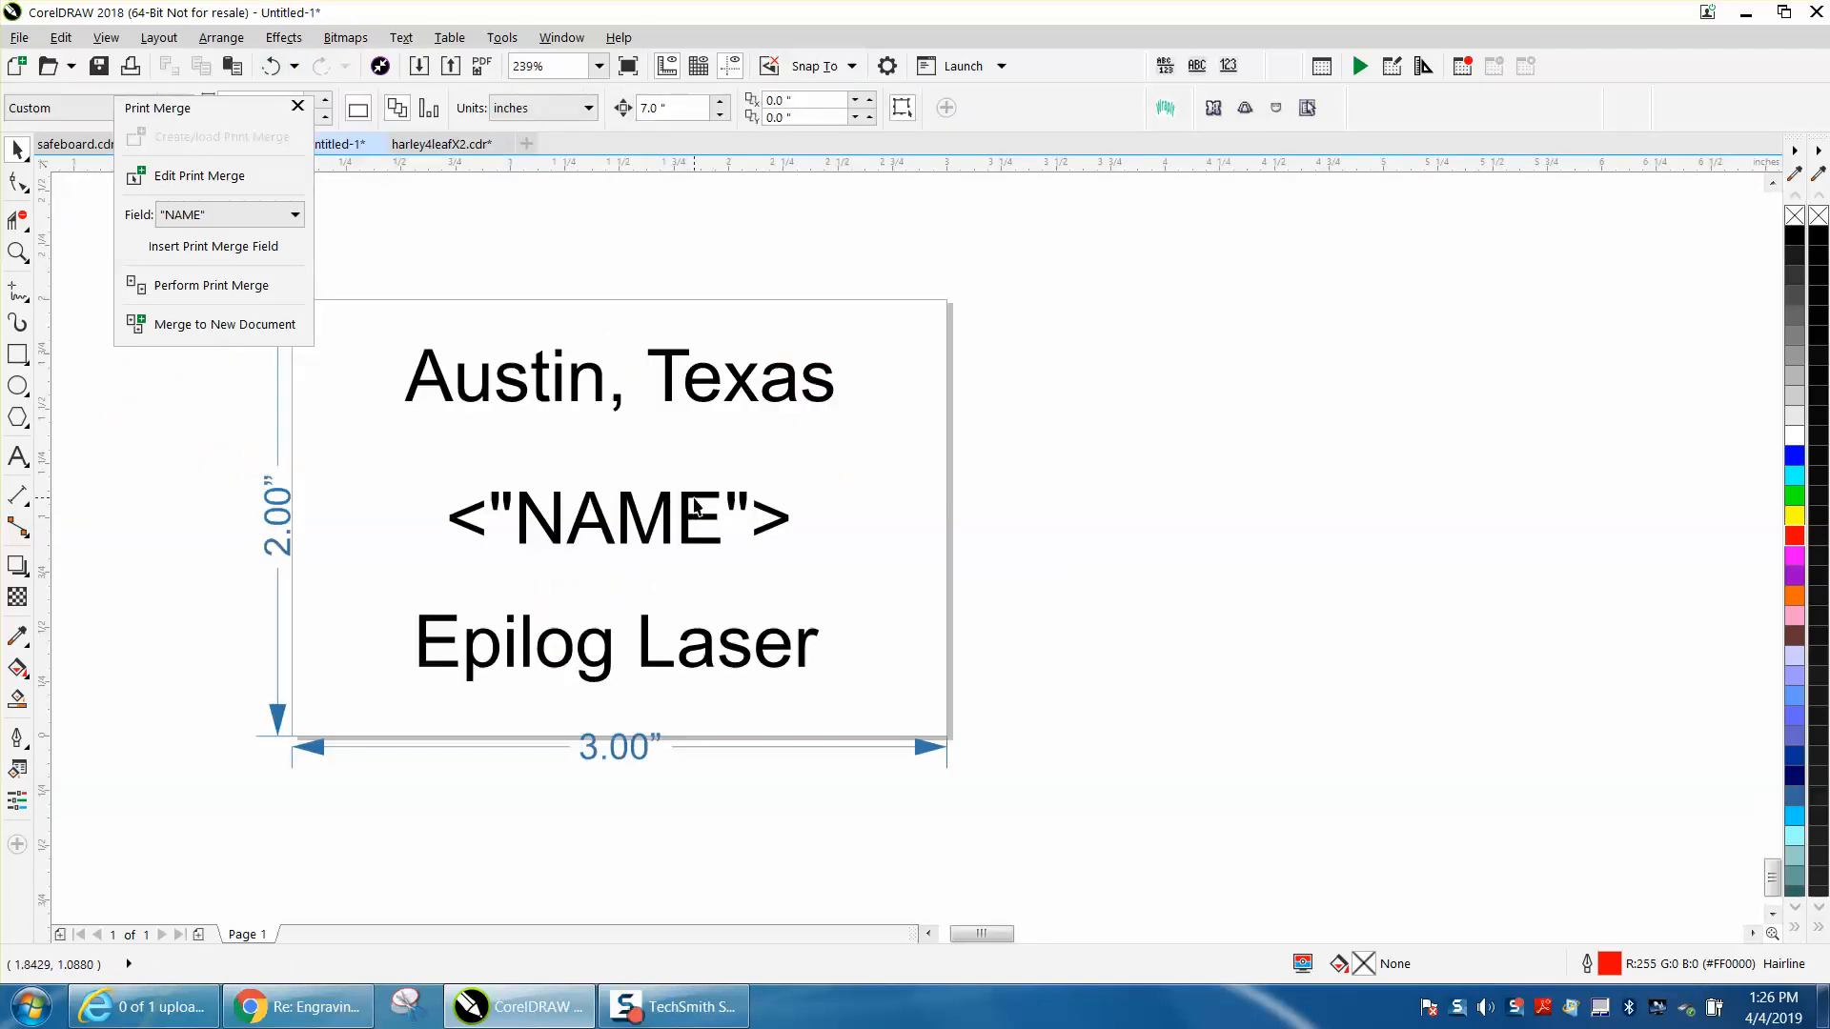
Set the NAME field to bold Times New Roman and move it beneath Austin, Texas
click(617, 516)
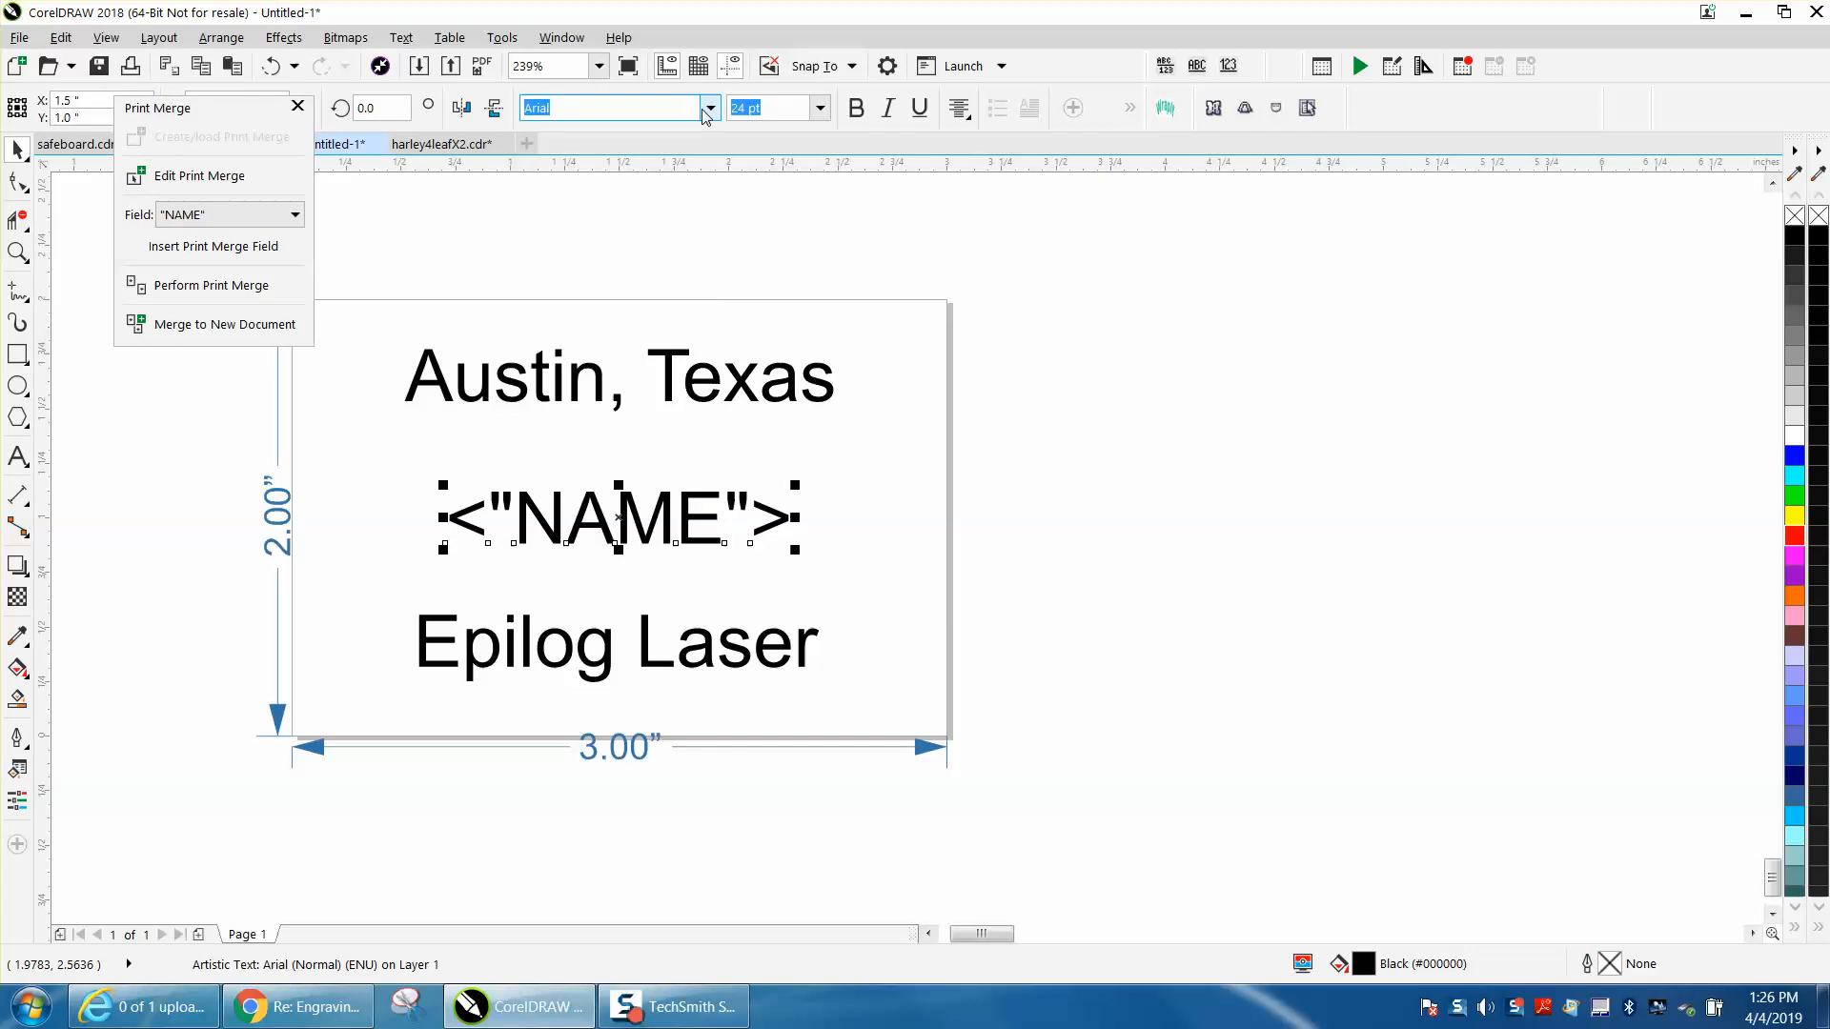
click(709, 108)
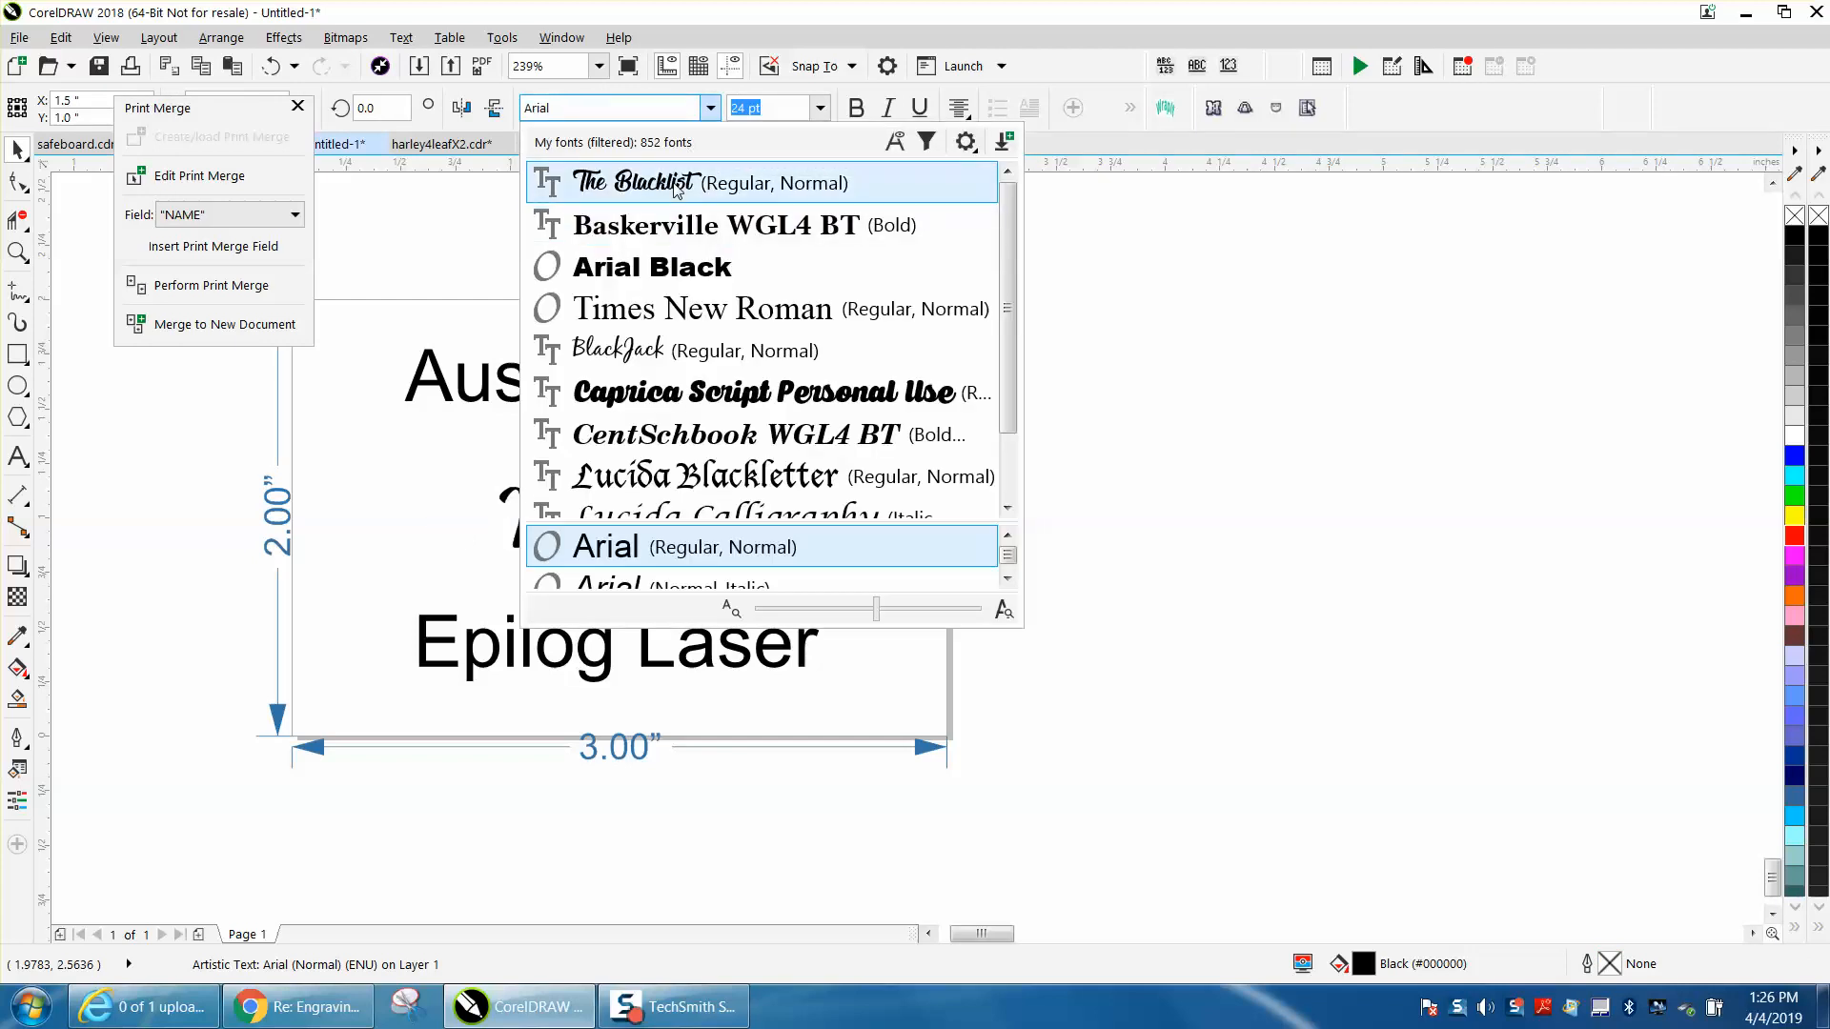
click(635, 182)
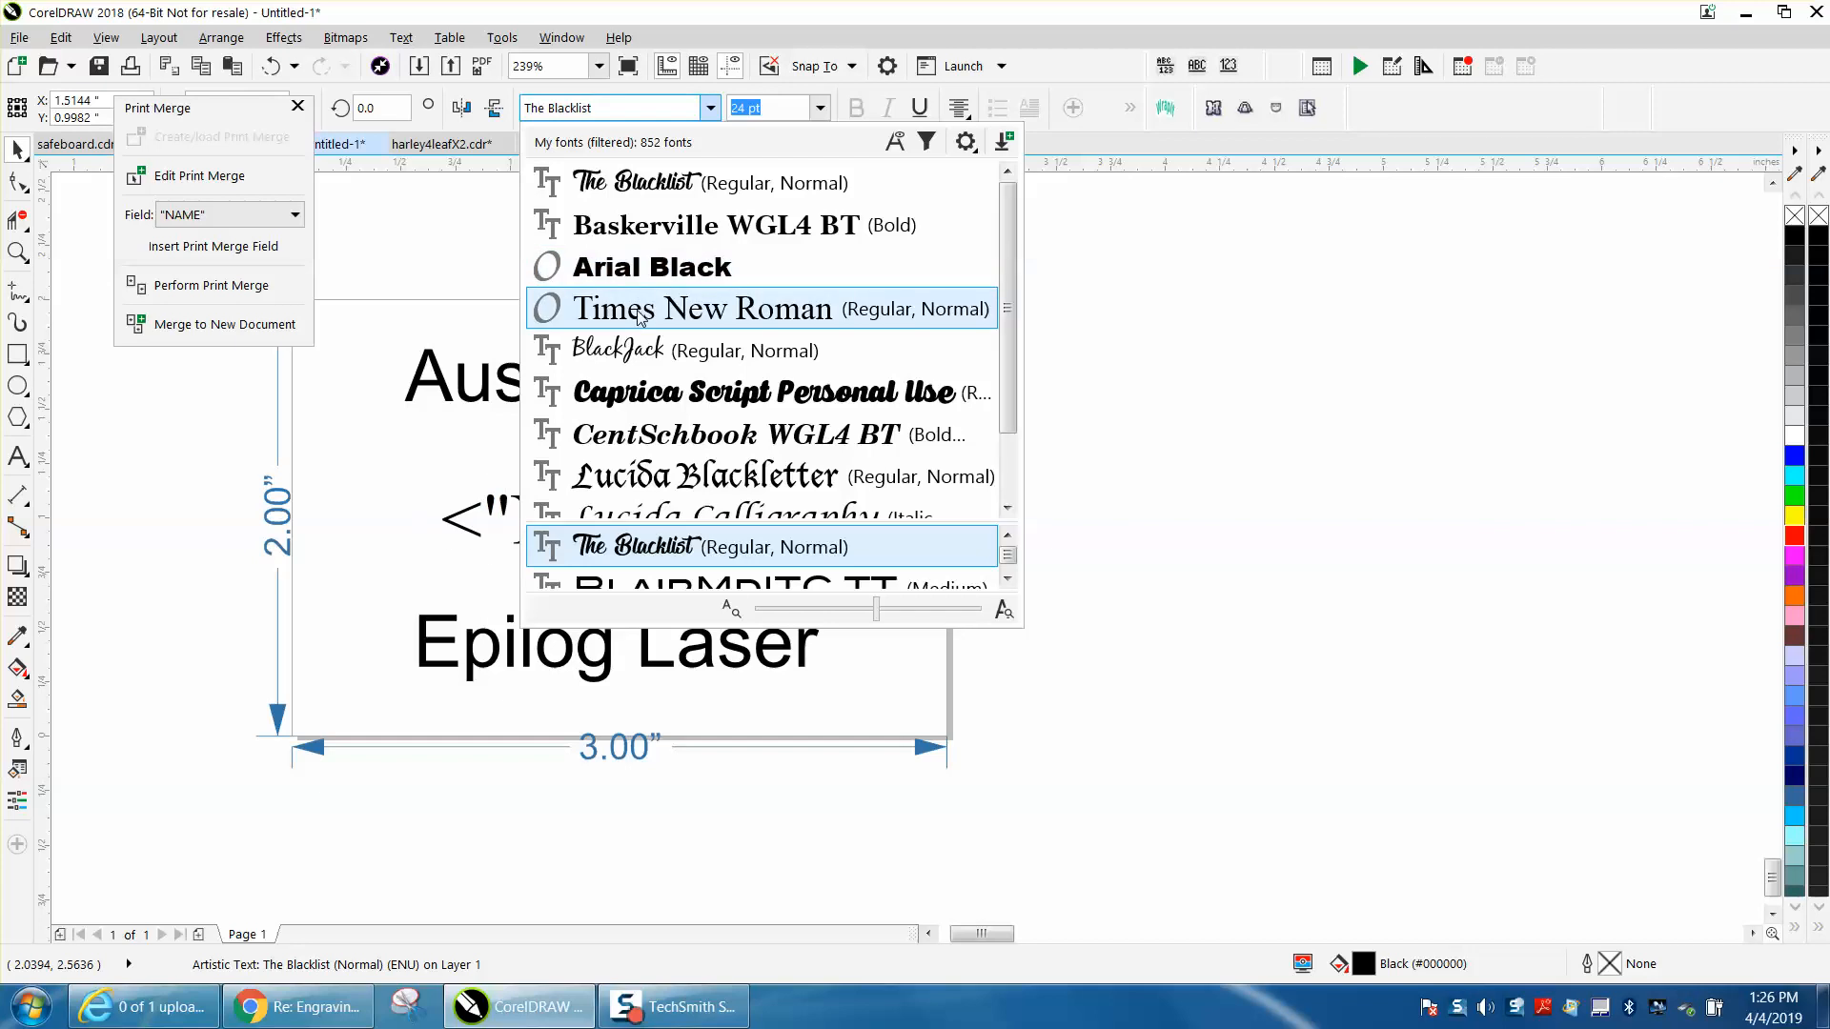
click(701, 308)
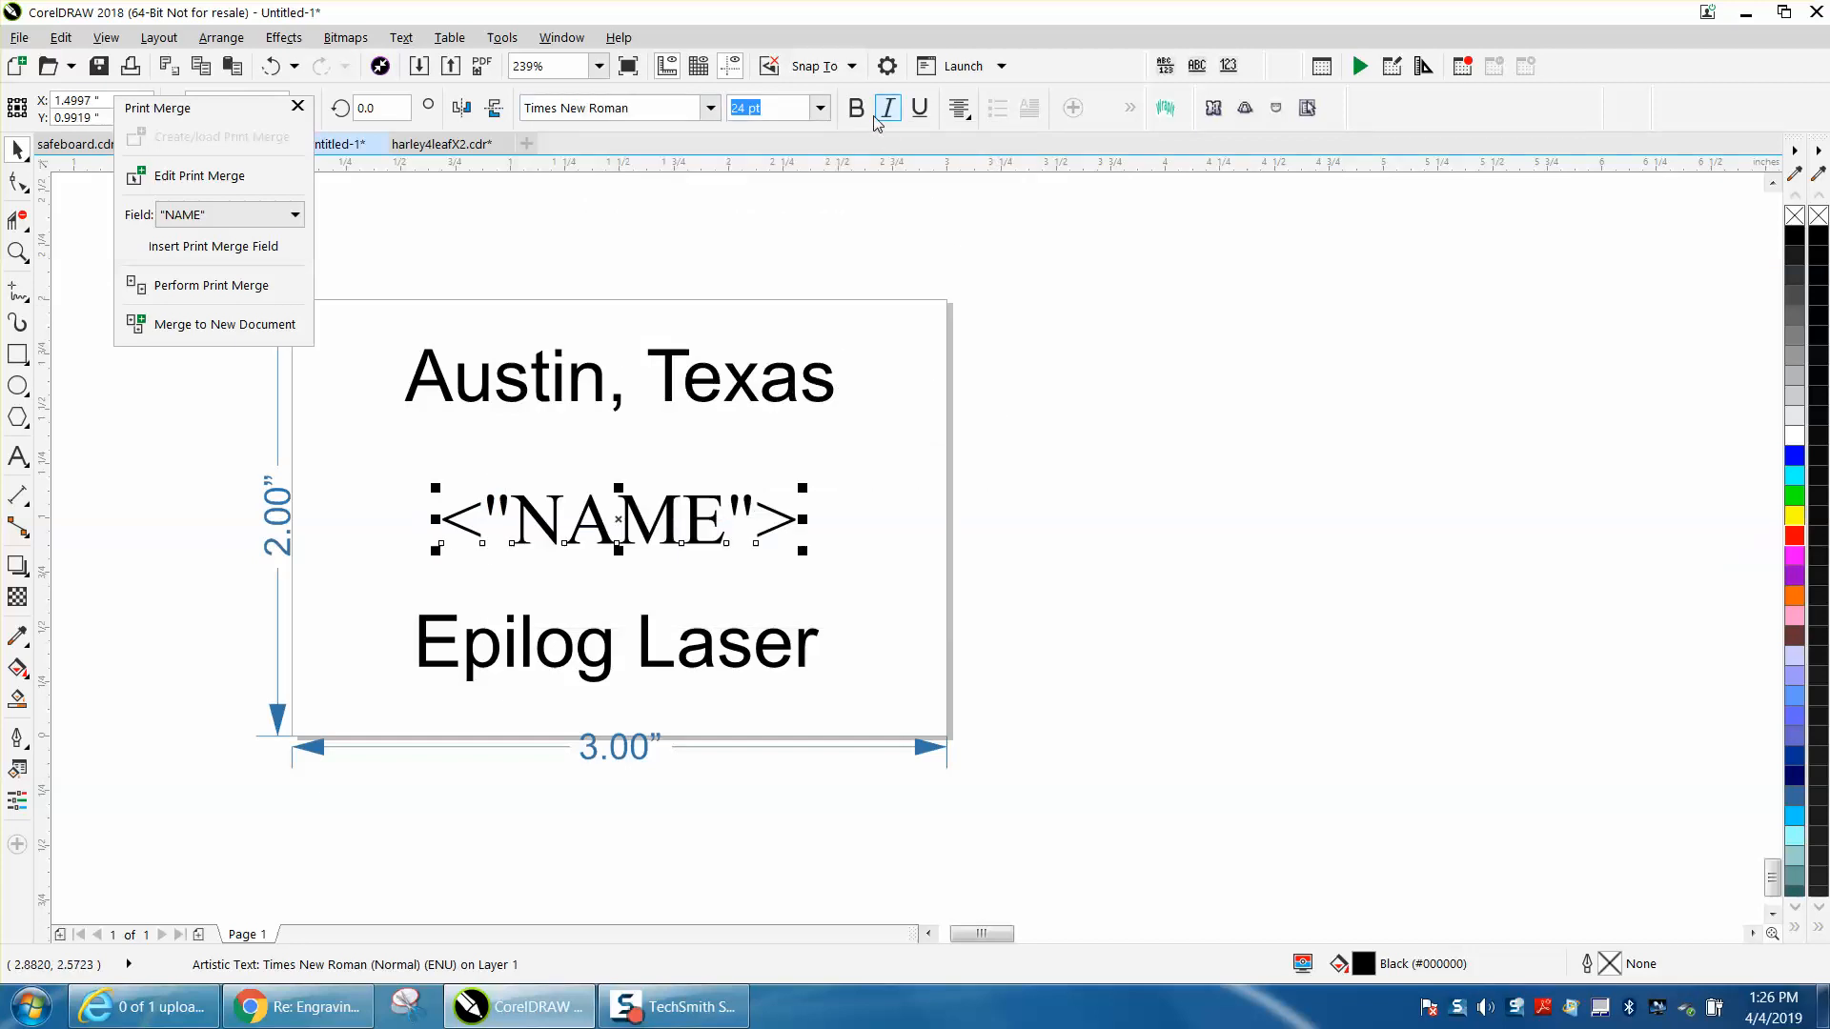
click(856, 107)
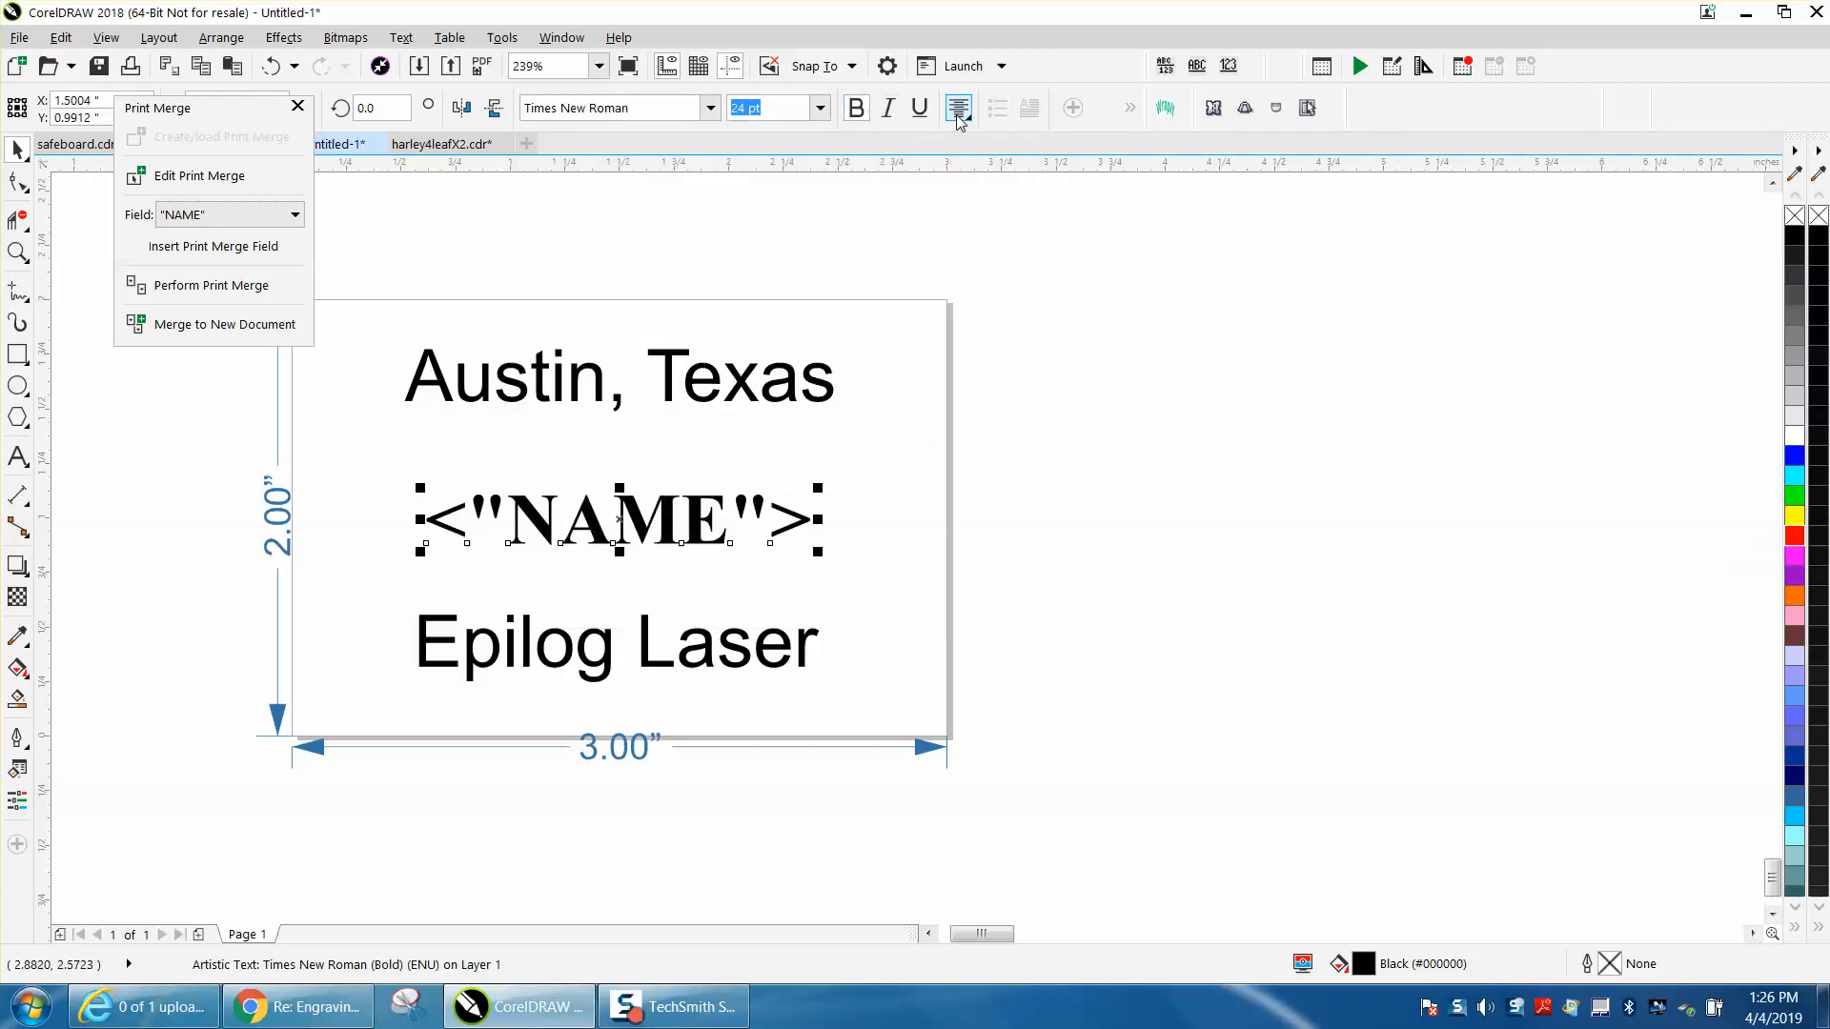
mouse_move(957, 108)
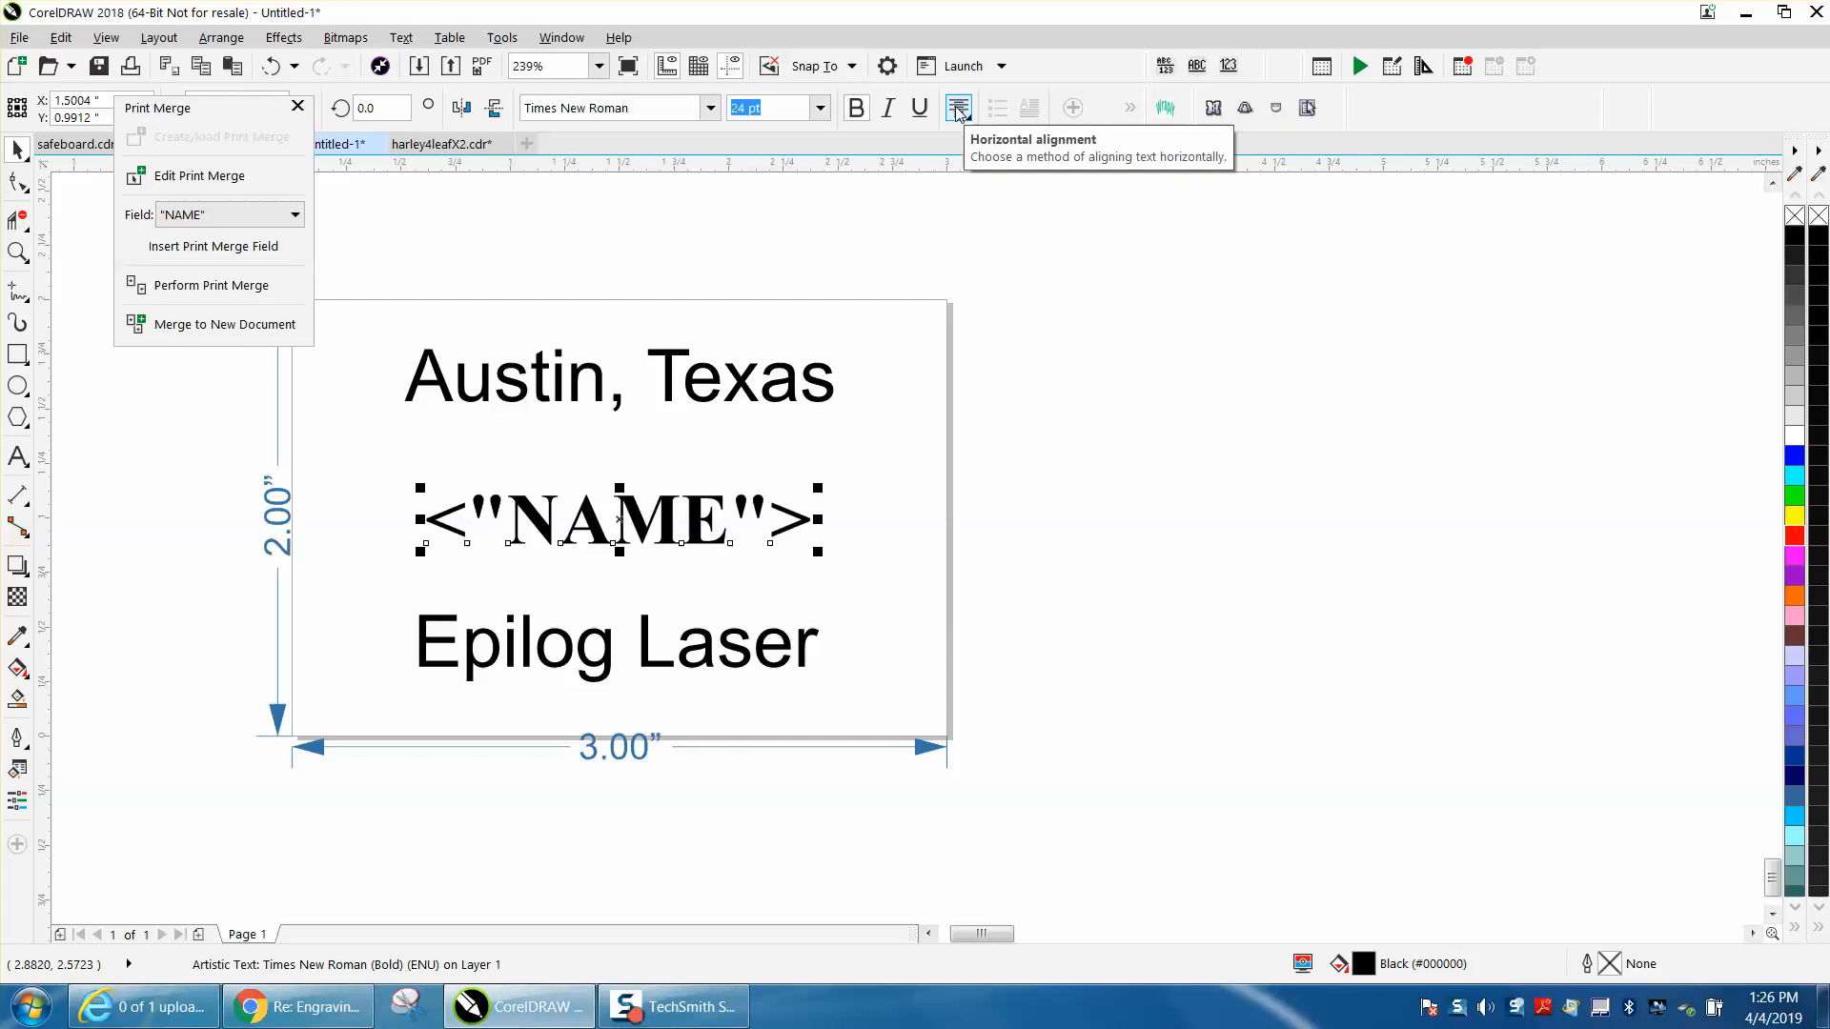
click(960, 108)
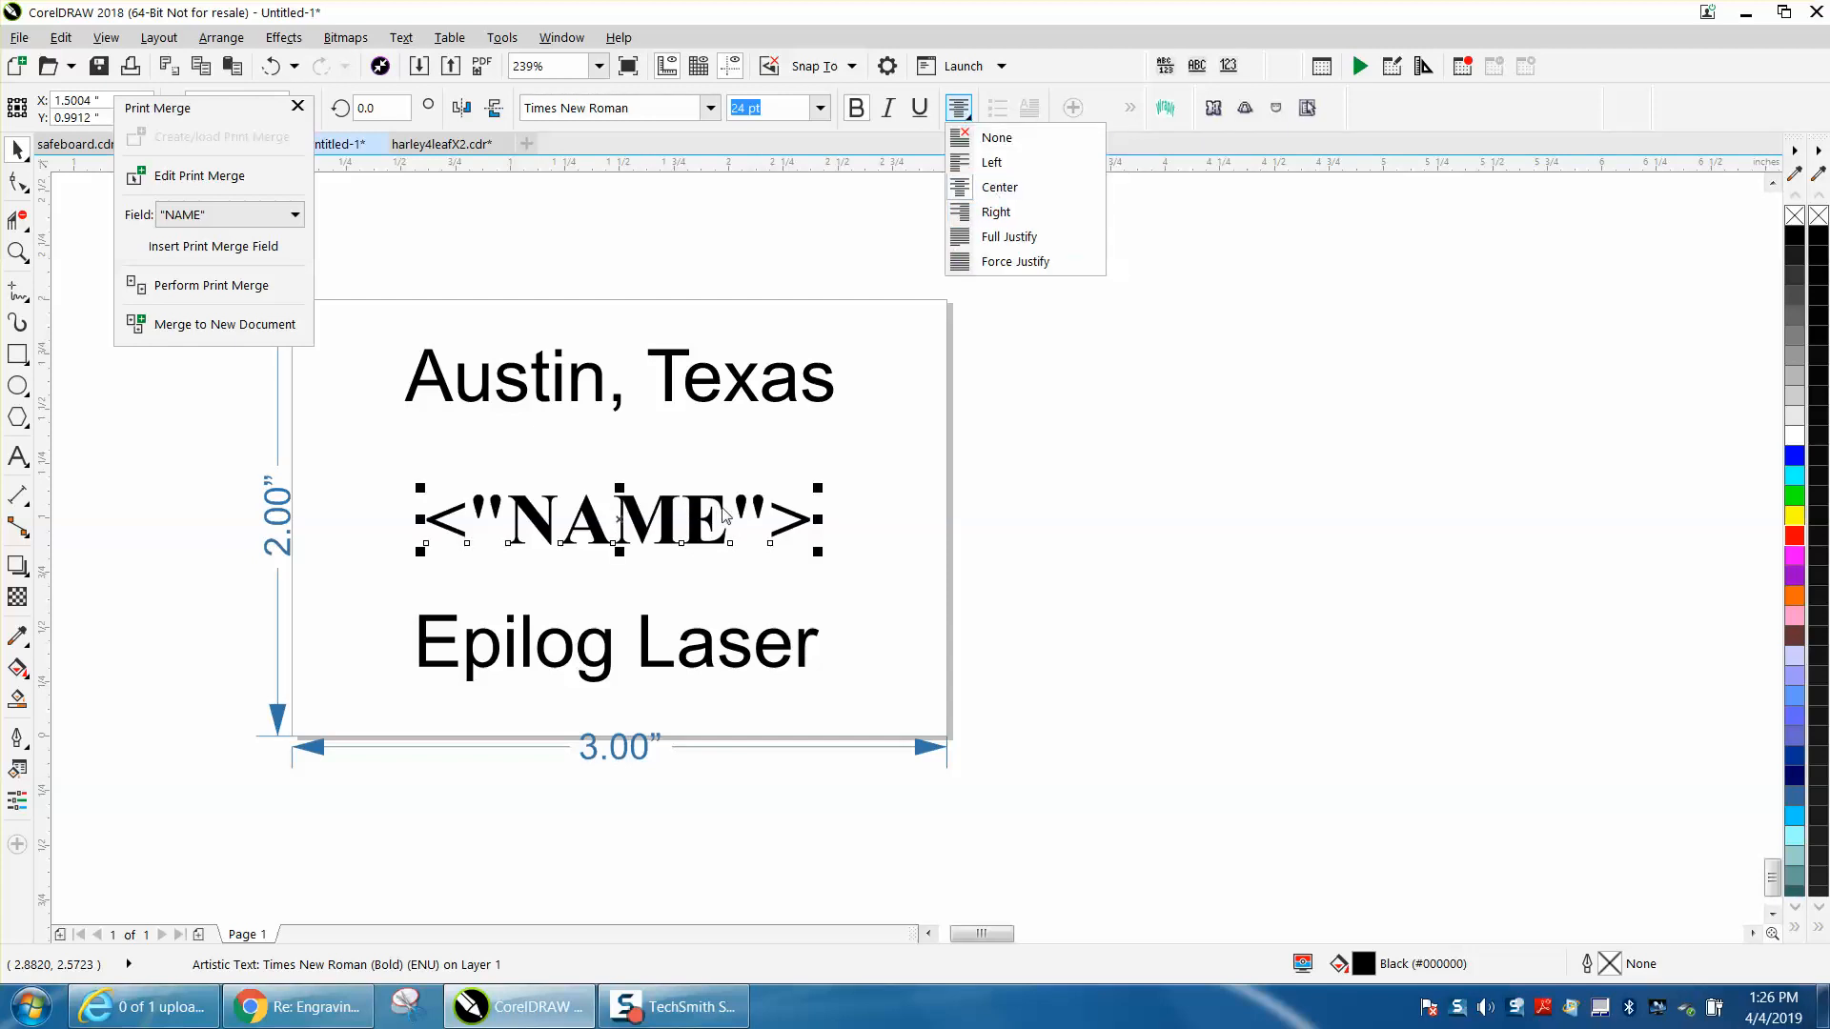
mouse_move(792, 506)
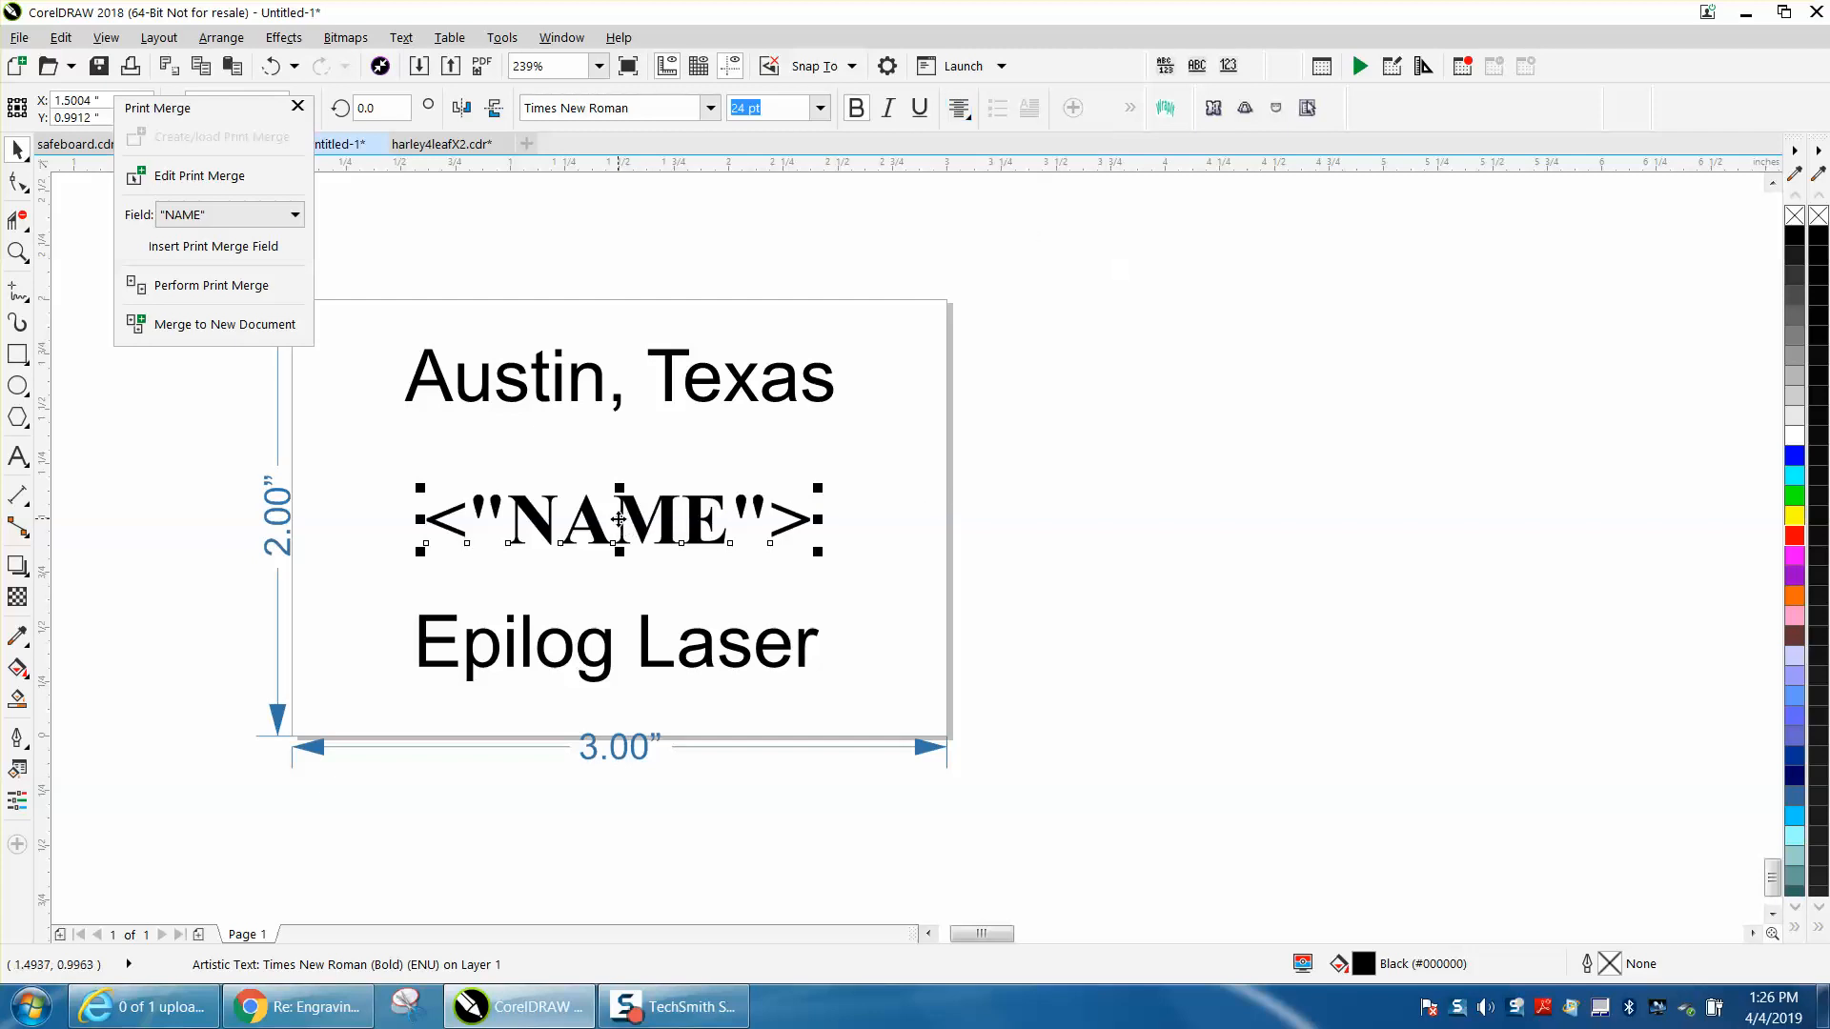
drag(616, 520, 717, 456)
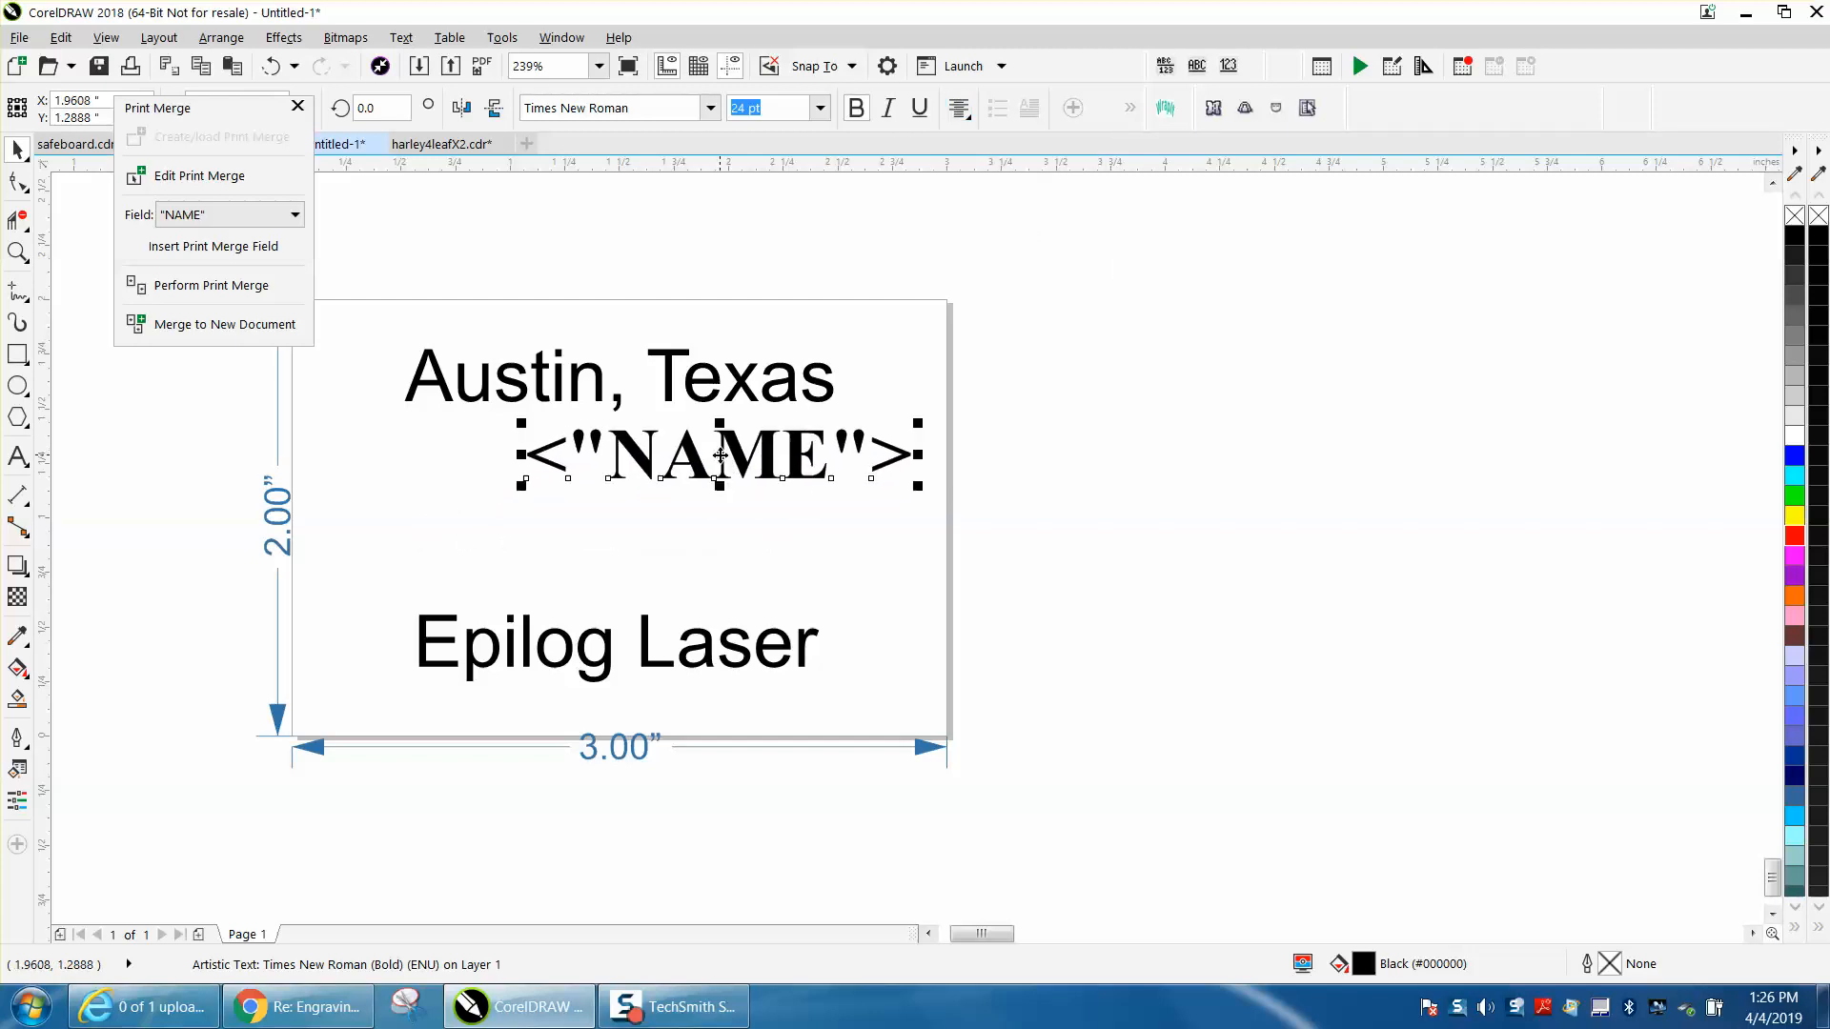